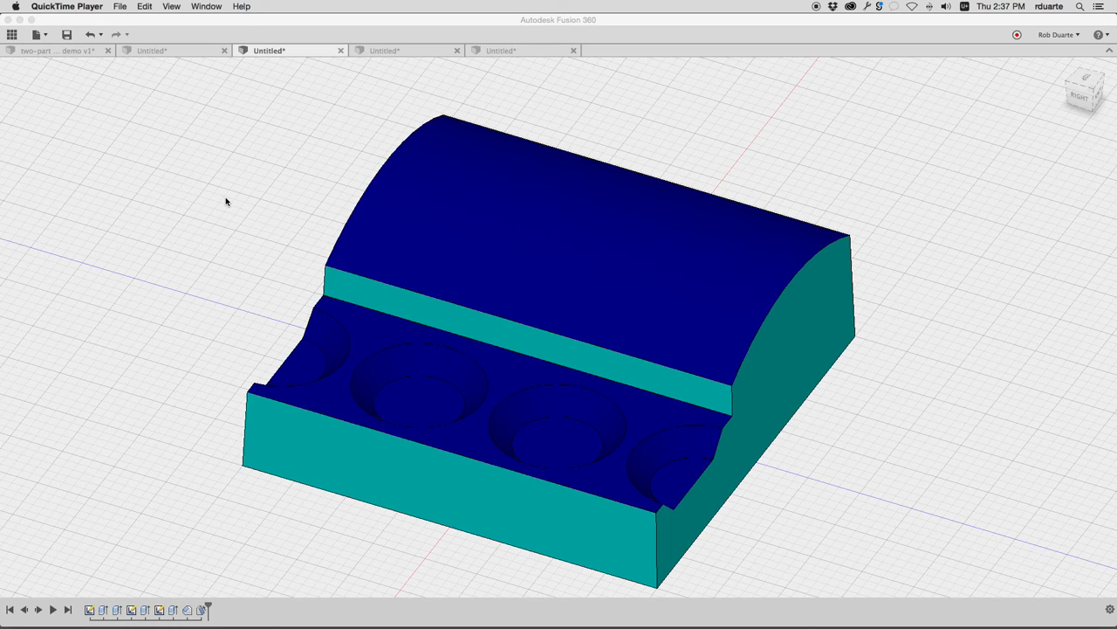
mouse_move(435, 146)
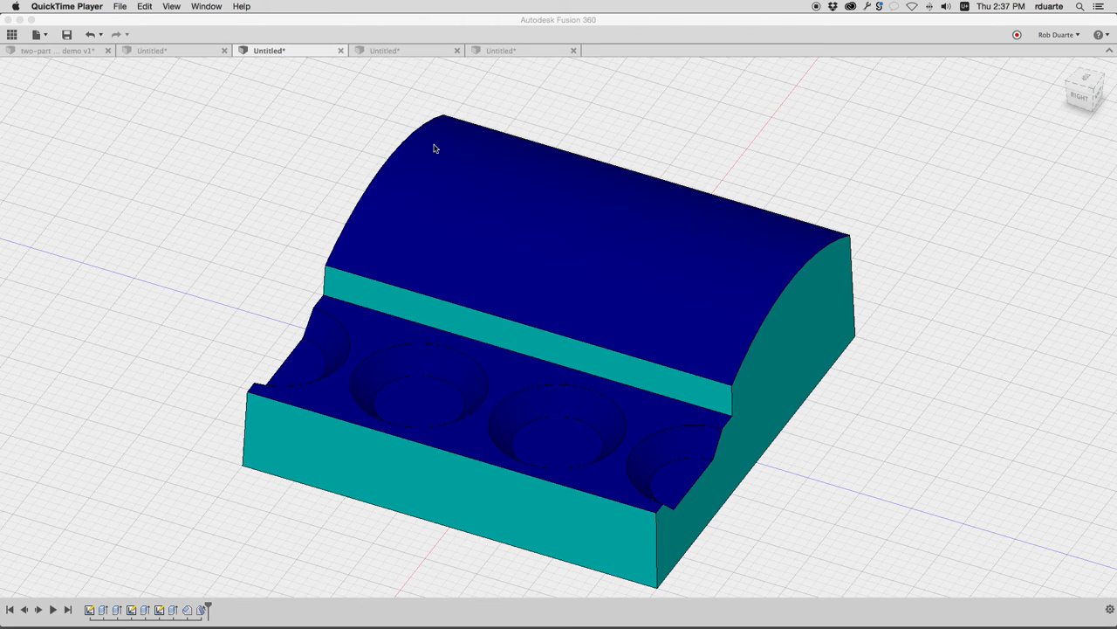
mouse_move(475, 262)
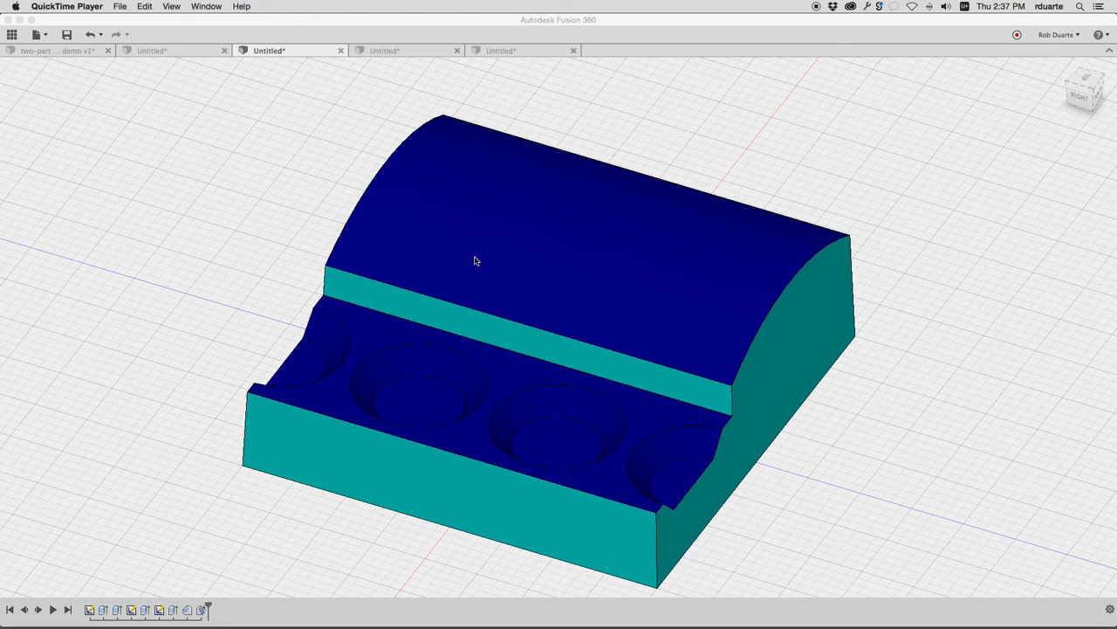
mouse_move(426, 395)
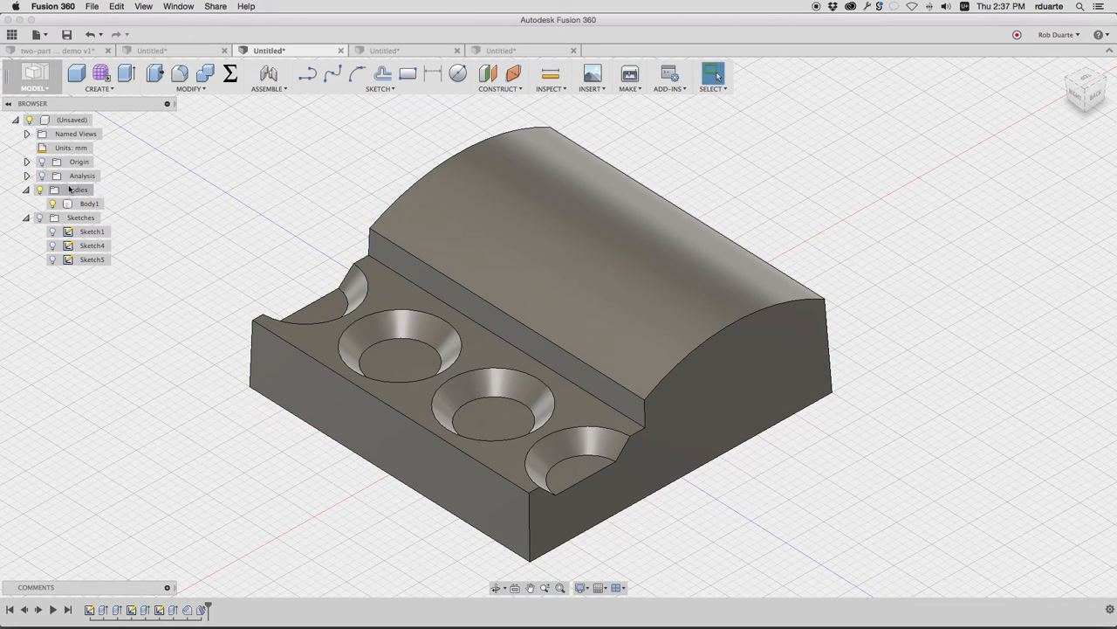
- Bring up the mold-box design containing the stand part with three round recesses
click(89, 202)
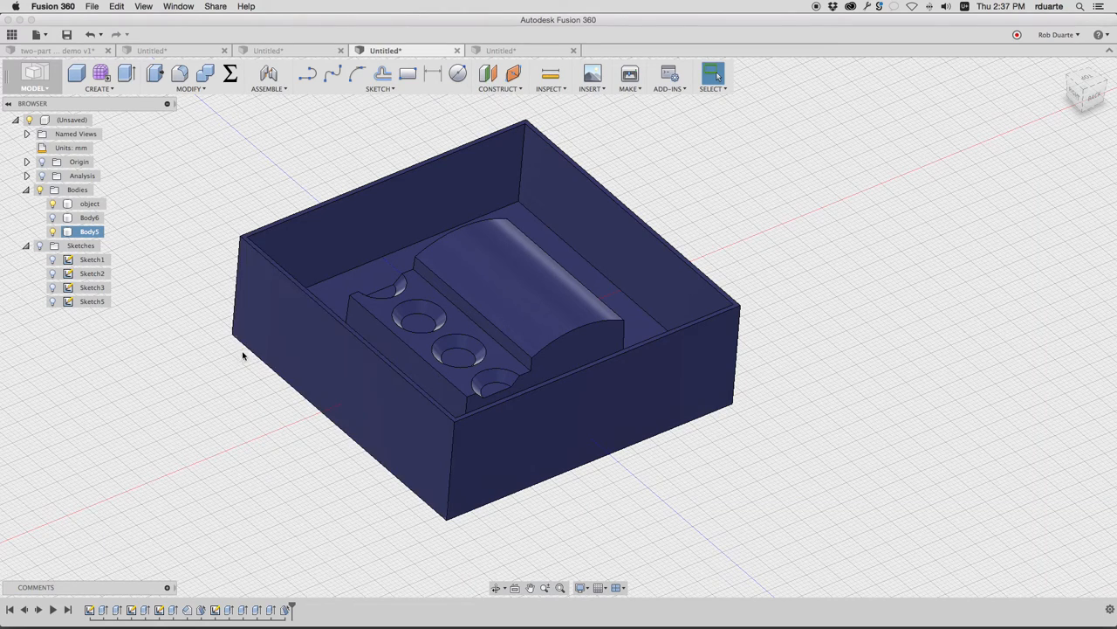
mouse_move(244, 241)
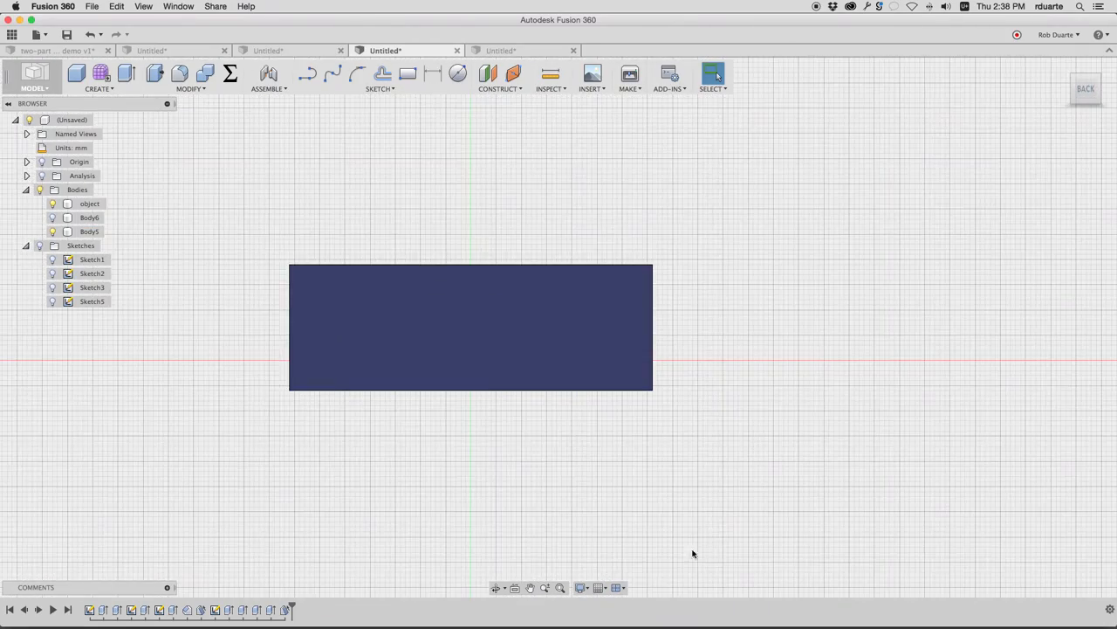
- Show the mold front-on in Shaded with Hidden Edges and select the mold body
click(583, 587)
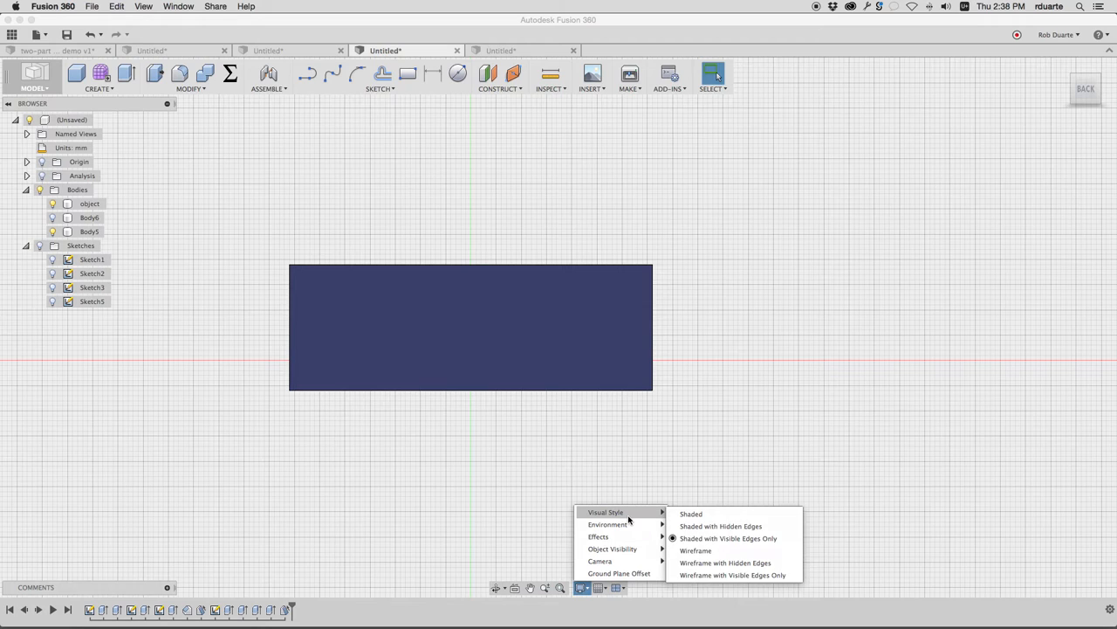
click(728, 537)
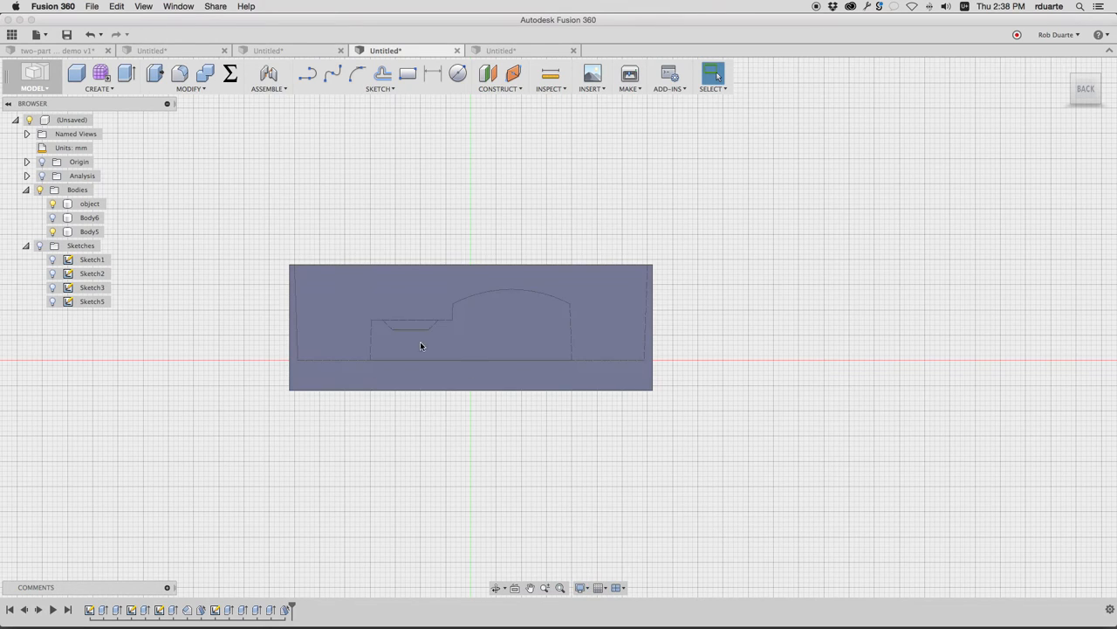
click(89, 230)
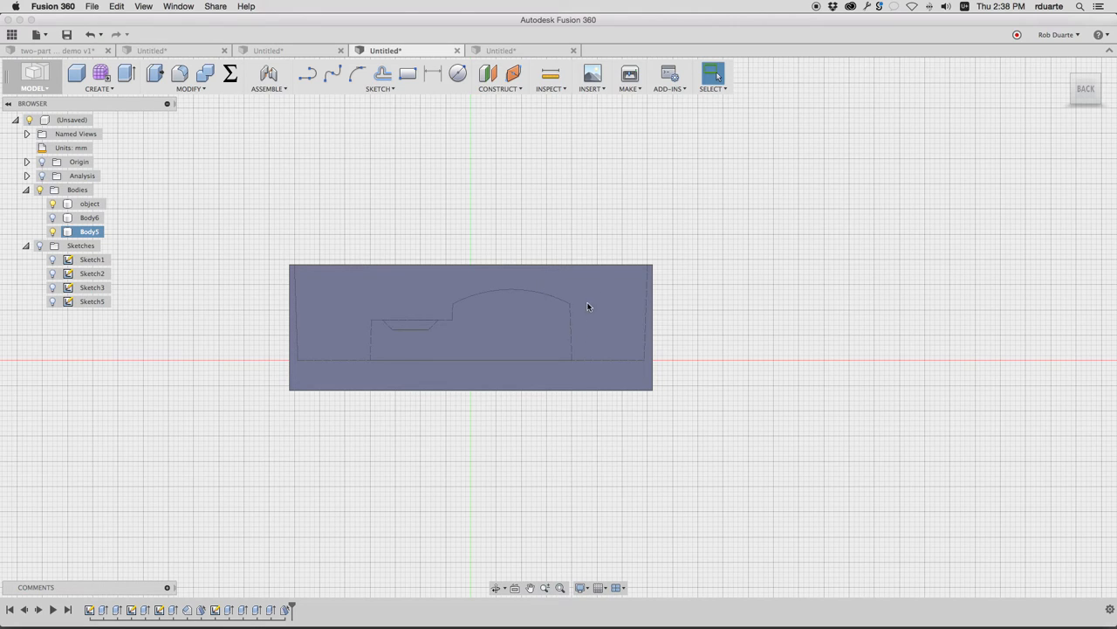
mouse_move(391, 292)
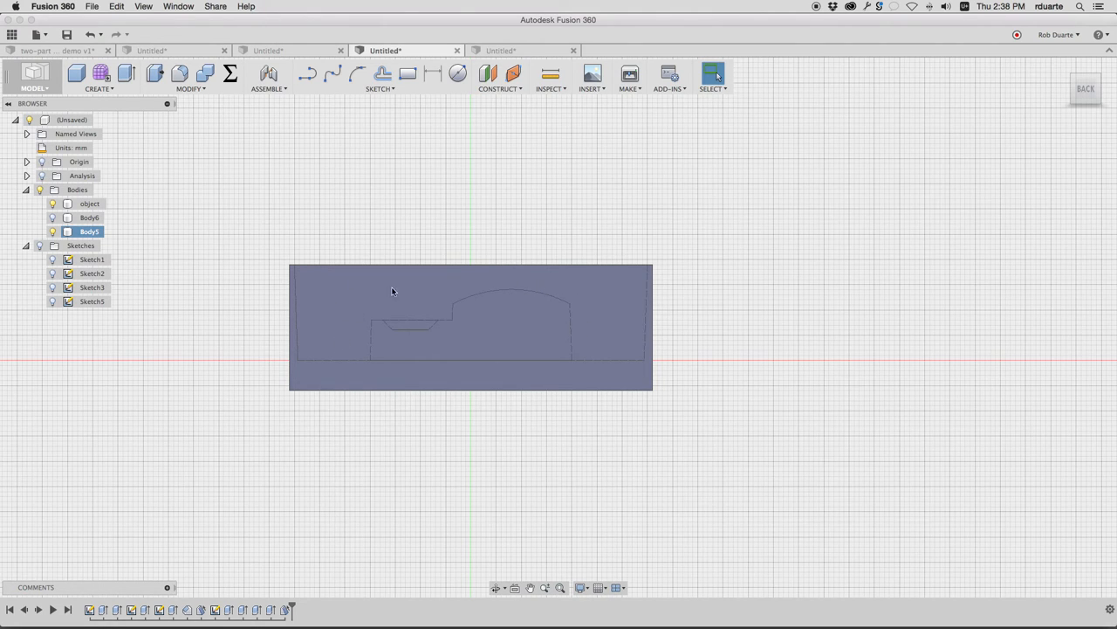
mouse_move(445, 288)
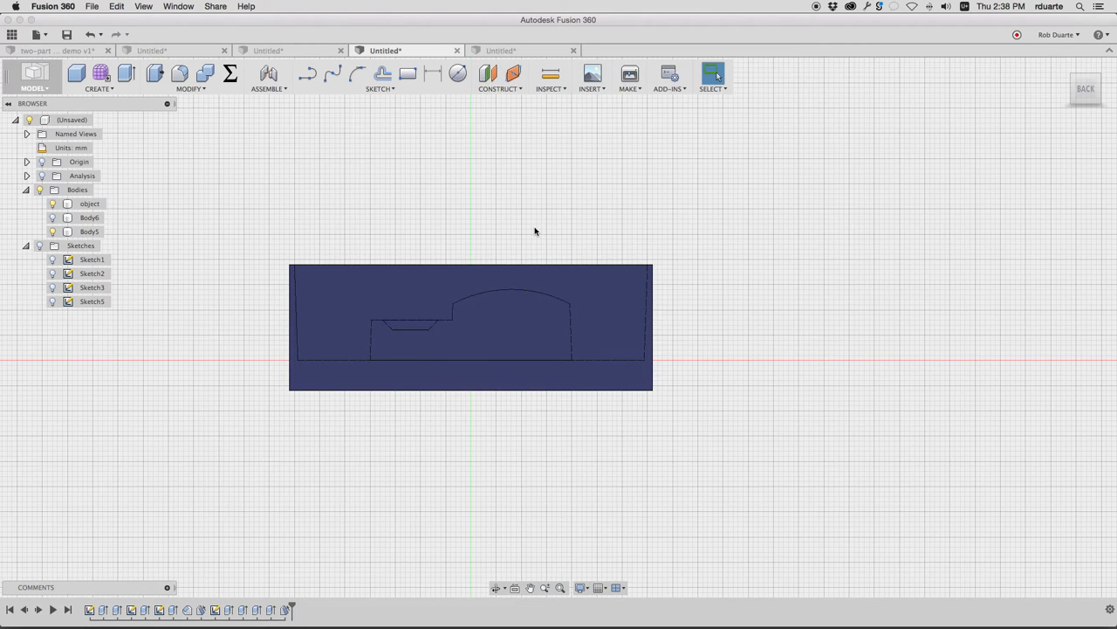
- Review the end-mill reach diagram in Preview, then return to the mold model
click(87, 230)
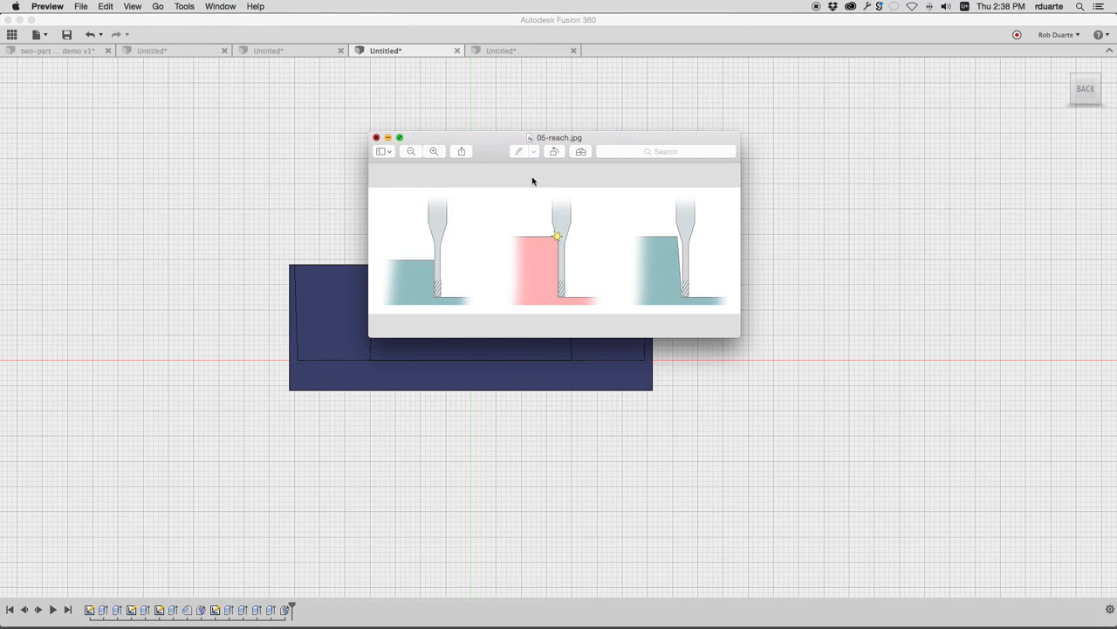
click(377, 136)
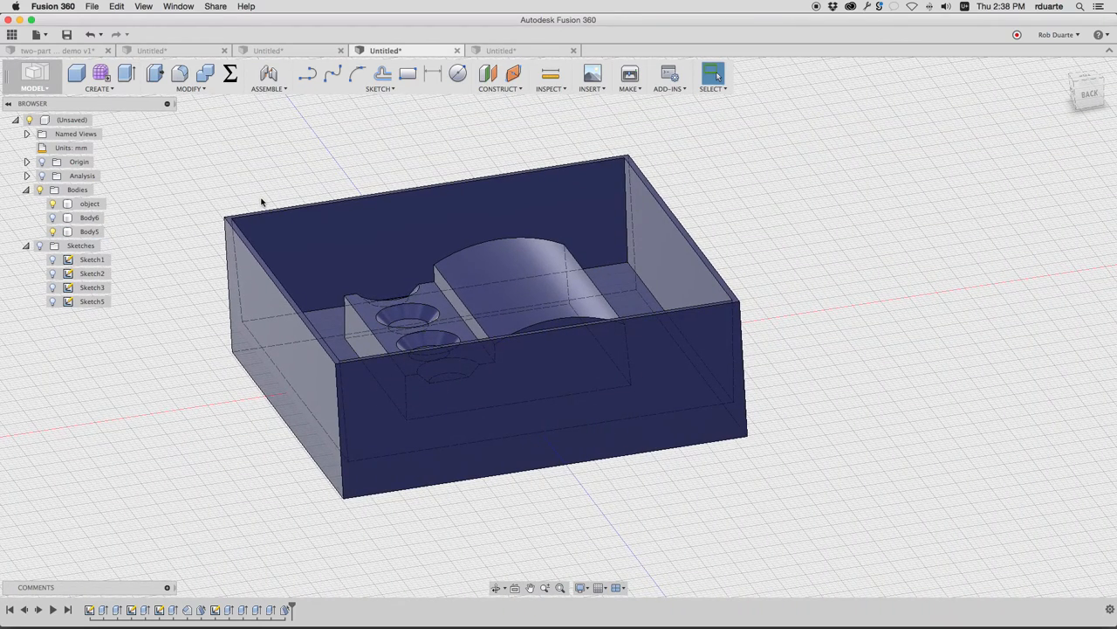
mouse_move(293, 608)
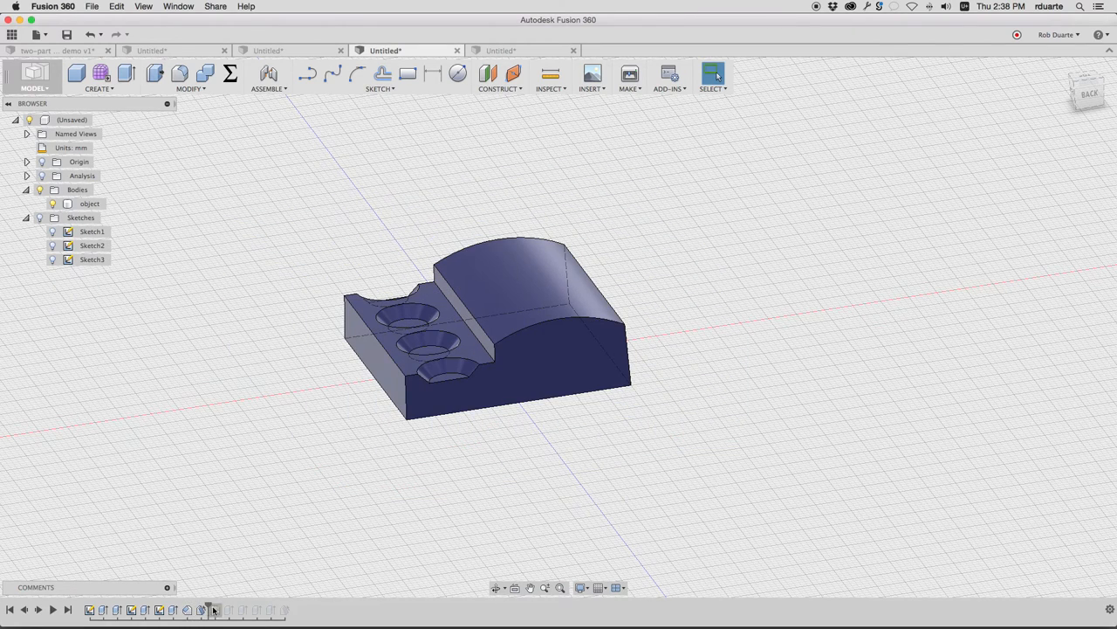
- Roll the timeline back to the stand part alone and begin a new top-down sketch
right_click(210, 610)
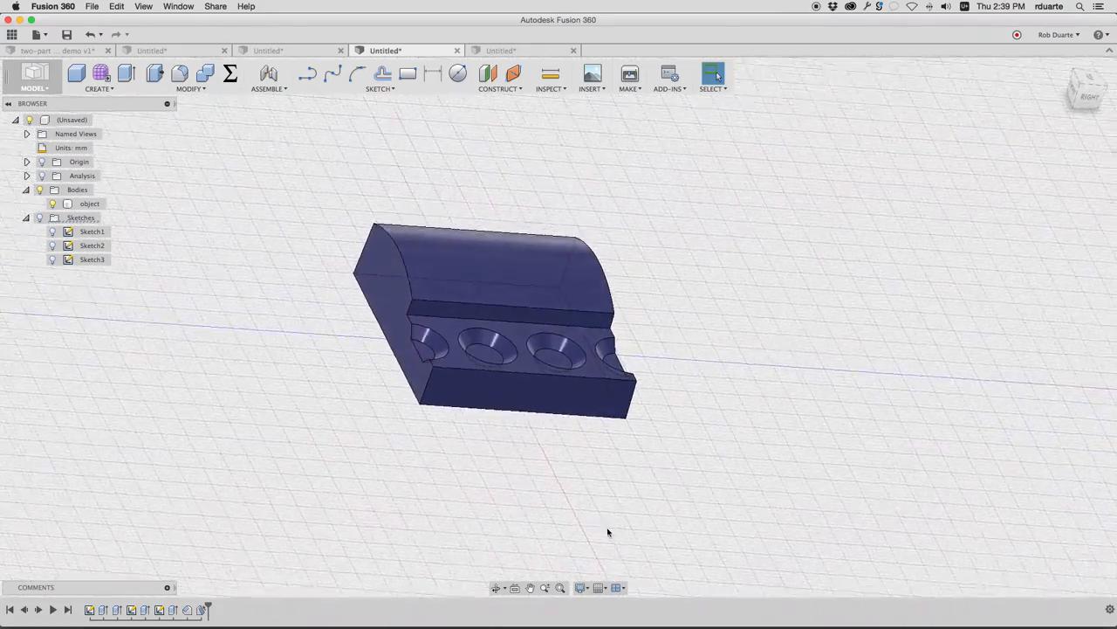
click(580, 587)
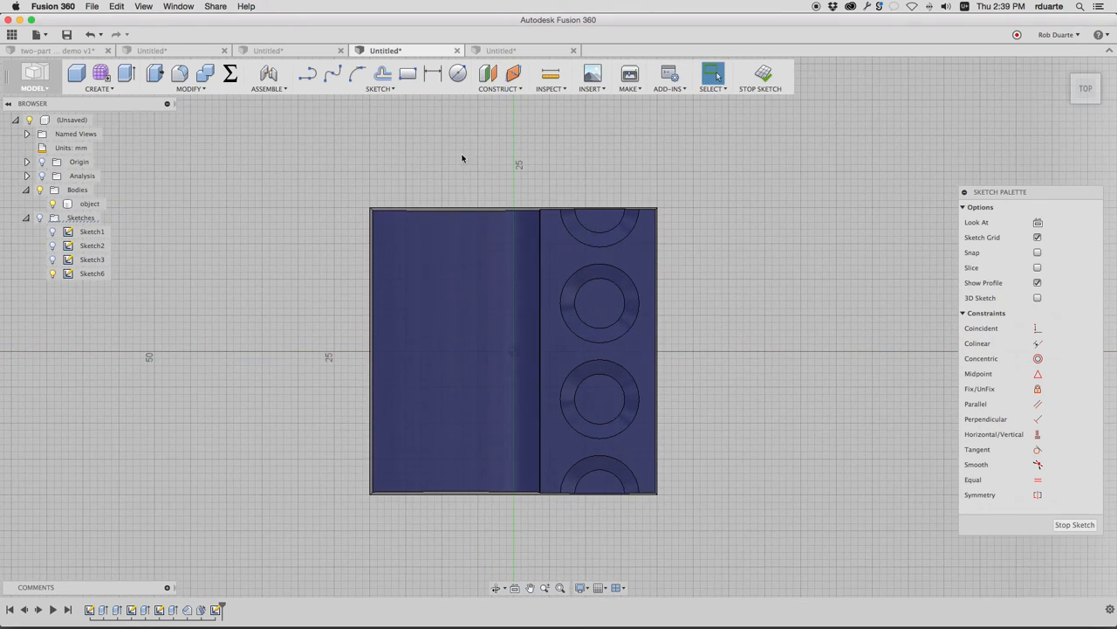
mouse_move(538, 527)
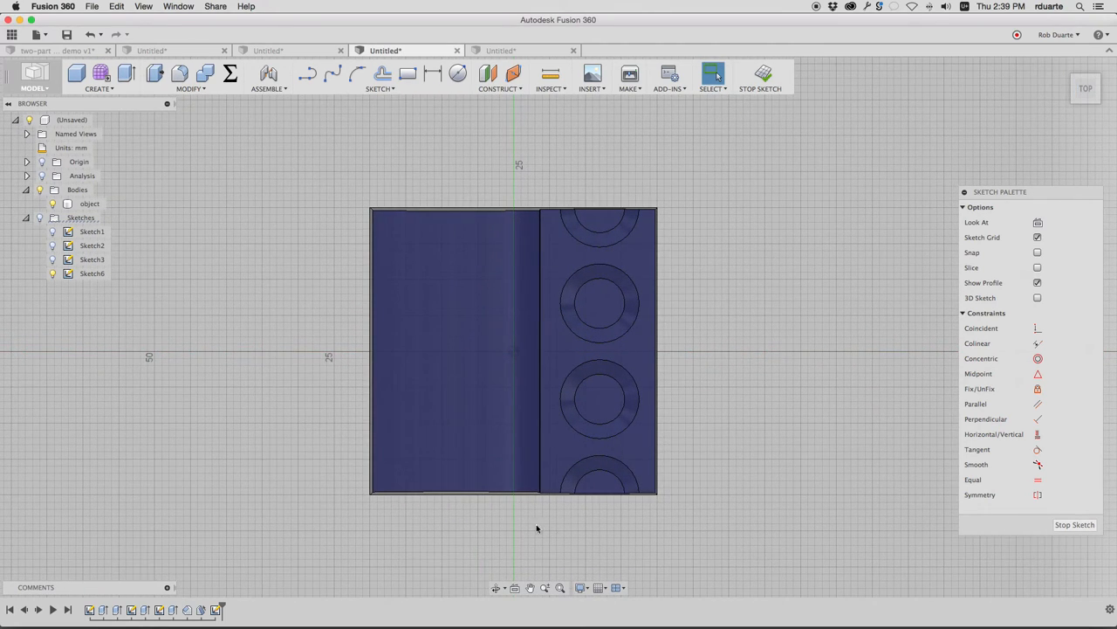
click(90, 203)
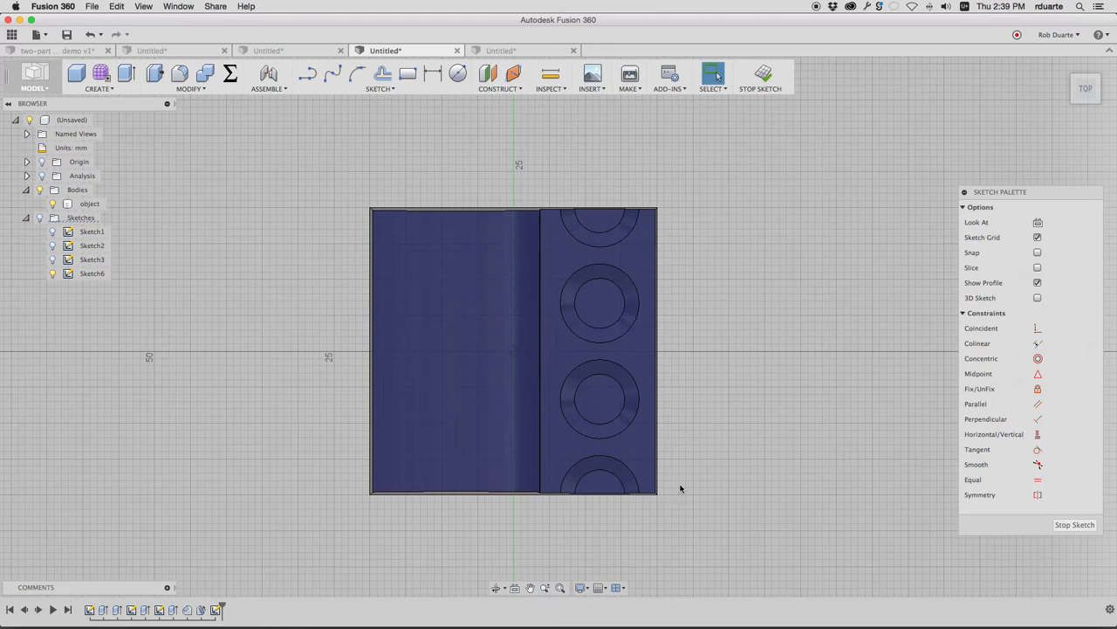
click(380, 87)
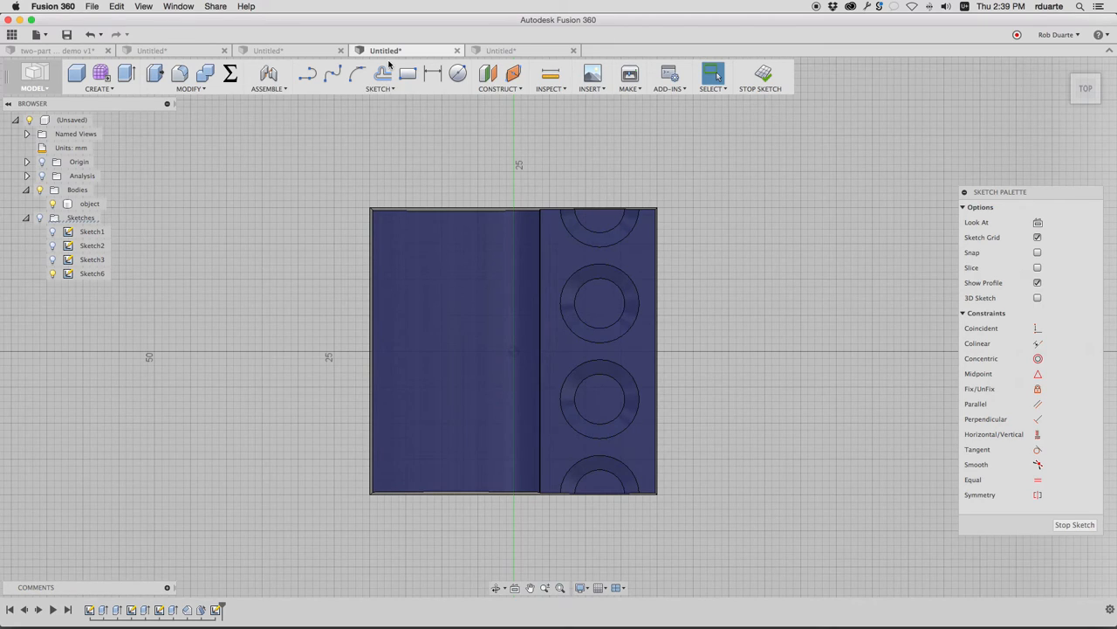
click(381, 73)
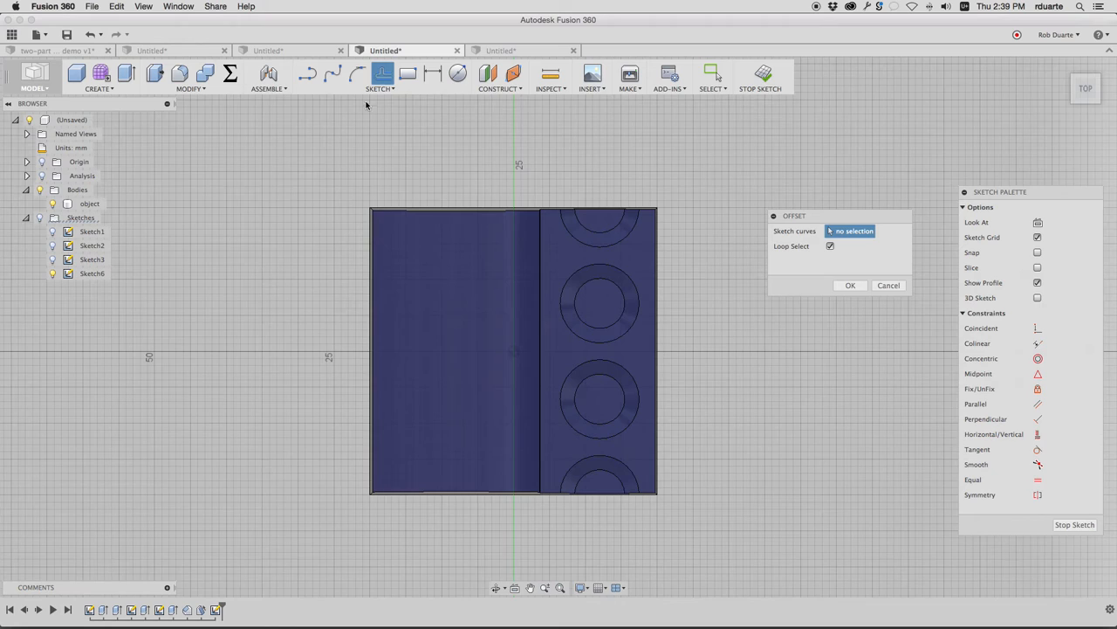
click(380, 77)
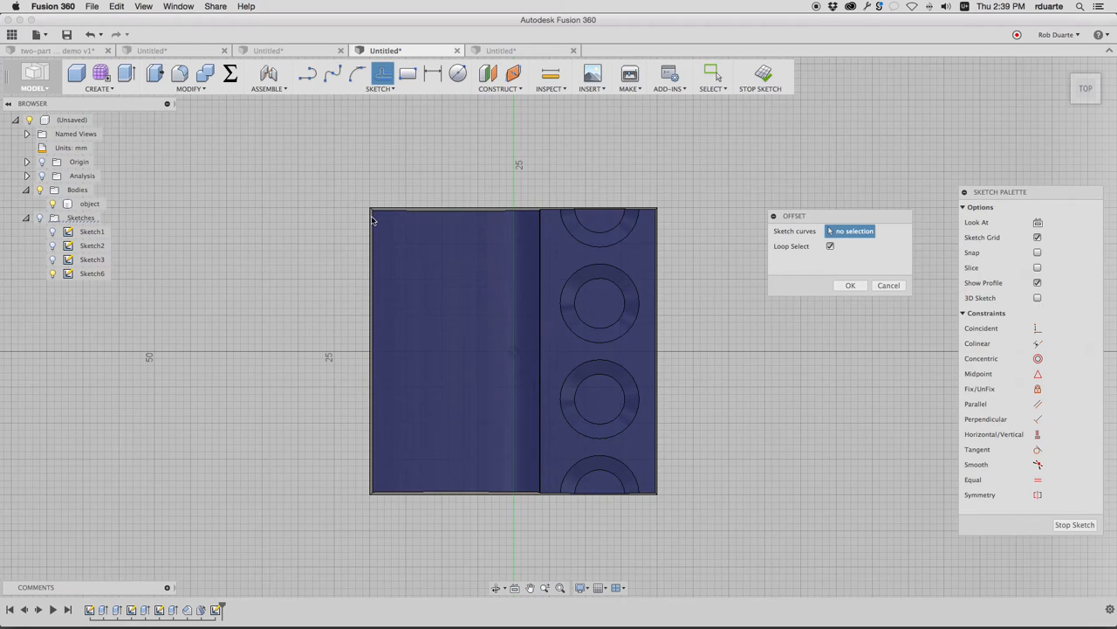
mouse_move(584, 213)
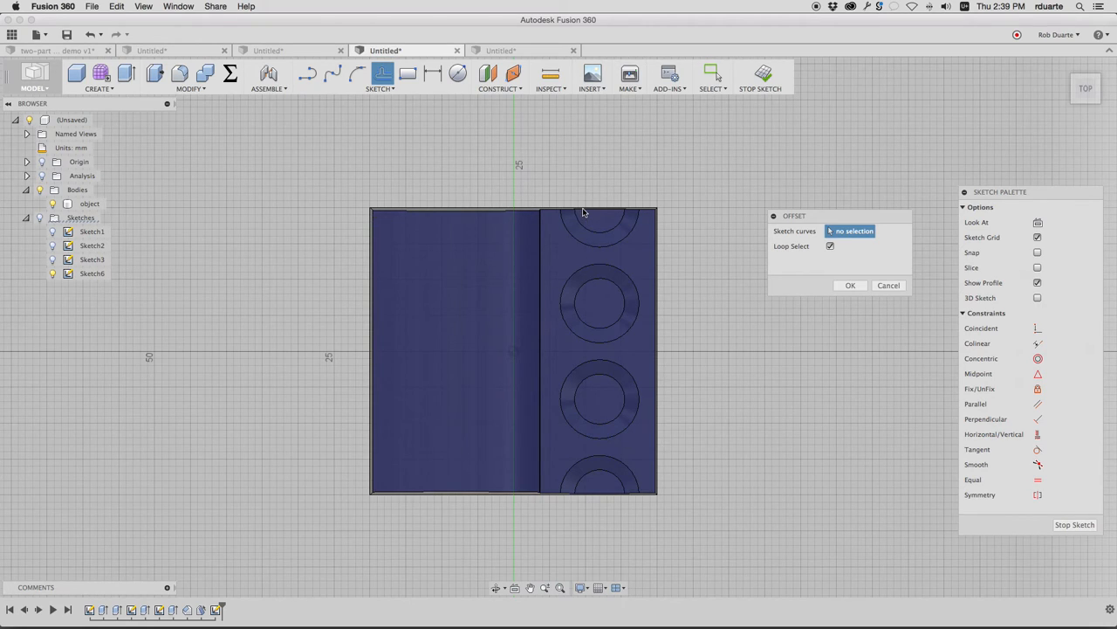
mouse_move(632, 534)
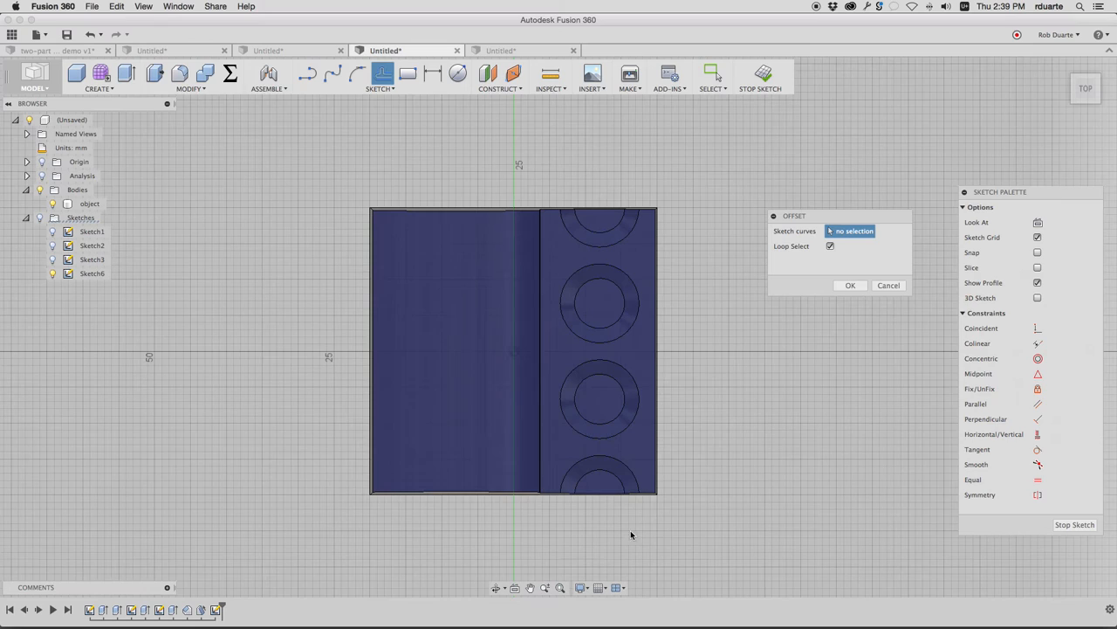
mouse_move(381, 276)
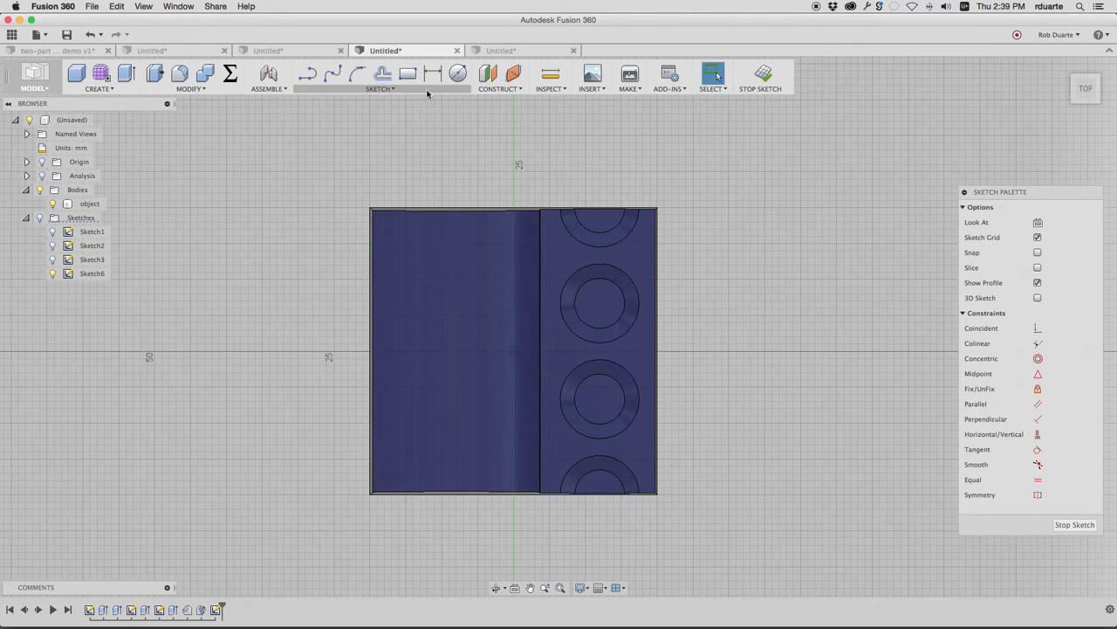
- Project the stand part's body edges into the sketch as its outline
click(379, 87)
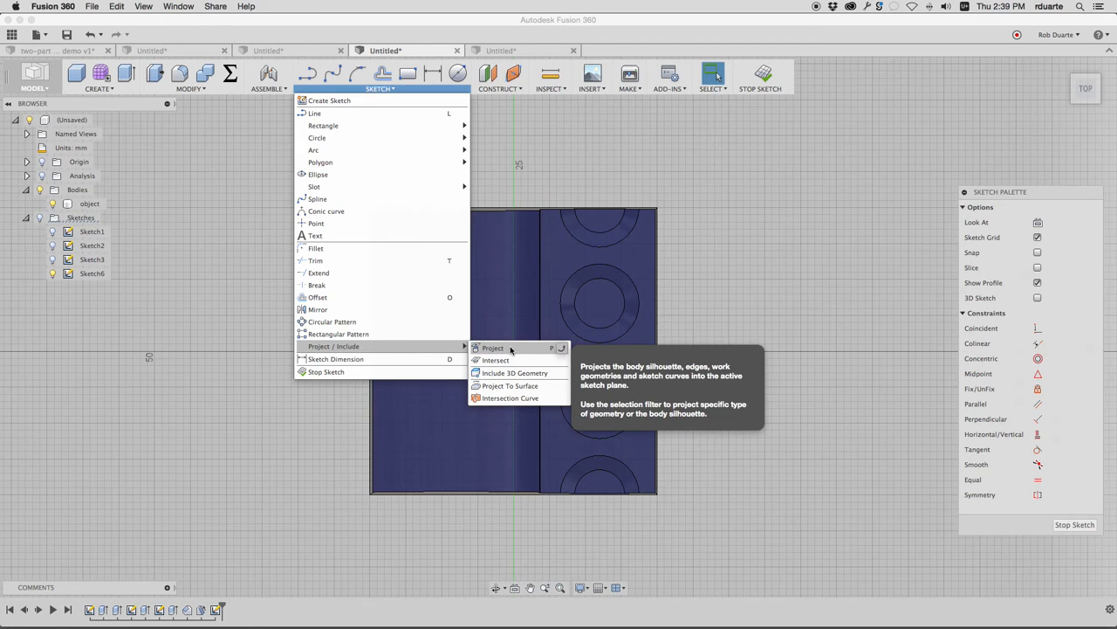
click(492, 347)
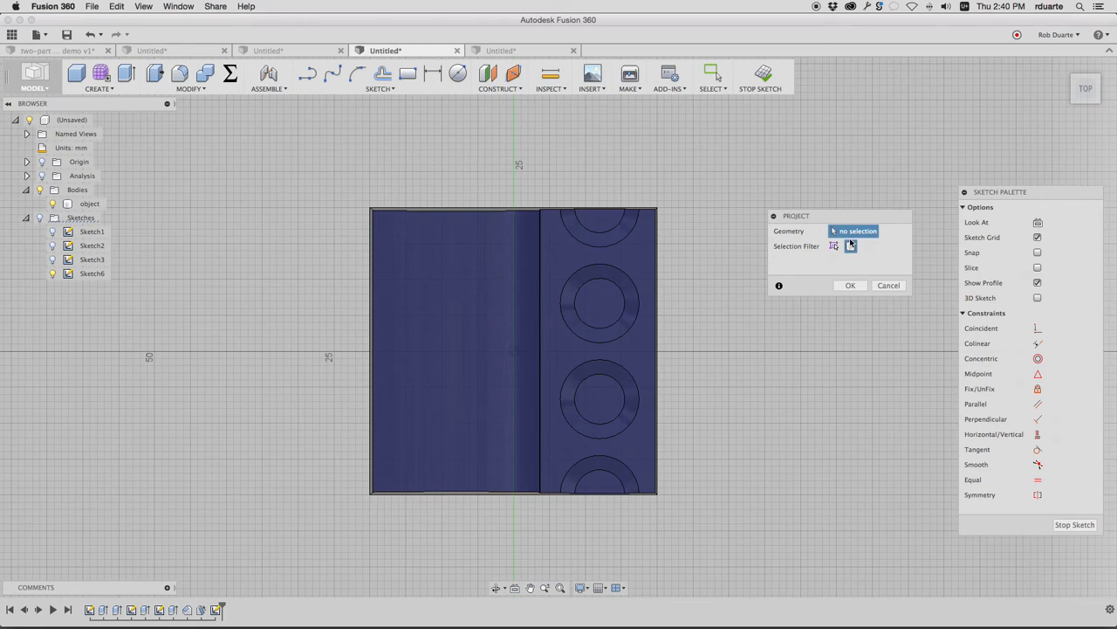
click(600, 255)
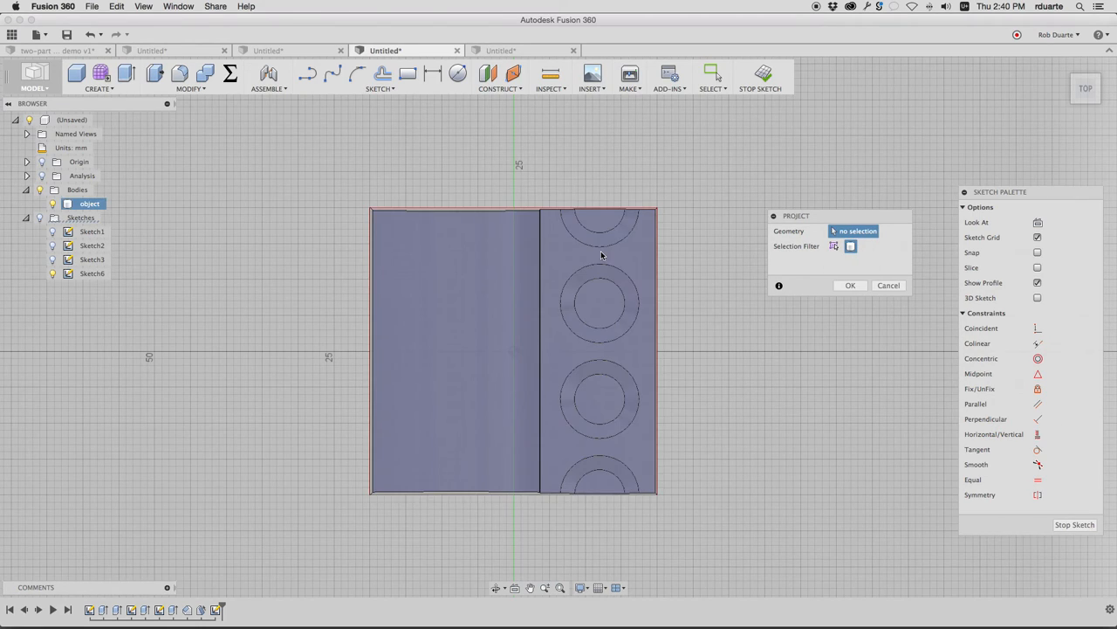
click(67, 203)
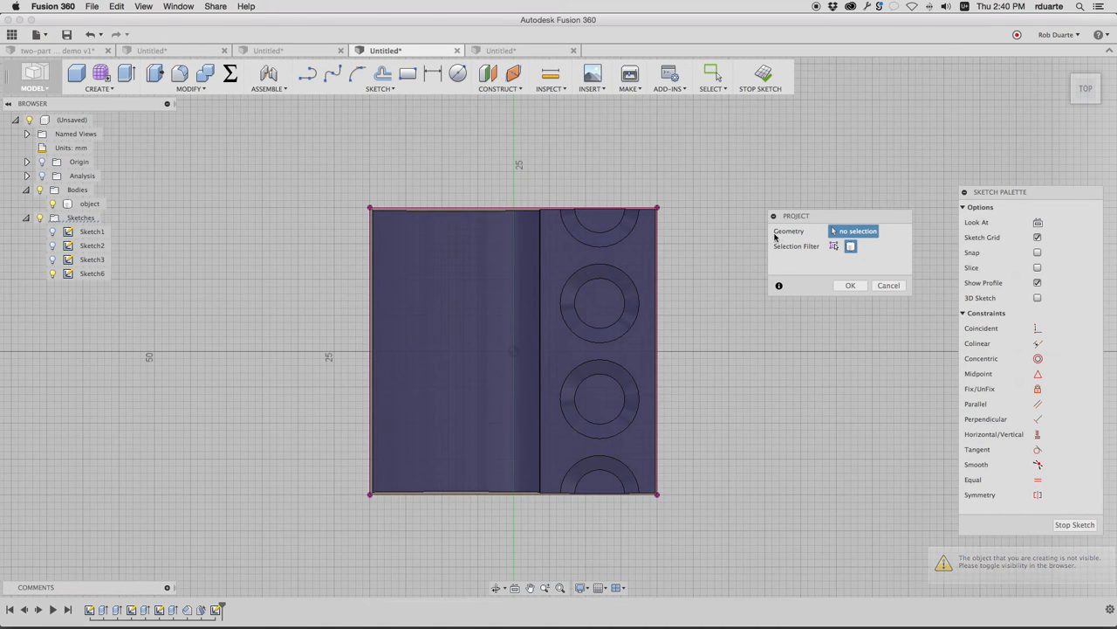
mouse_move(664, 241)
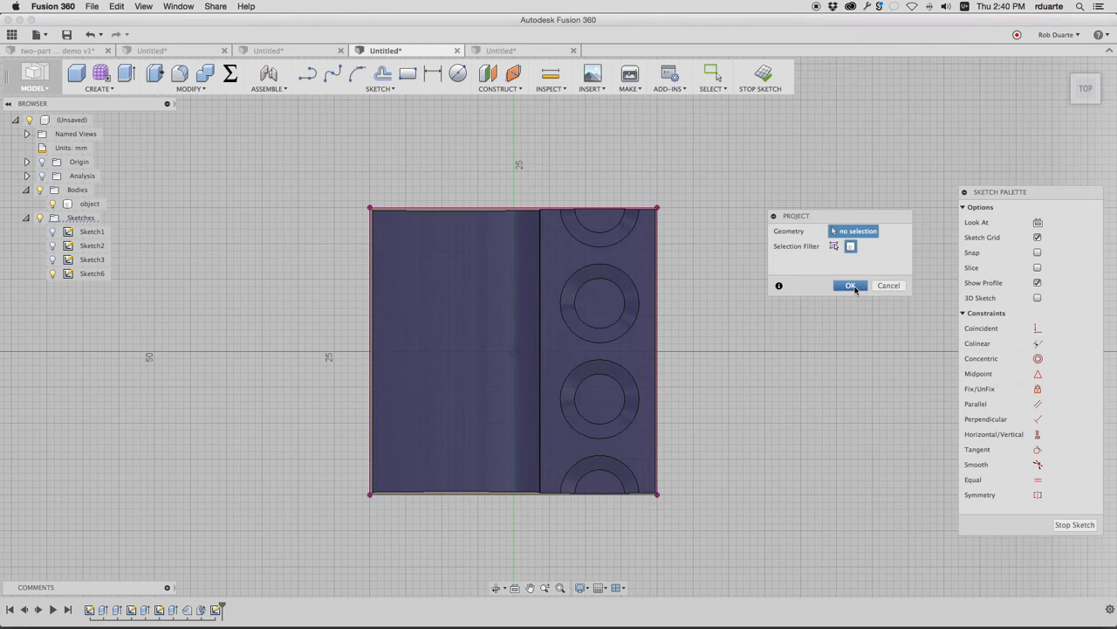
click(850, 286)
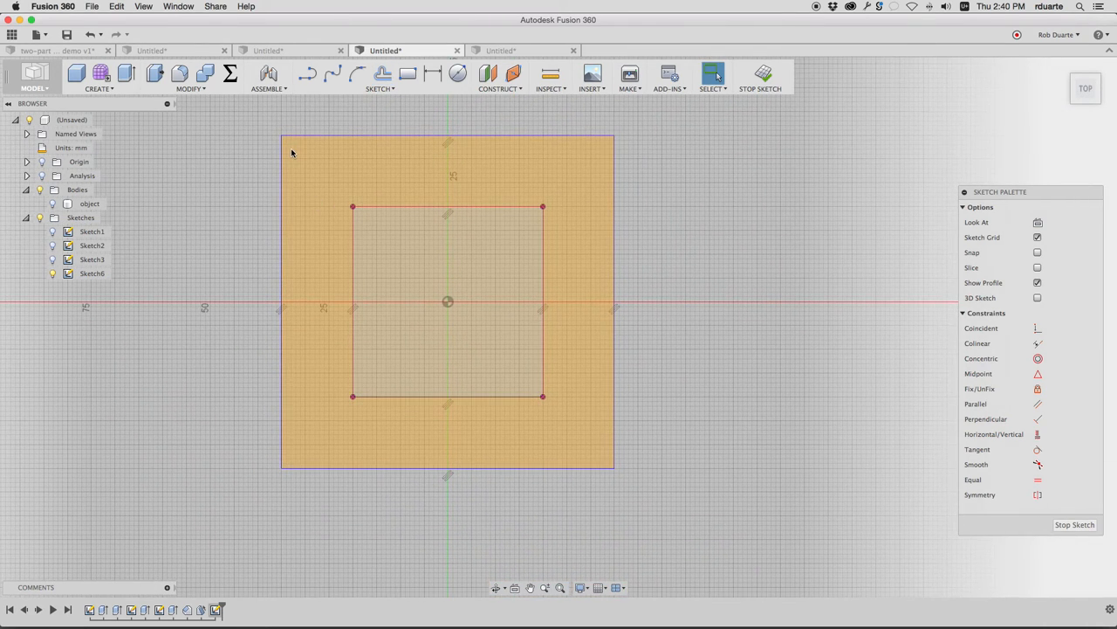
- Add a larger offset rectangle around the projected outline for the mold walls
click(383, 73)
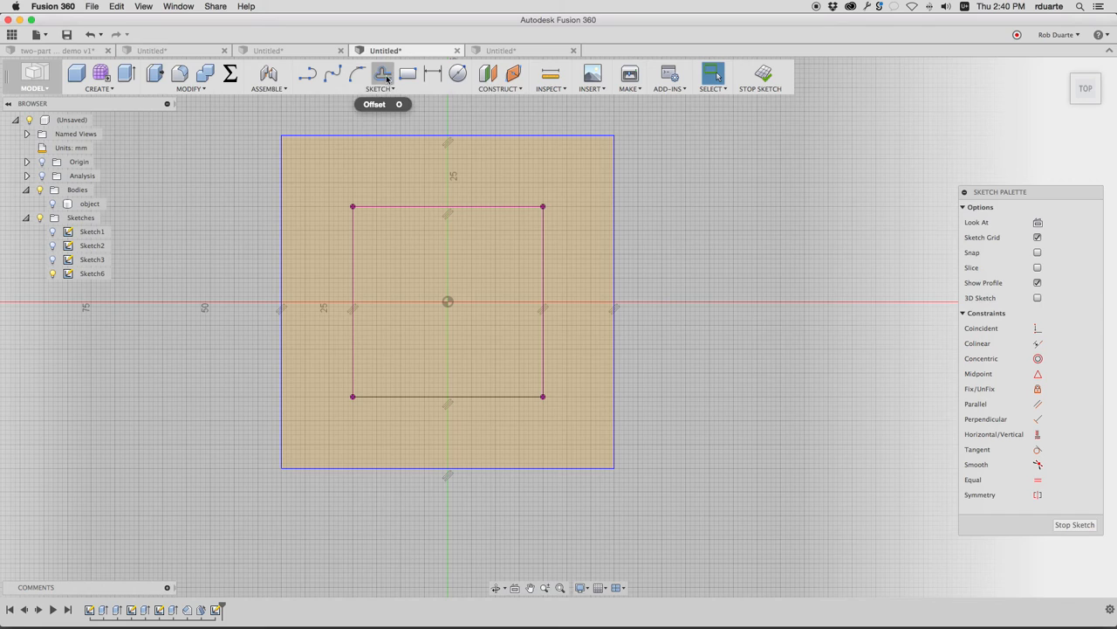
click(447, 138)
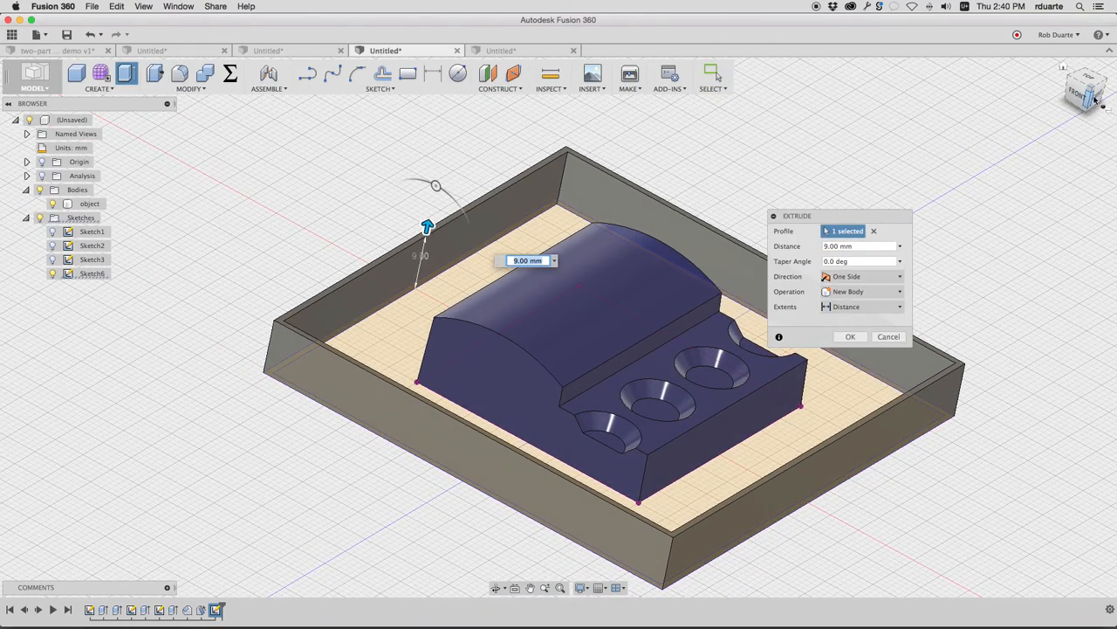
- Extrude the outer ring 18 mm upward as a new wall body around the object
click(1086, 94)
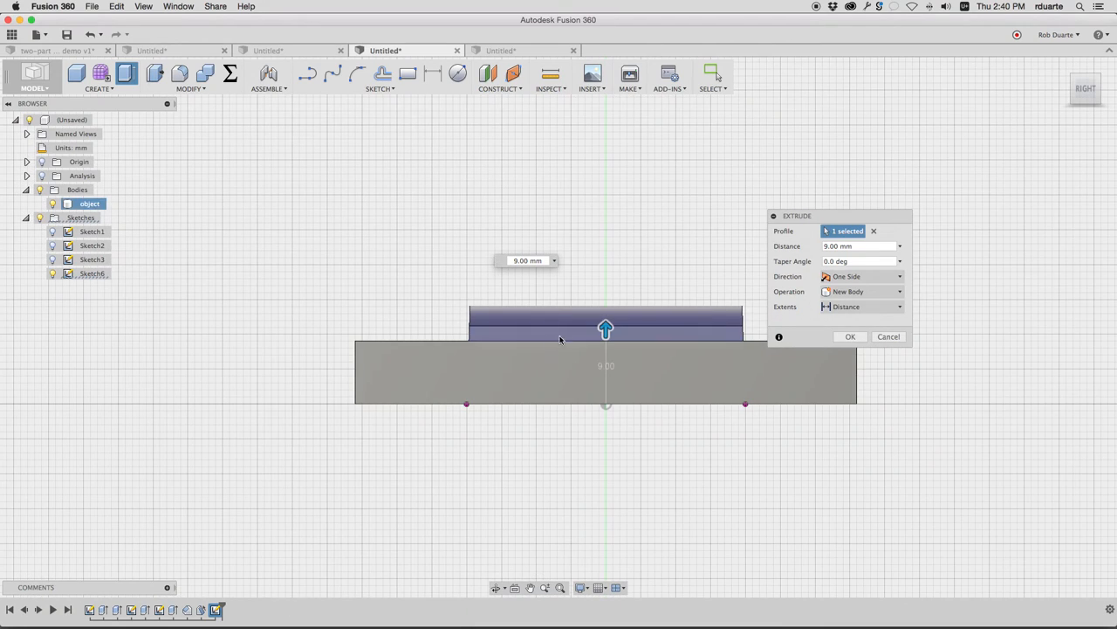
drag(605, 328, 611, 293)
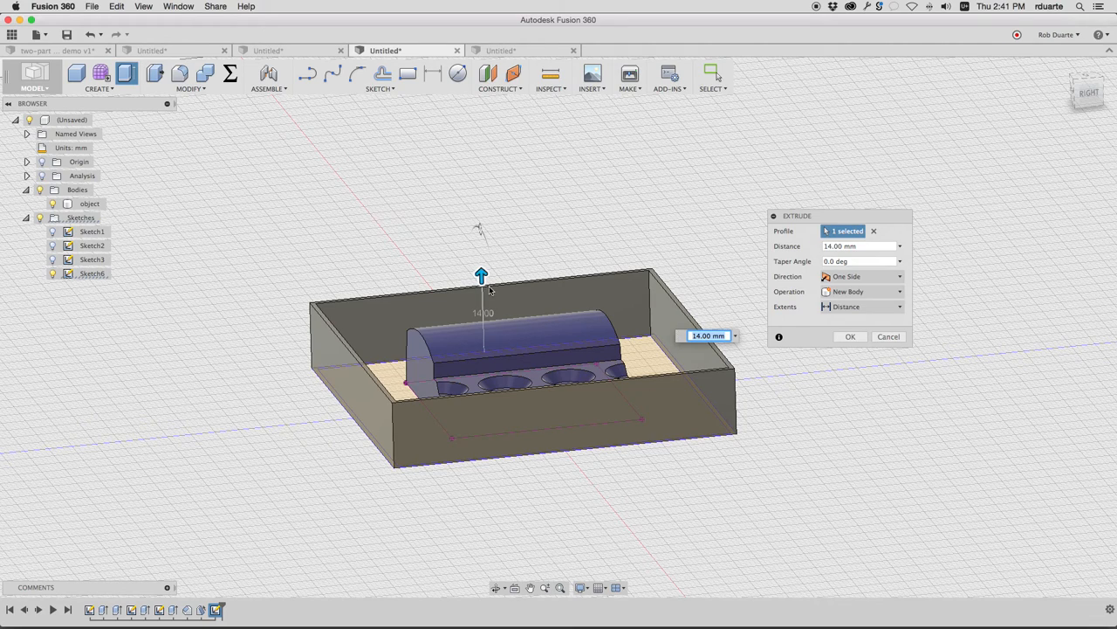
mouse_move(503, 320)
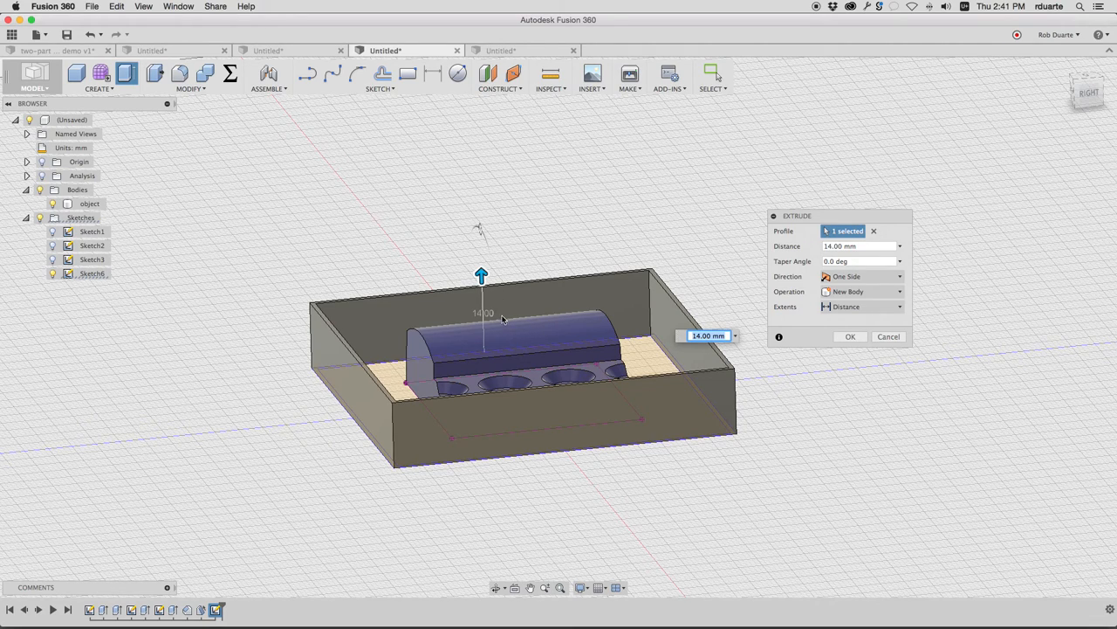
drag(482, 276, 481, 263)
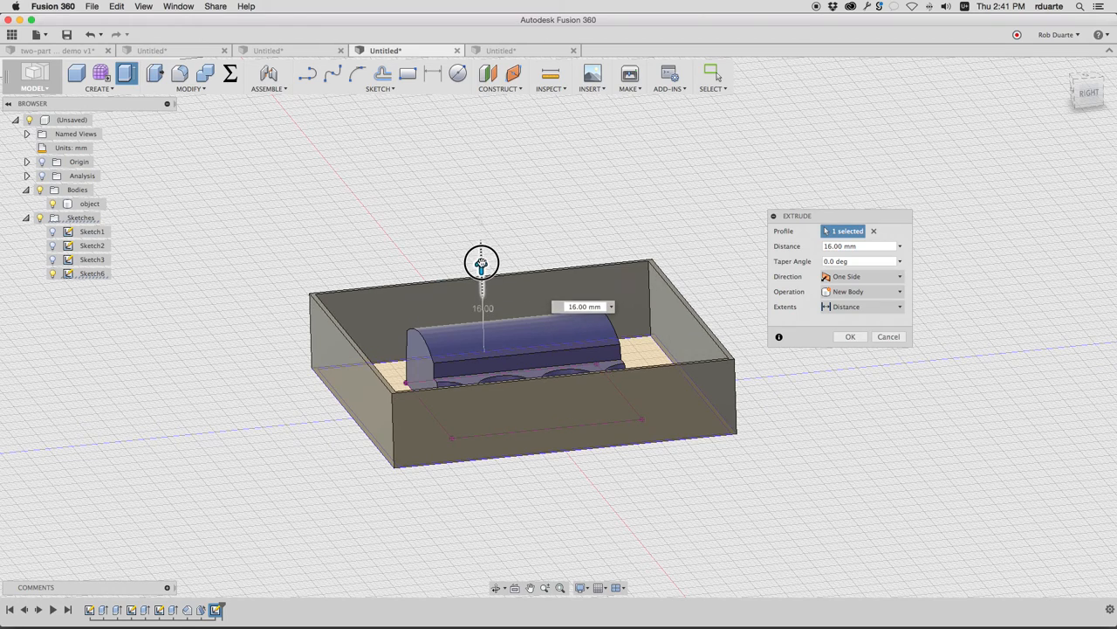
drag(482, 265, 485, 251)
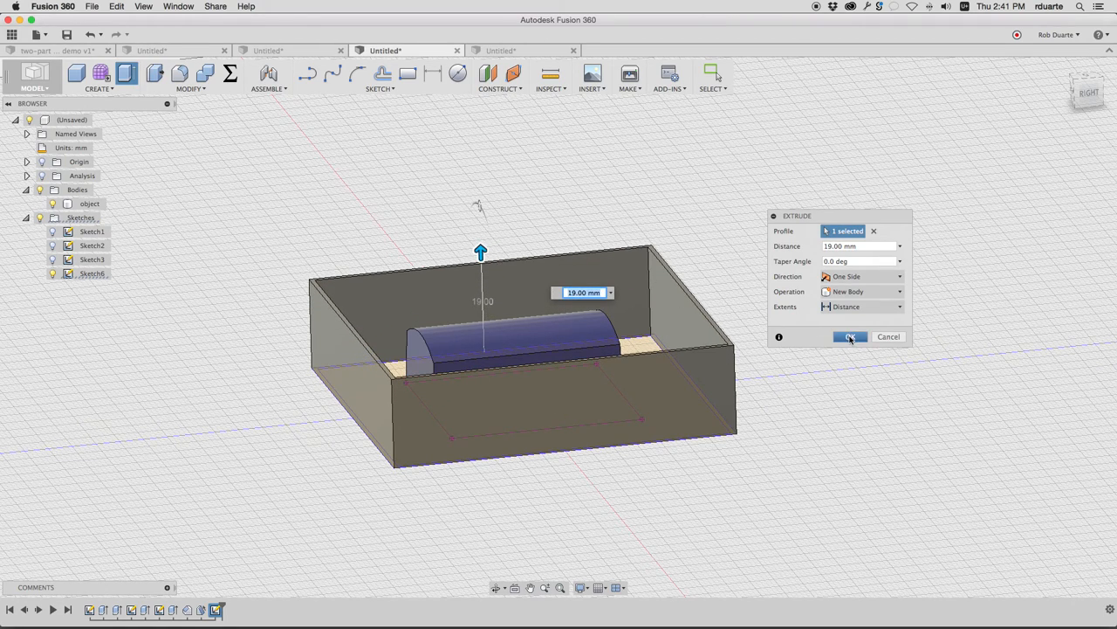
click(851, 337)
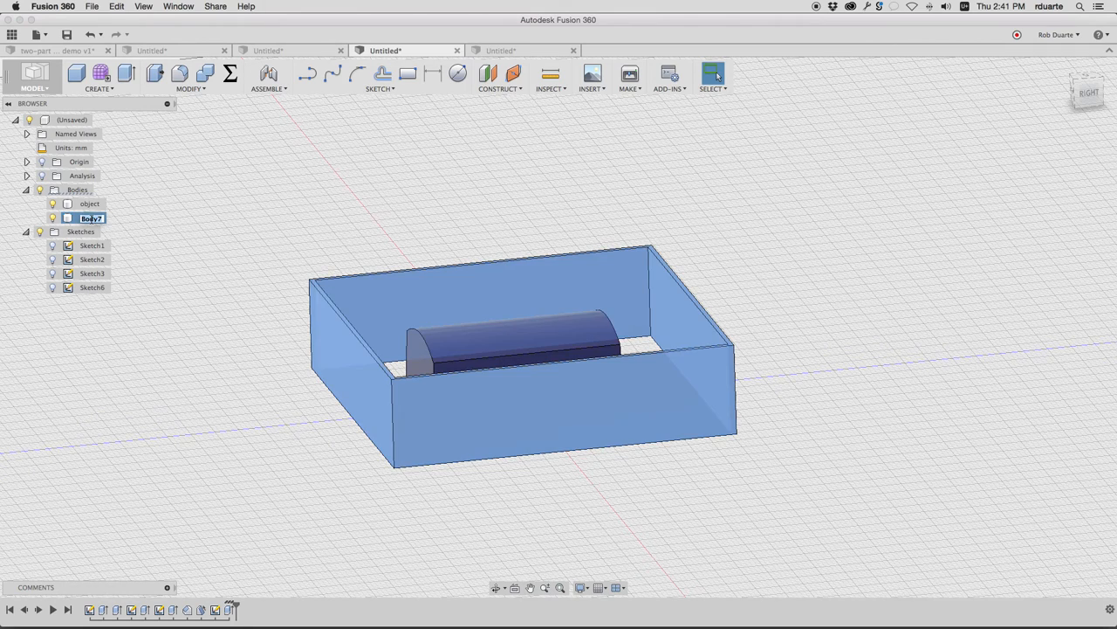
- Name the new body 'walls' and preview the three floor regions extruding downward
text(walls)
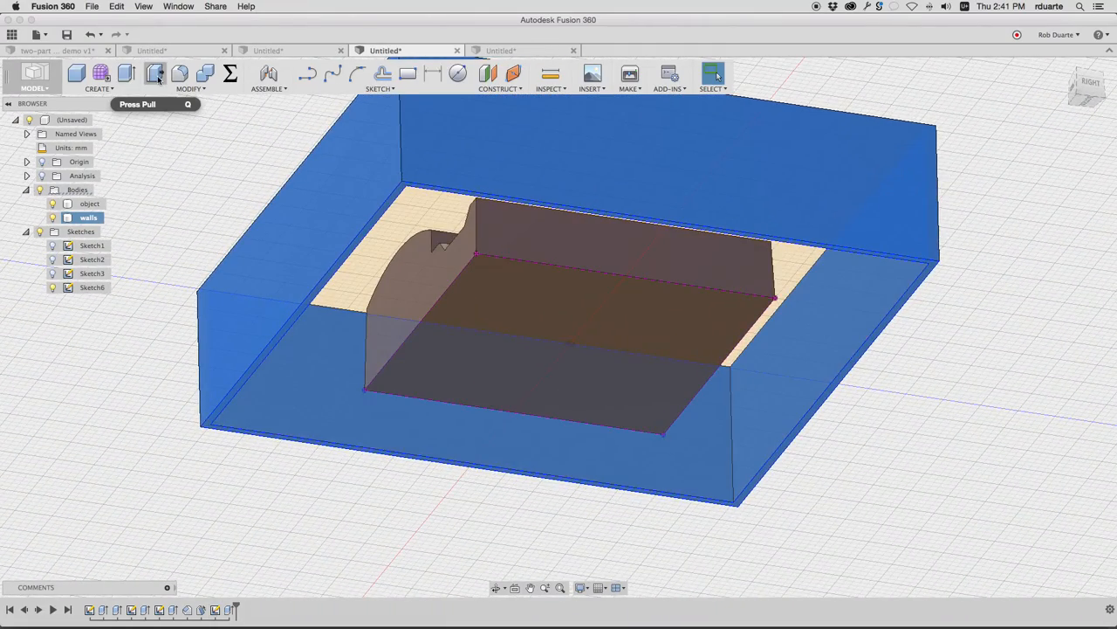
click(154, 73)
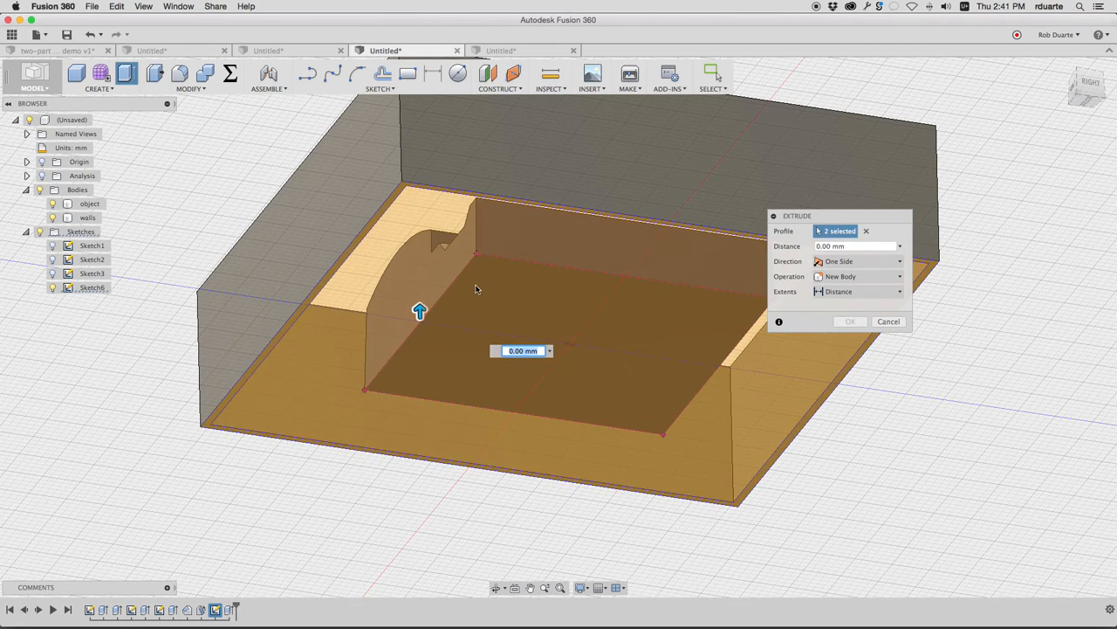
mouse_move(714, 356)
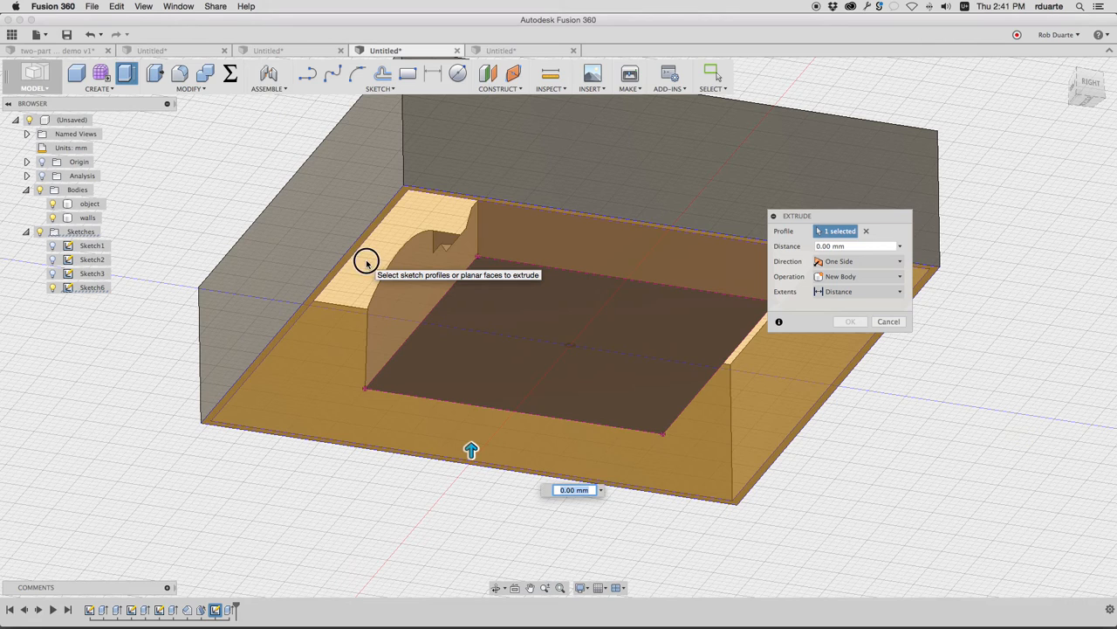
click(625, 337)
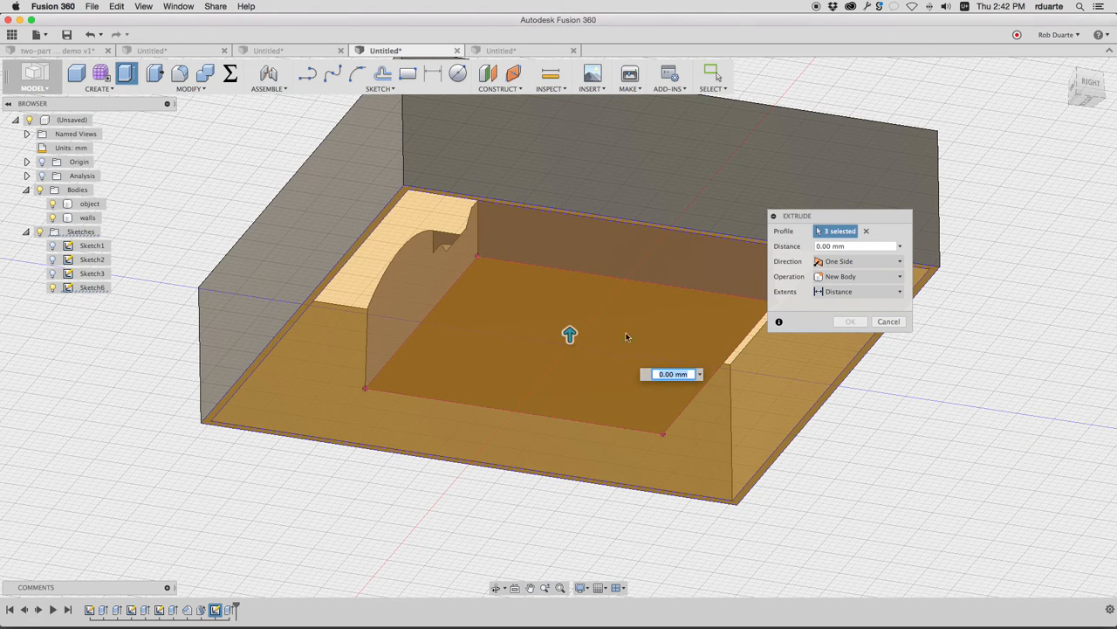
drag(569, 335, 572, 398)
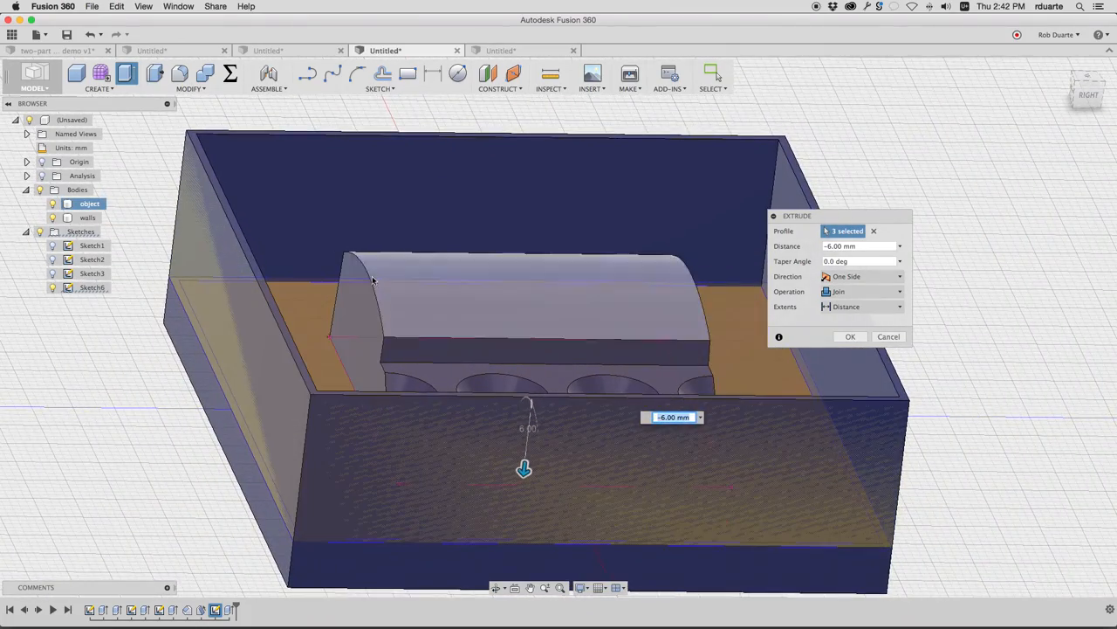
- Hide the object body, leaving the walls and the 6 mm floor preview visible
click(88, 217)
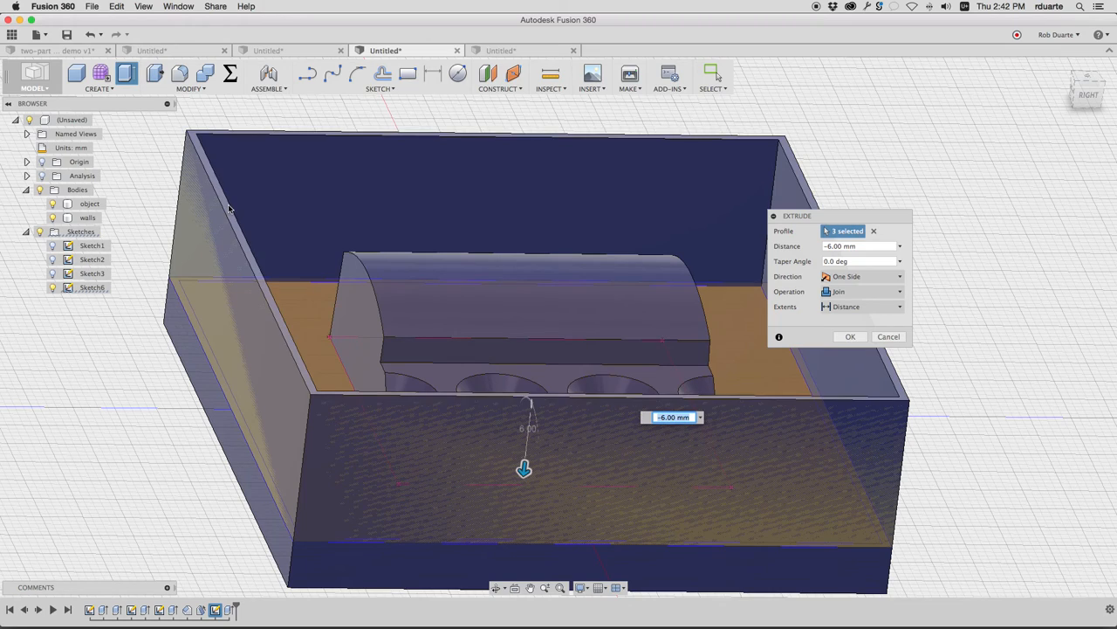
click(89, 202)
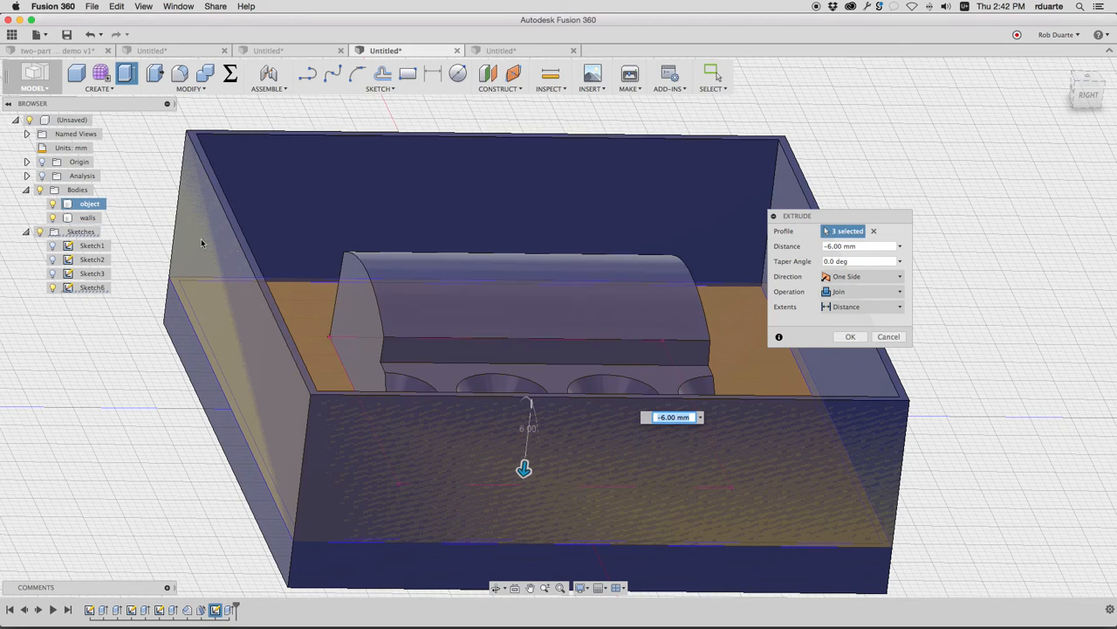
click(87, 216)
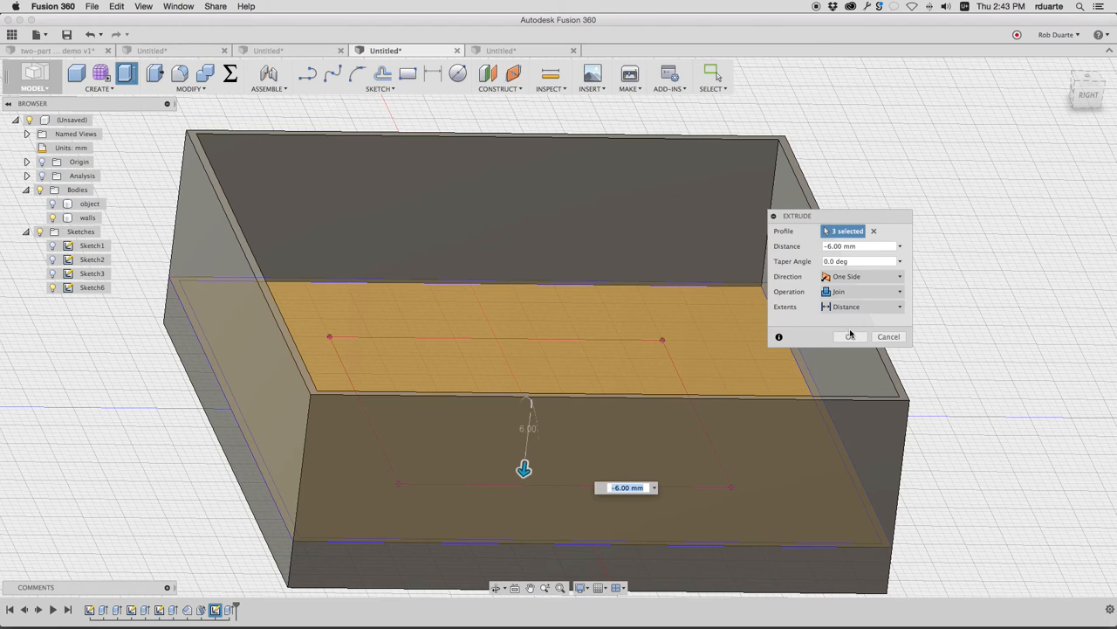
- Join the 6 mm floor to the walls, reshow the object and rename the body 'mold'
click(848, 335)
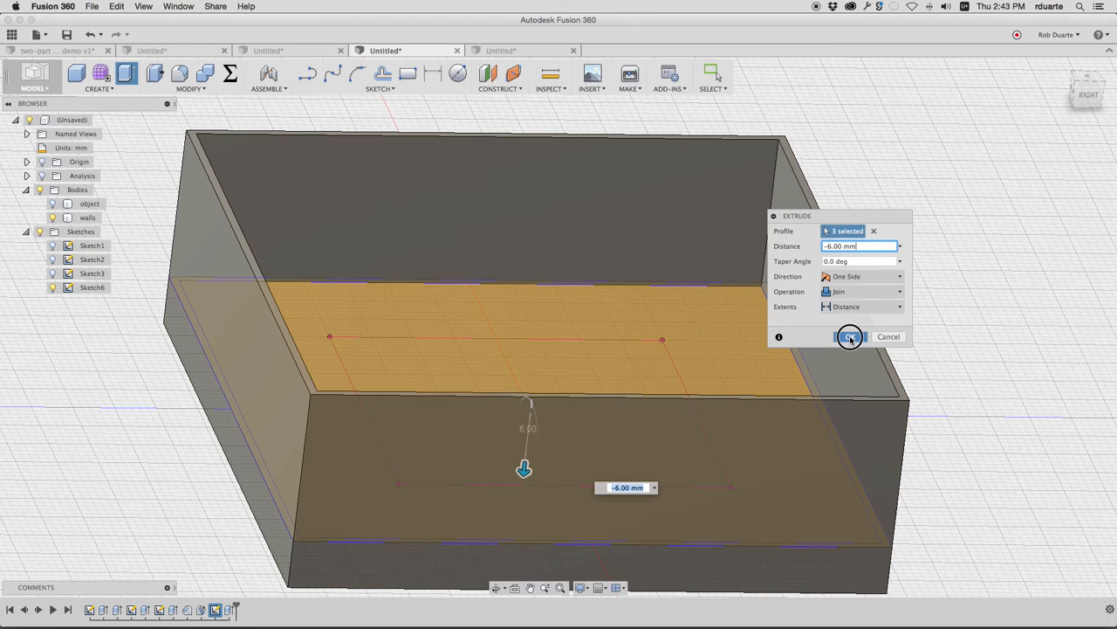
click(849, 335)
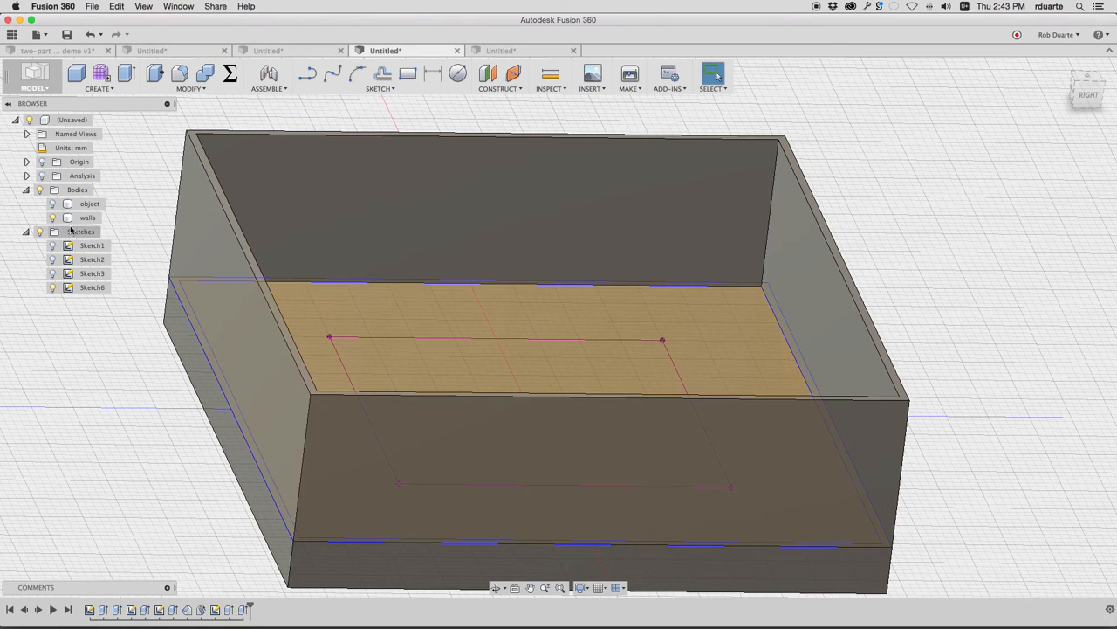
click(87, 216)
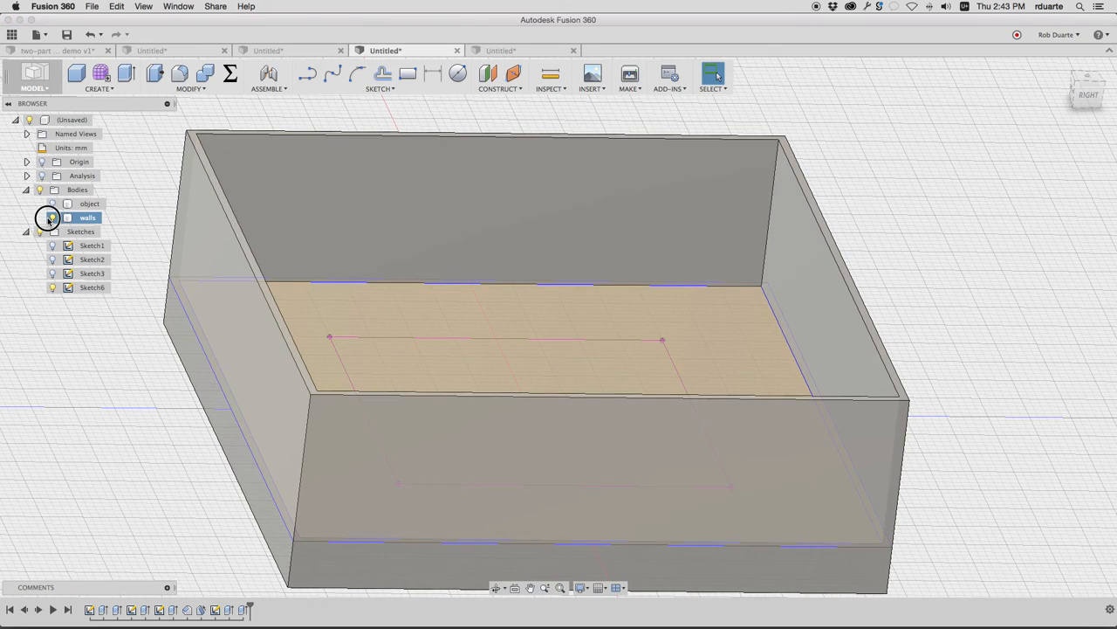
click(52, 217)
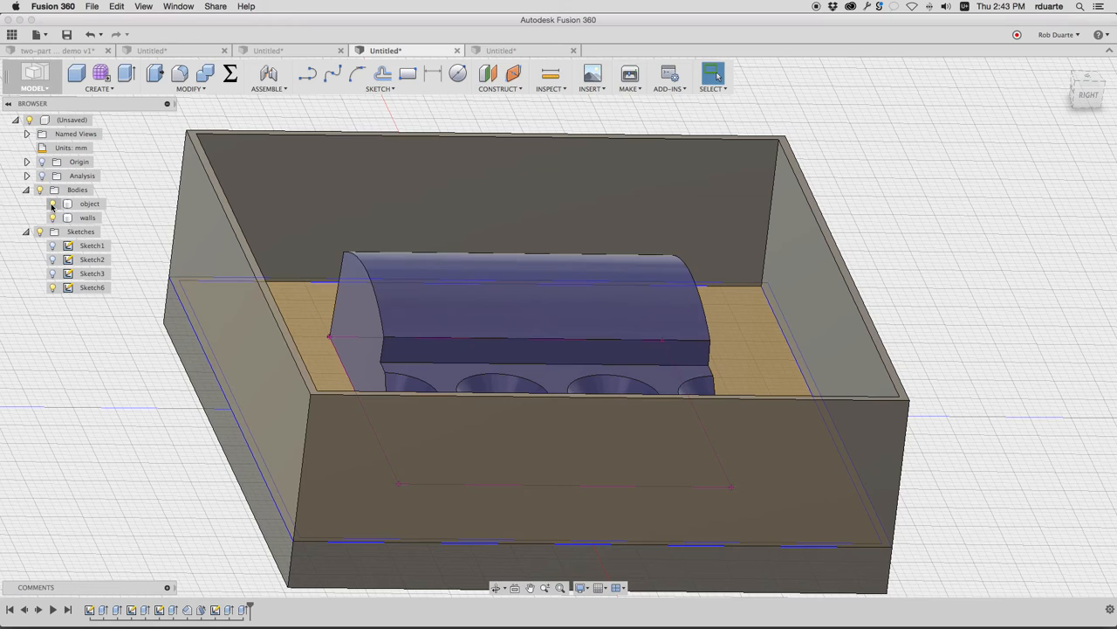
click(87, 217)
text(mold)
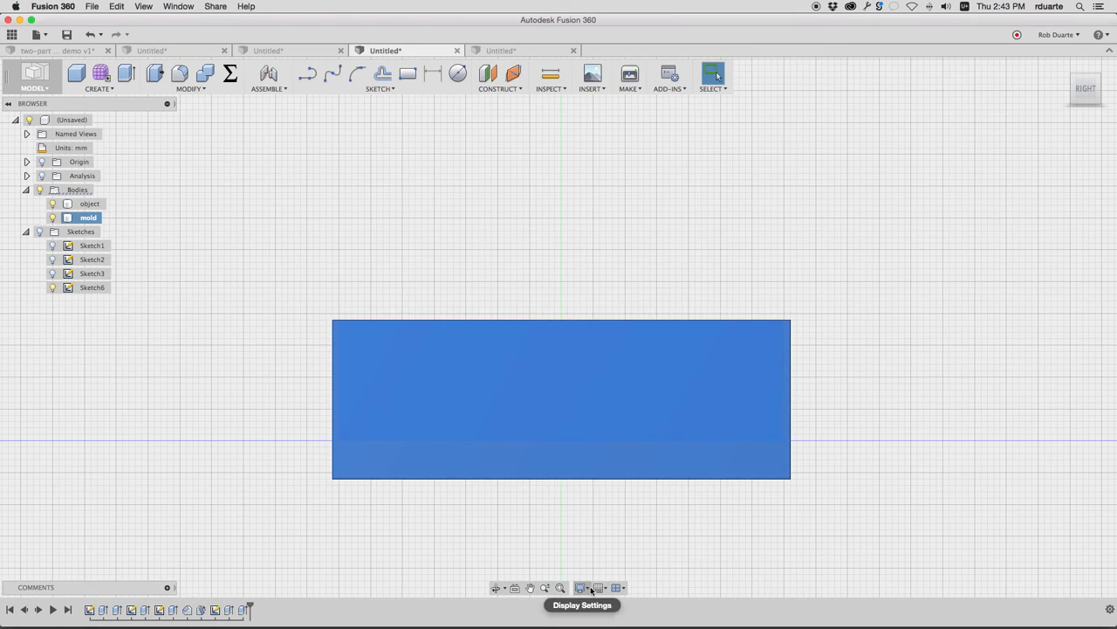
- Switch the visual style to Shaded with Hidden Edges and return to the Home view
click(581, 586)
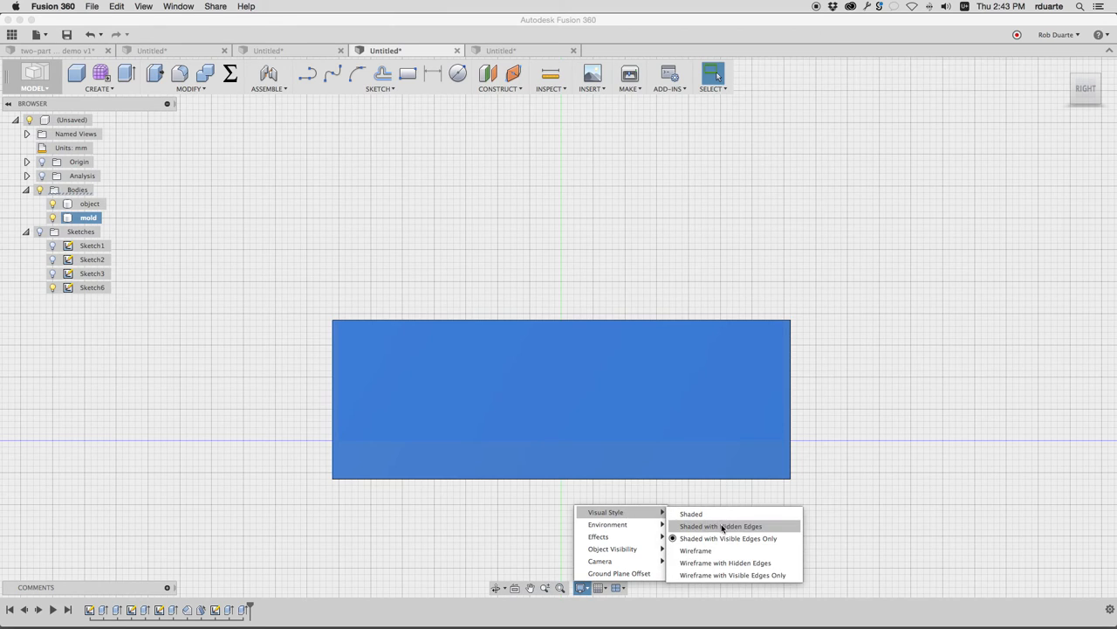
click(719, 525)
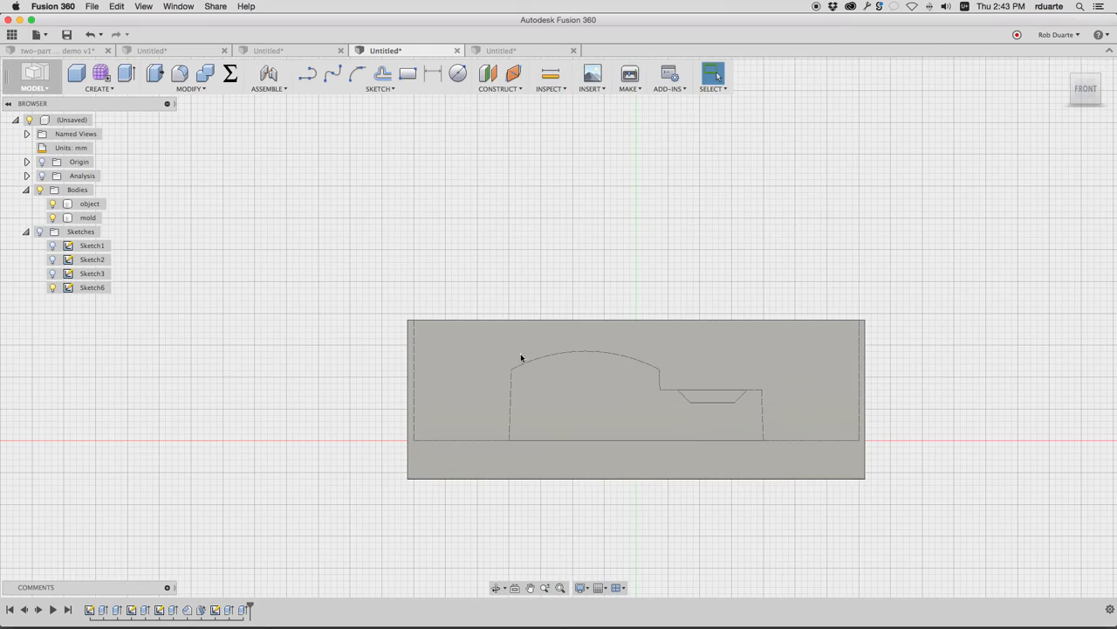
click(87, 217)
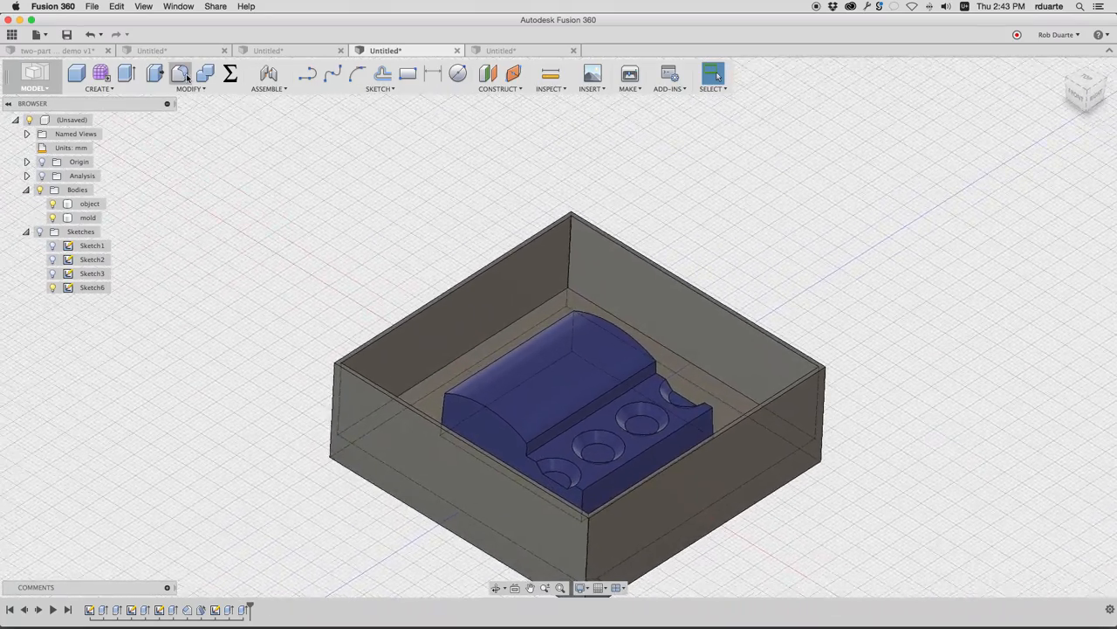
- Start a Draft from the top face and select the mold's outer side walls
click(191, 79)
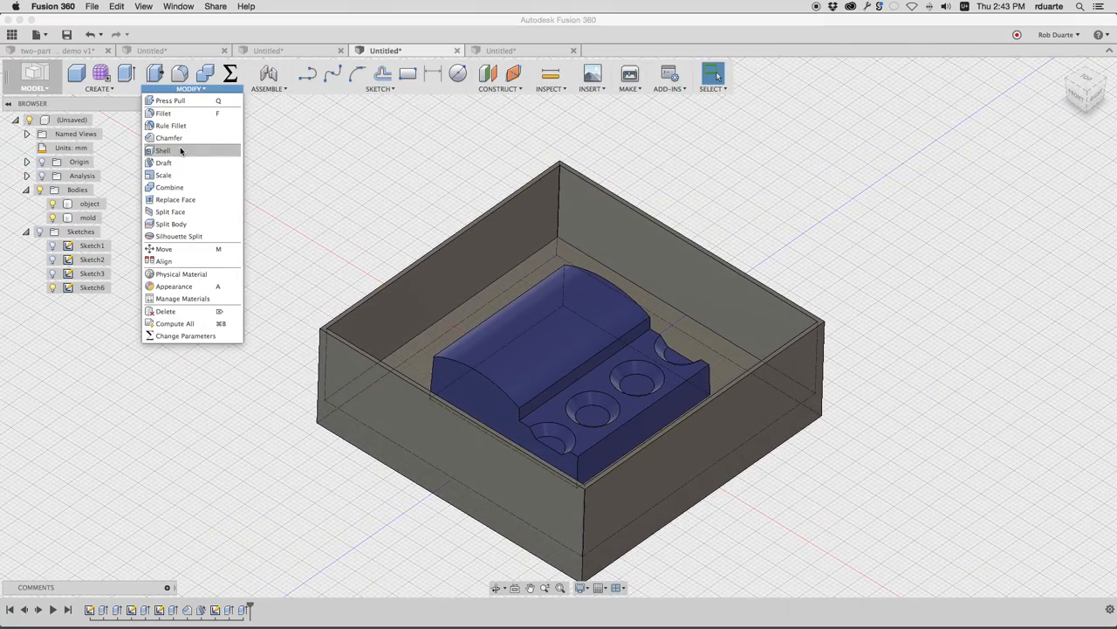
click(162, 162)
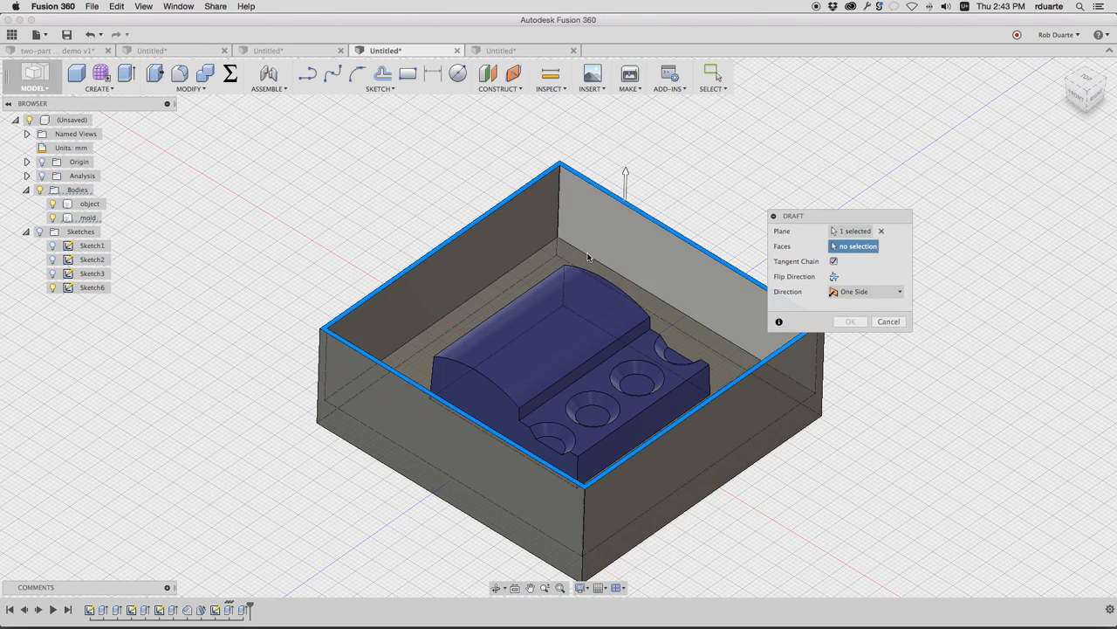
click(510, 241)
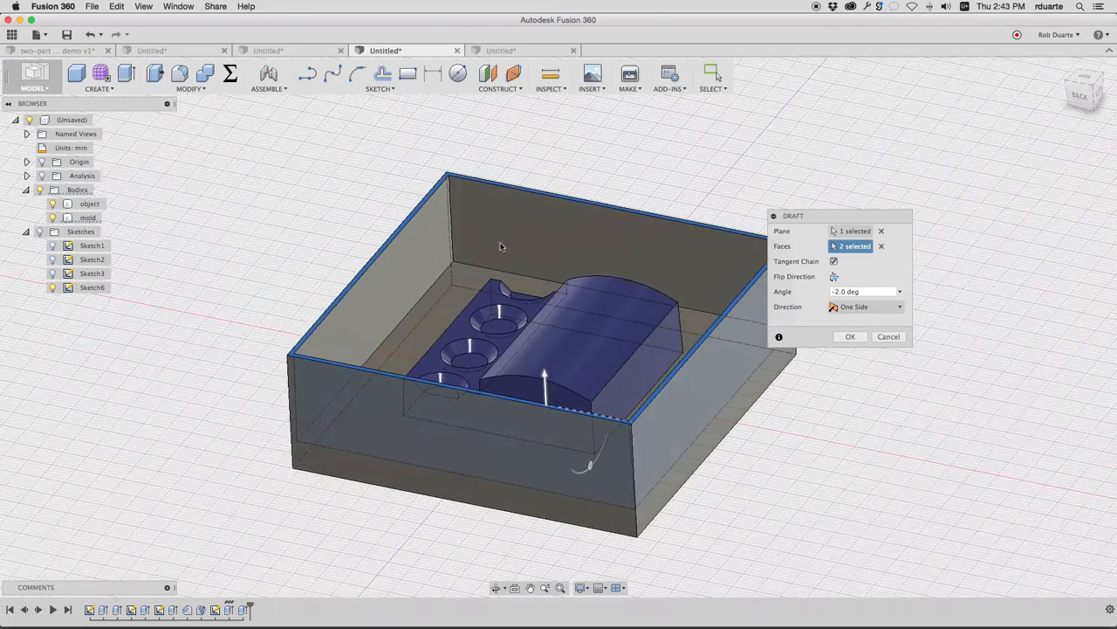
click(422, 264)
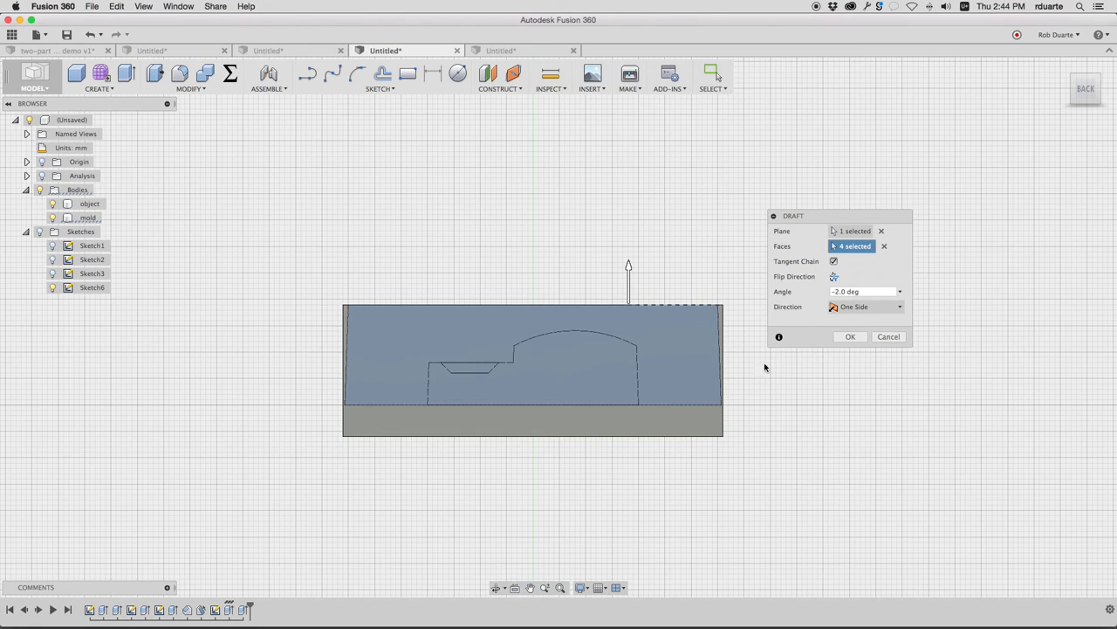
- Flip the draft direction so the outer walls taper the intended way
click(834, 276)
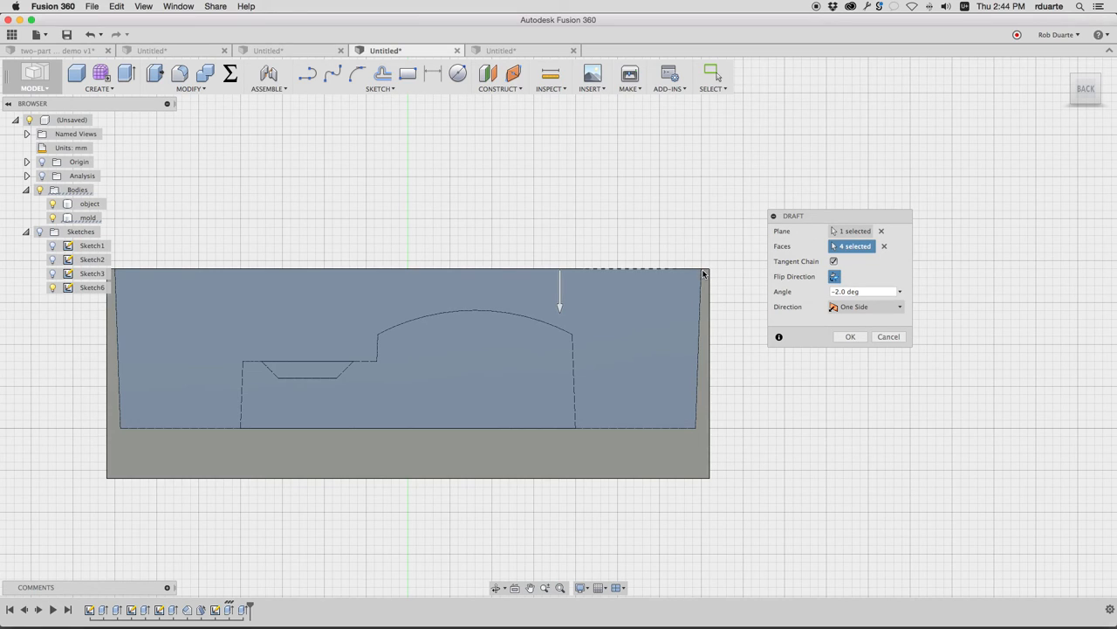
mouse_move(698, 367)
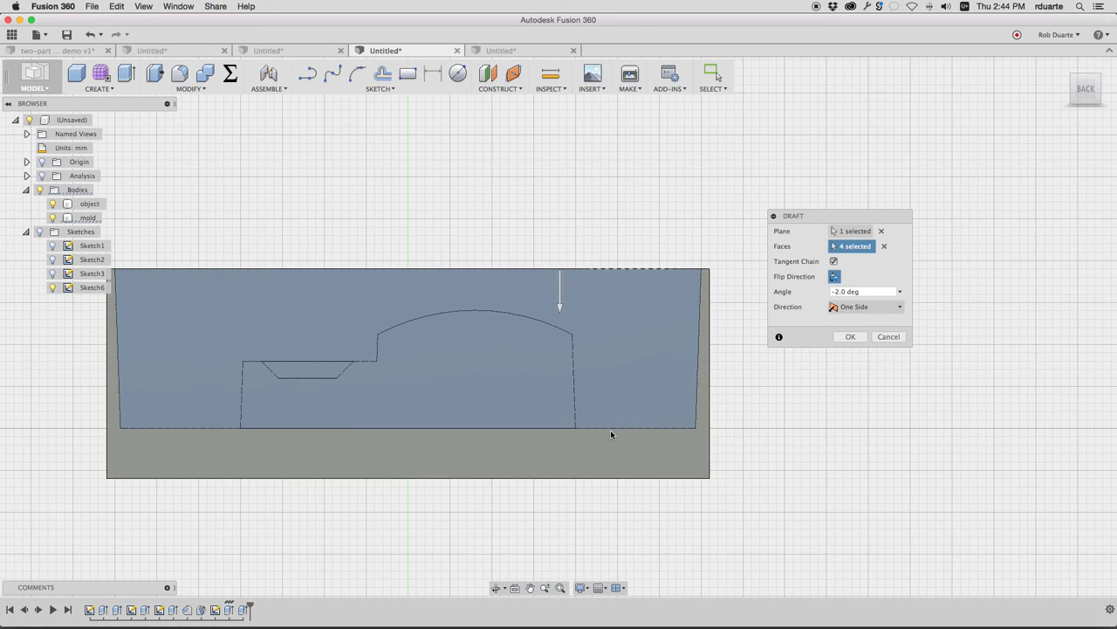
mouse_move(684, 432)
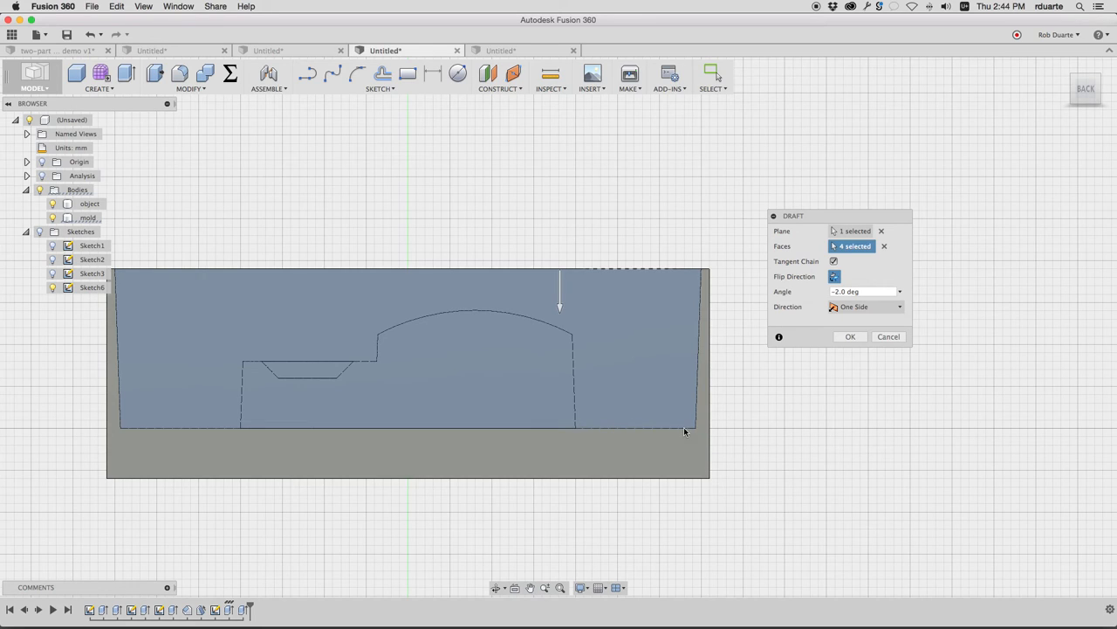
mouse_move(613, 428)
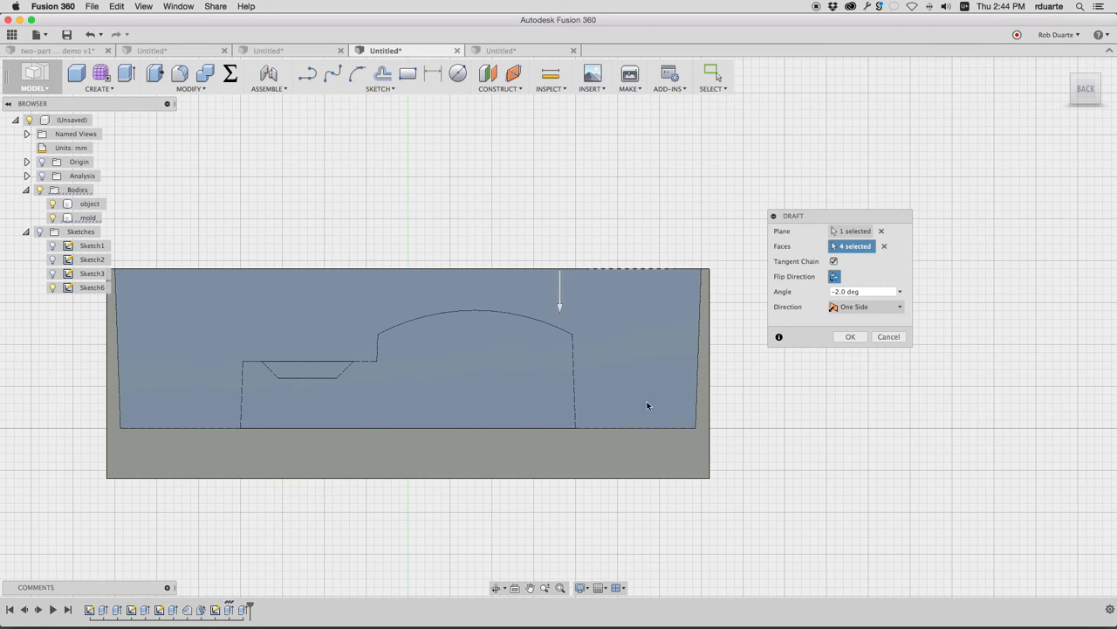
mouse_move(482, 307)
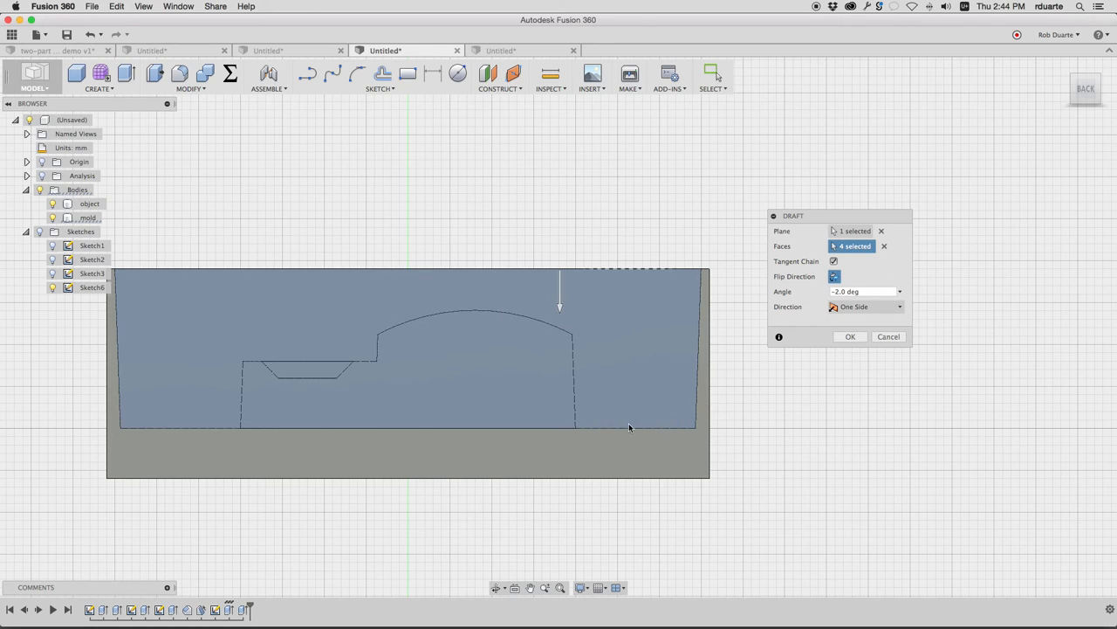
mouse_move(632, 473)
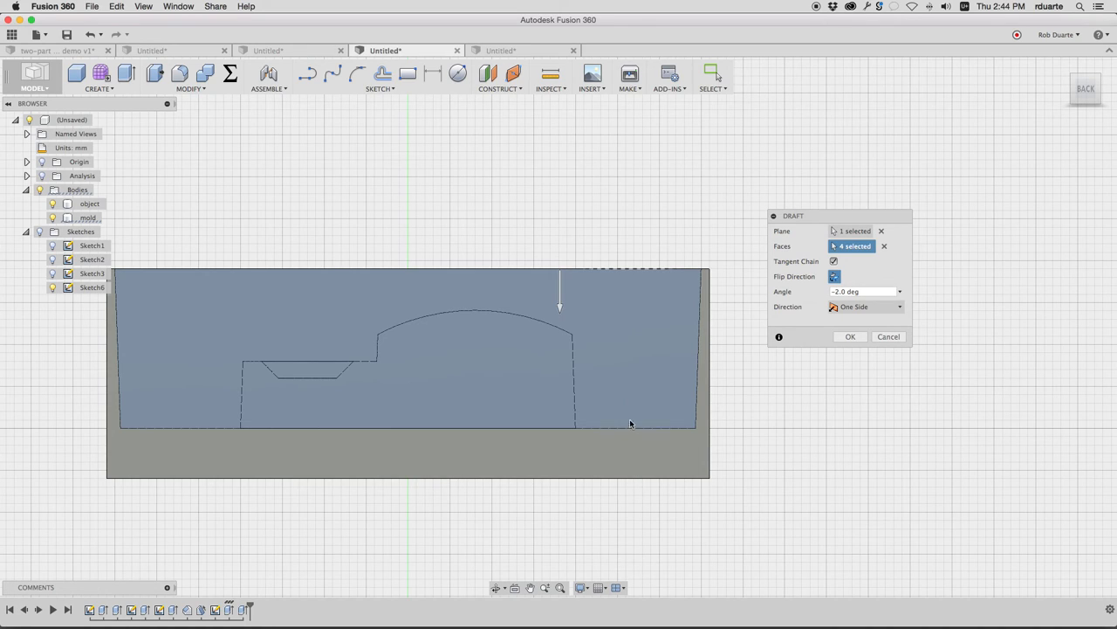
mouse_move(611, 474)
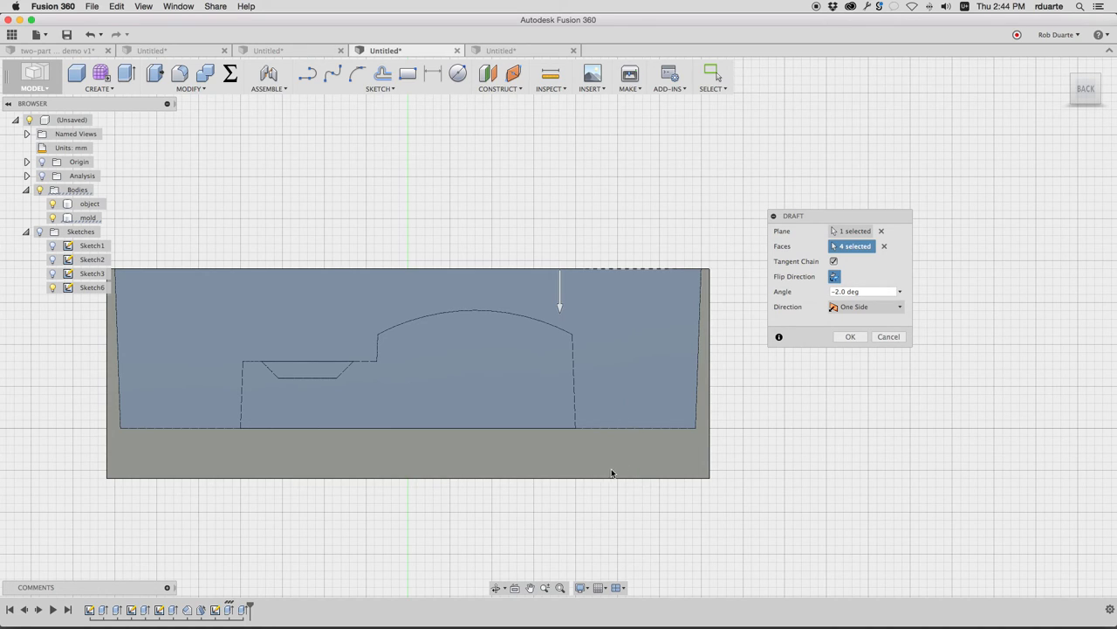
mouse_move(628, 469)
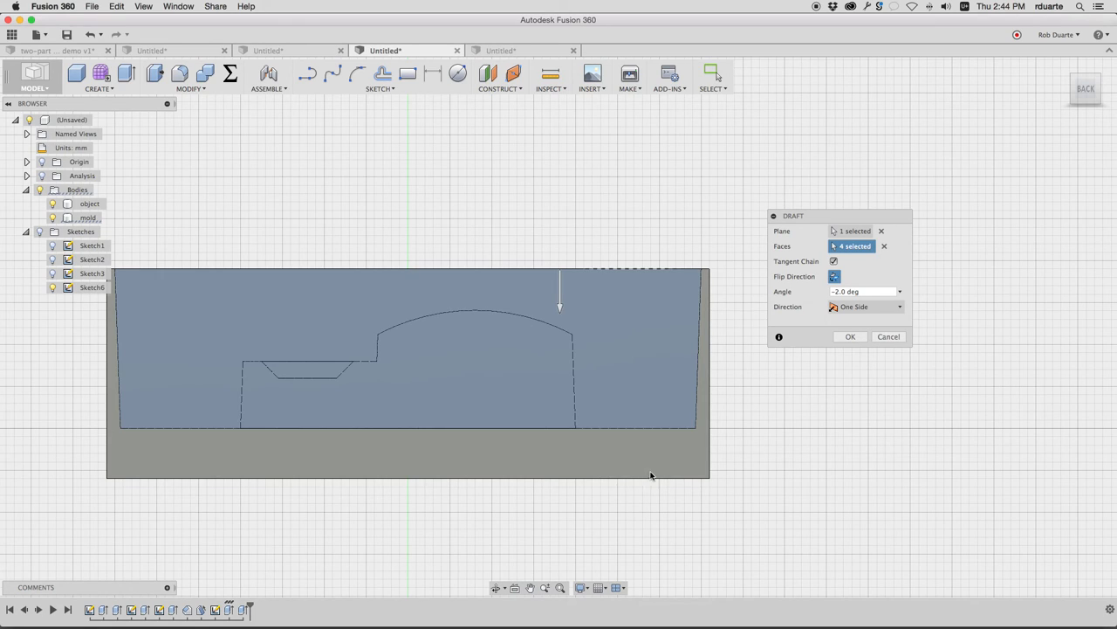
mouse_move(550, 325)
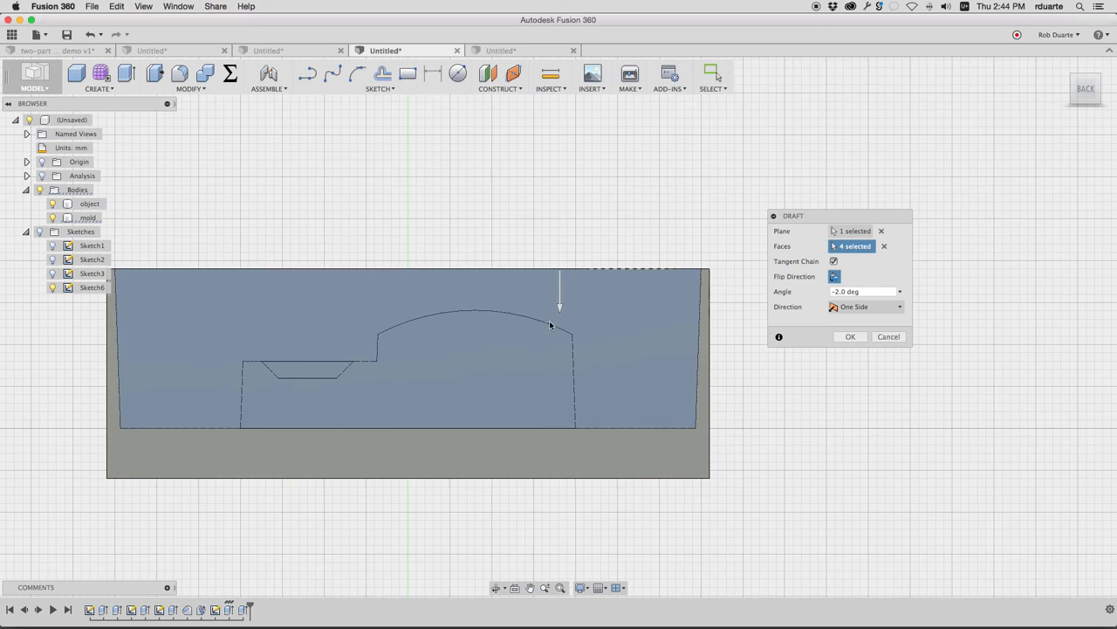
mouse_move(461, 299)
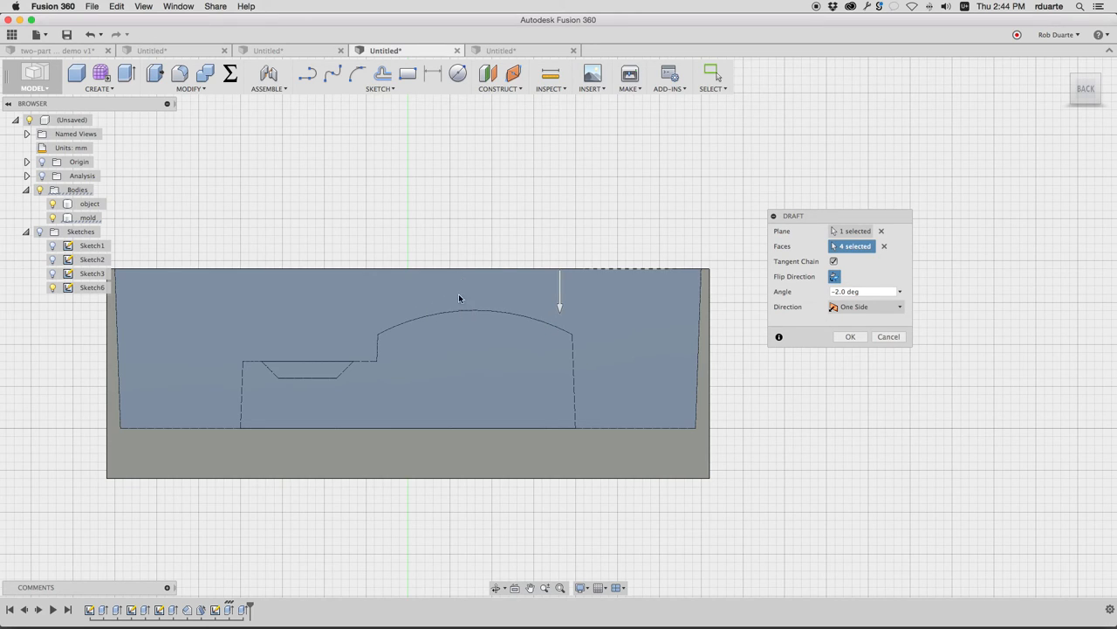
mouse_move(464, 313)
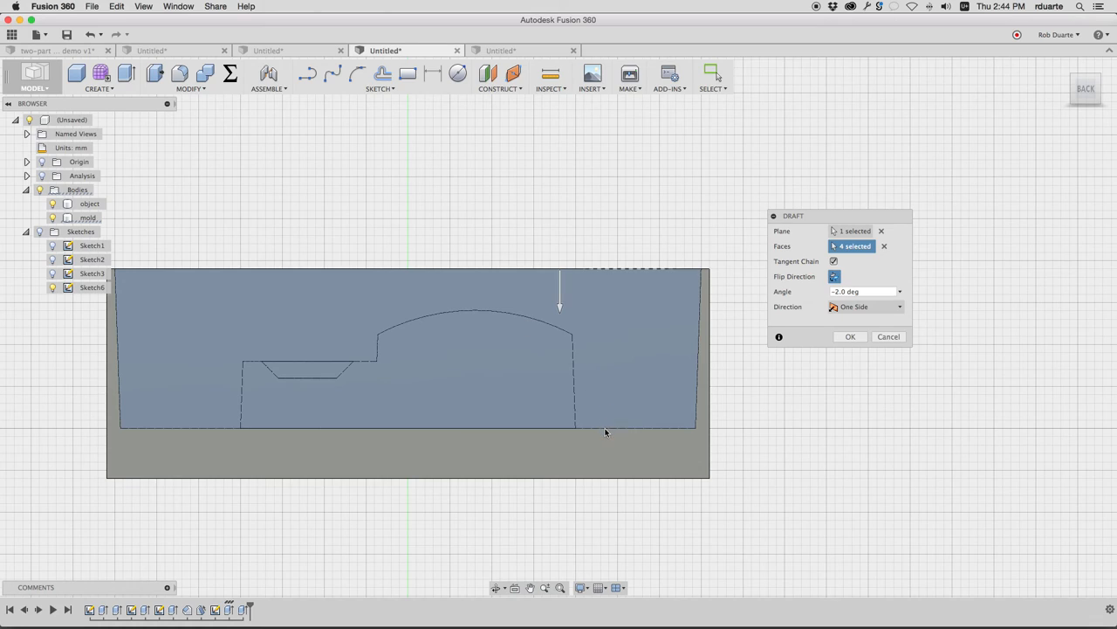
mouse_move(618, 311)
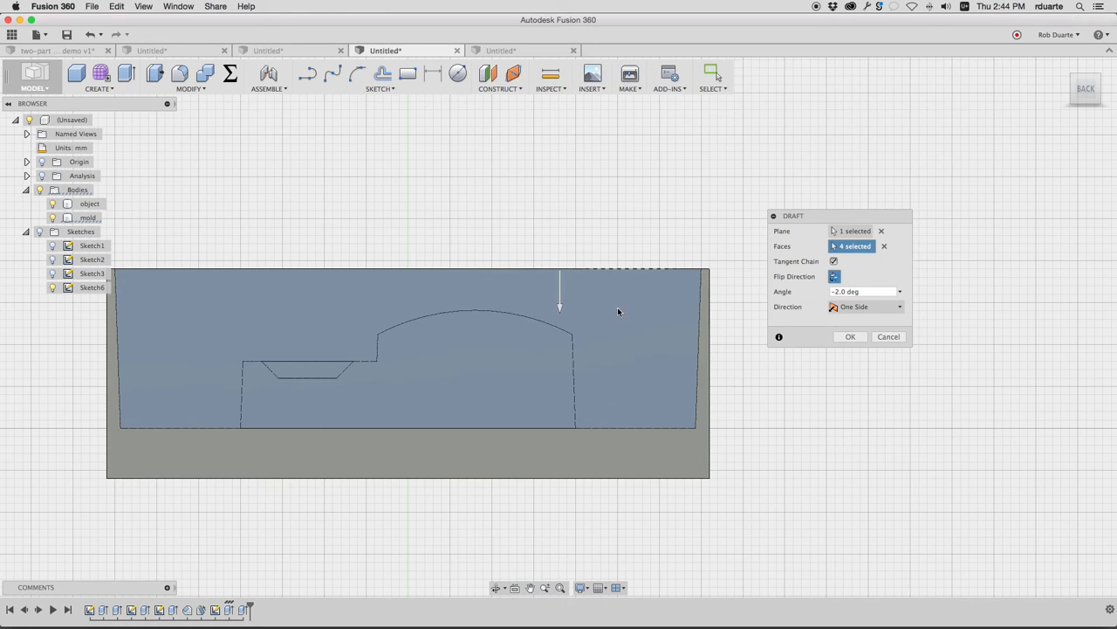
mouse_move(416, 288)
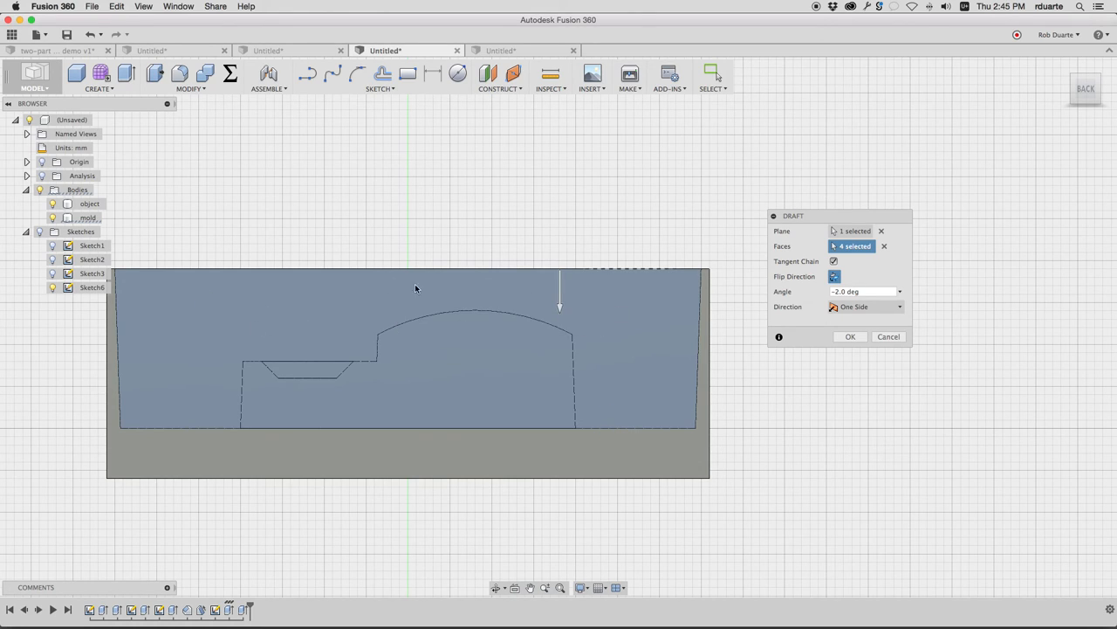
mouse_move(608, 367)
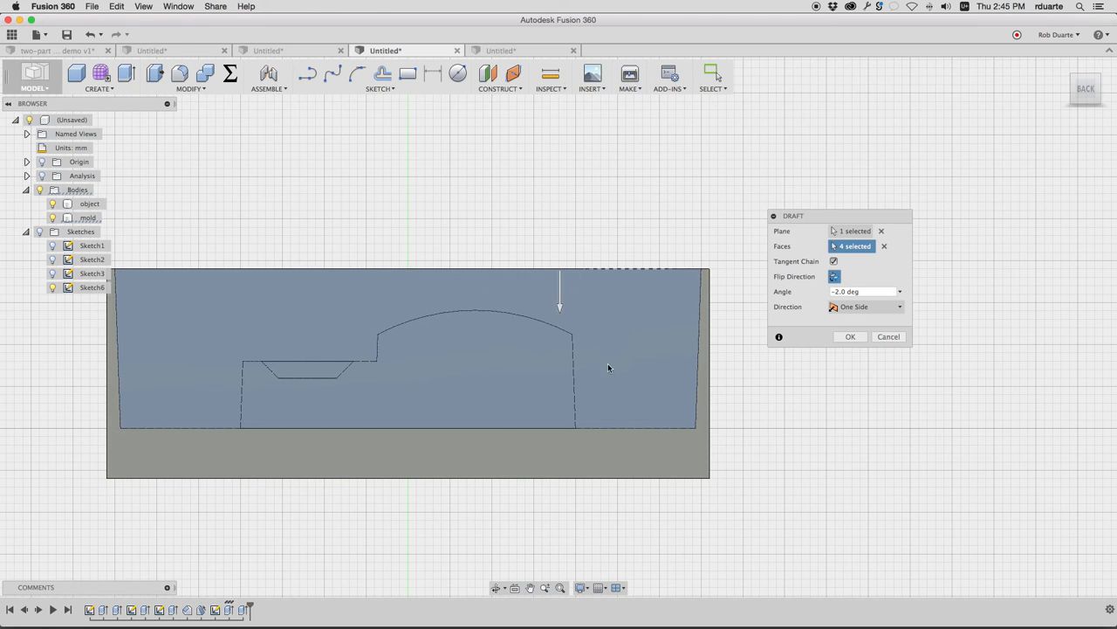
mouse_move(181, 398)
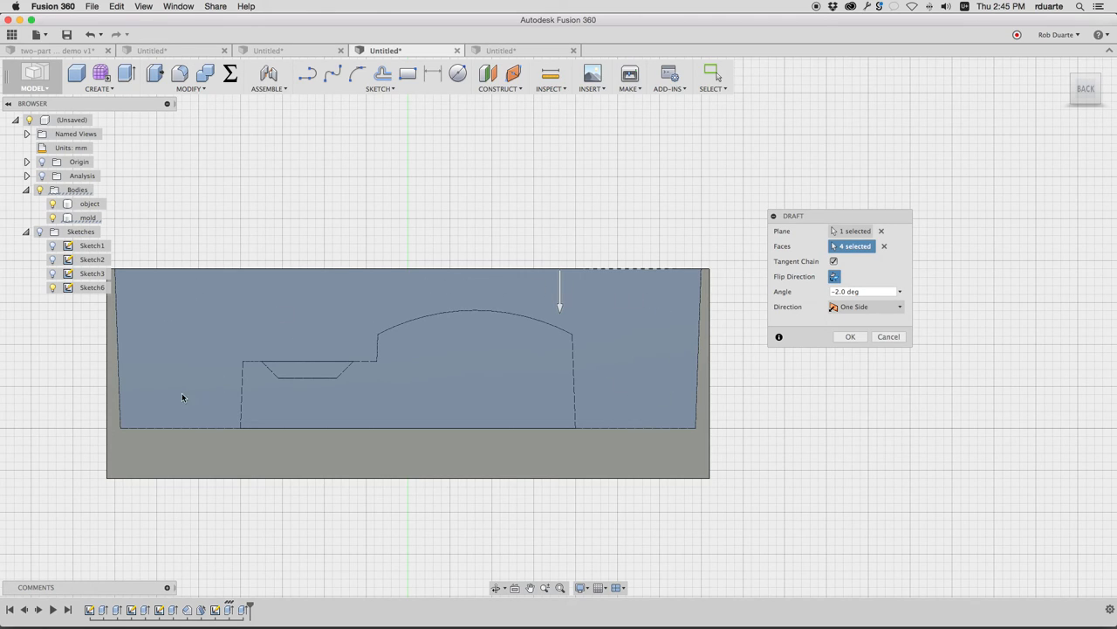
mouse_move(343, 494)
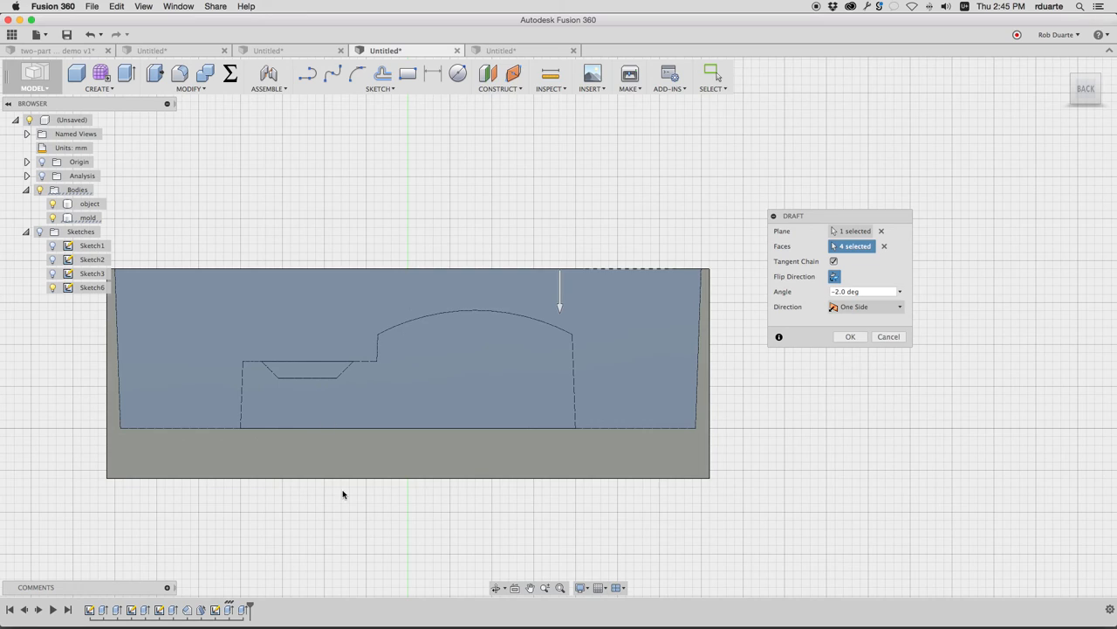
mouse_move(569, 302)
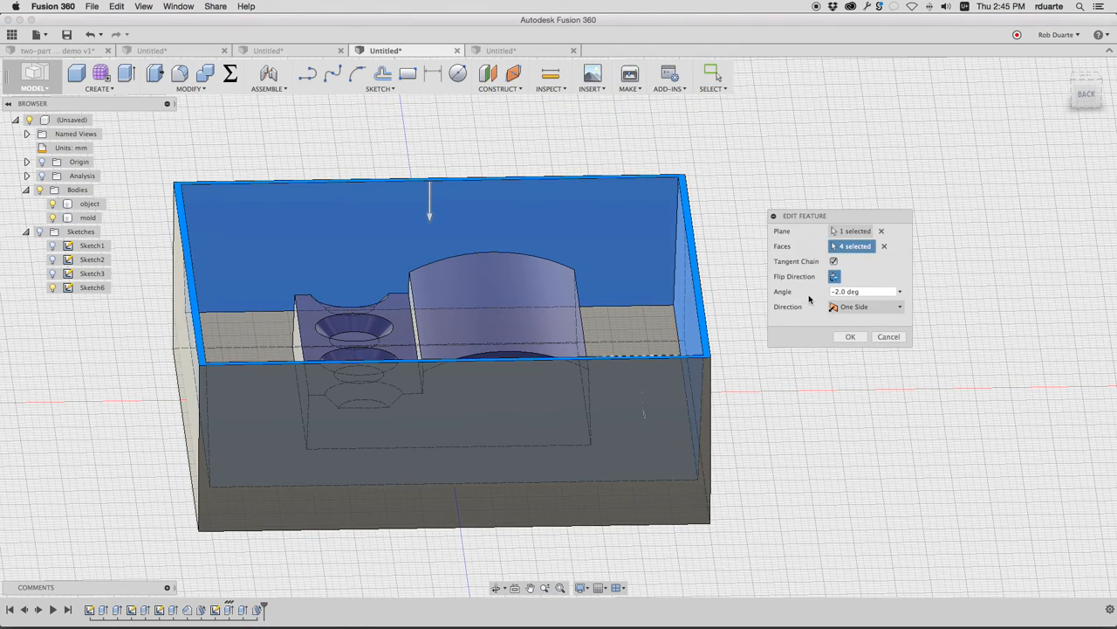
- Confirm the -4° wall draft and measure the object-to-wall gap, about 13.67 mm
click(863, 289)
text(-4)
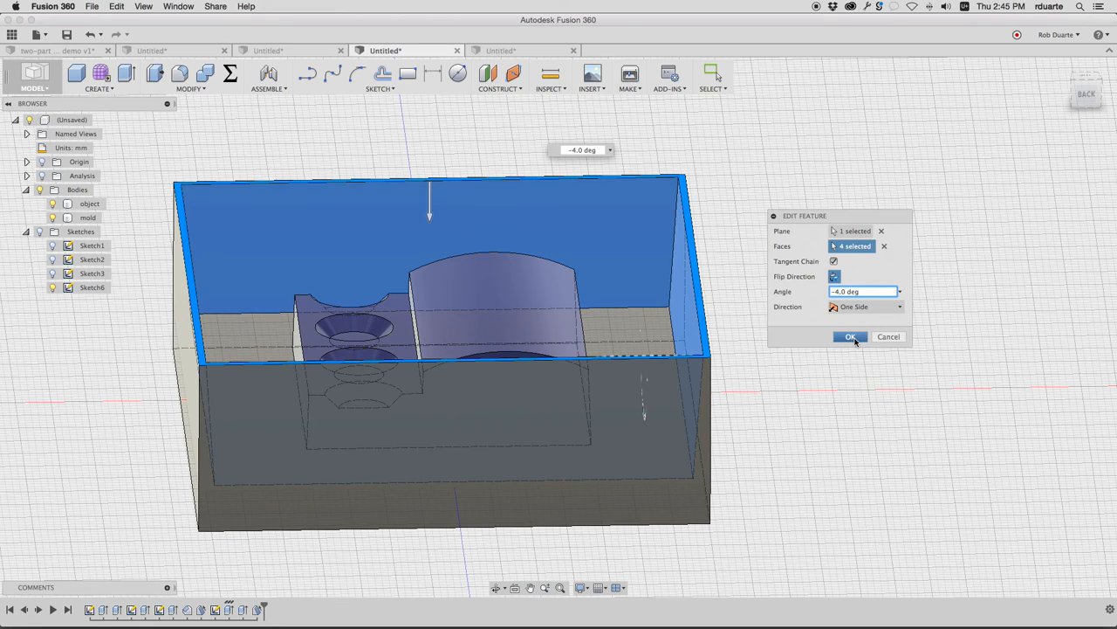
click(850, 337)
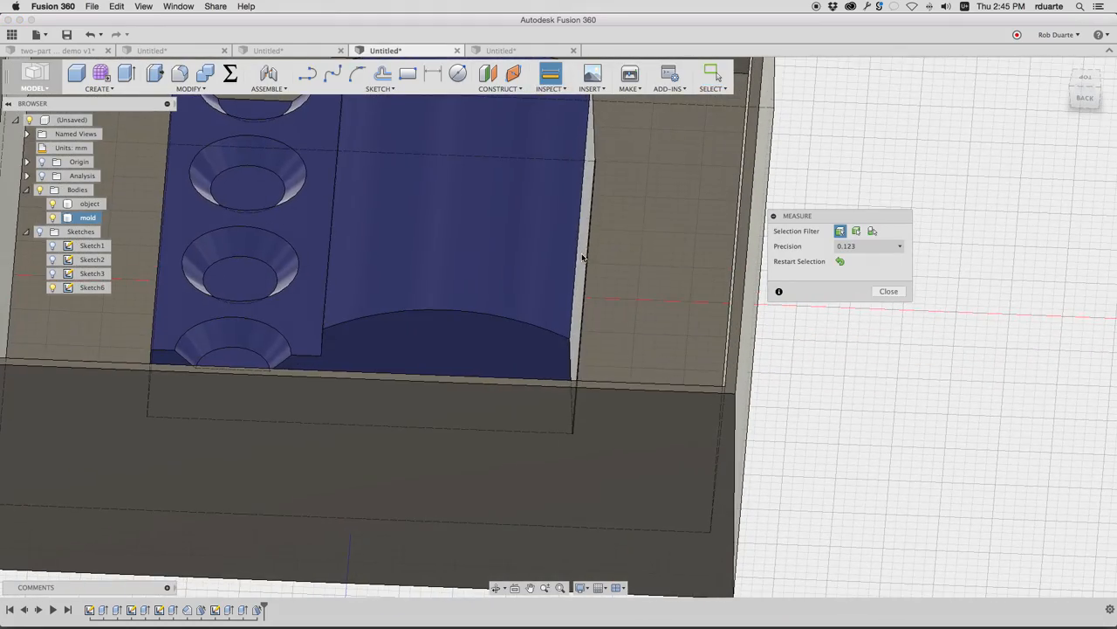
click(594, 262)
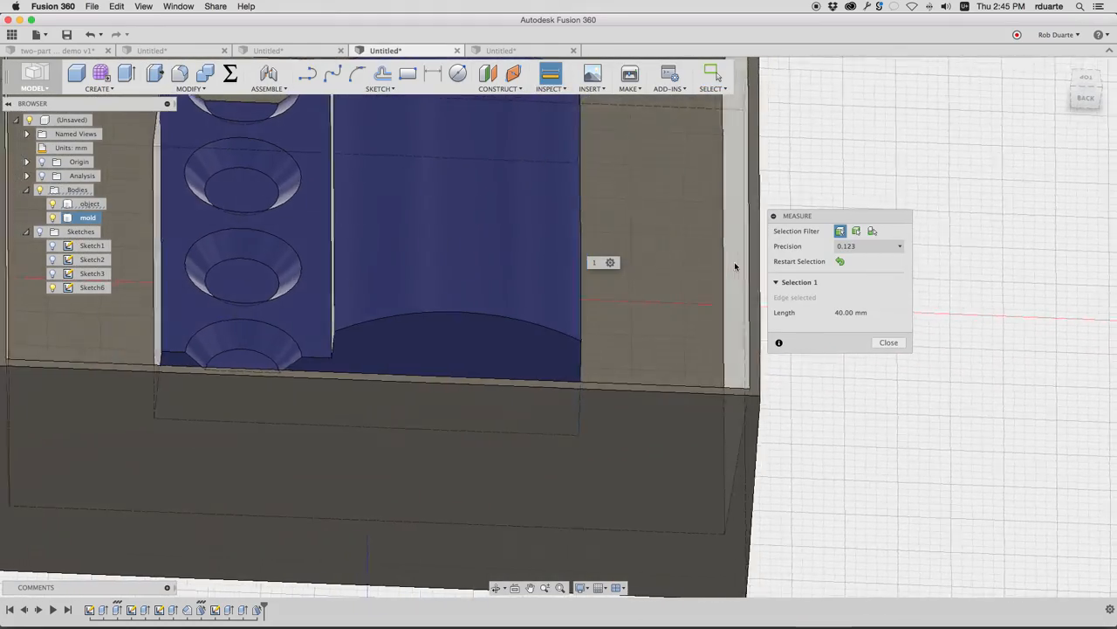
click(720, 269)
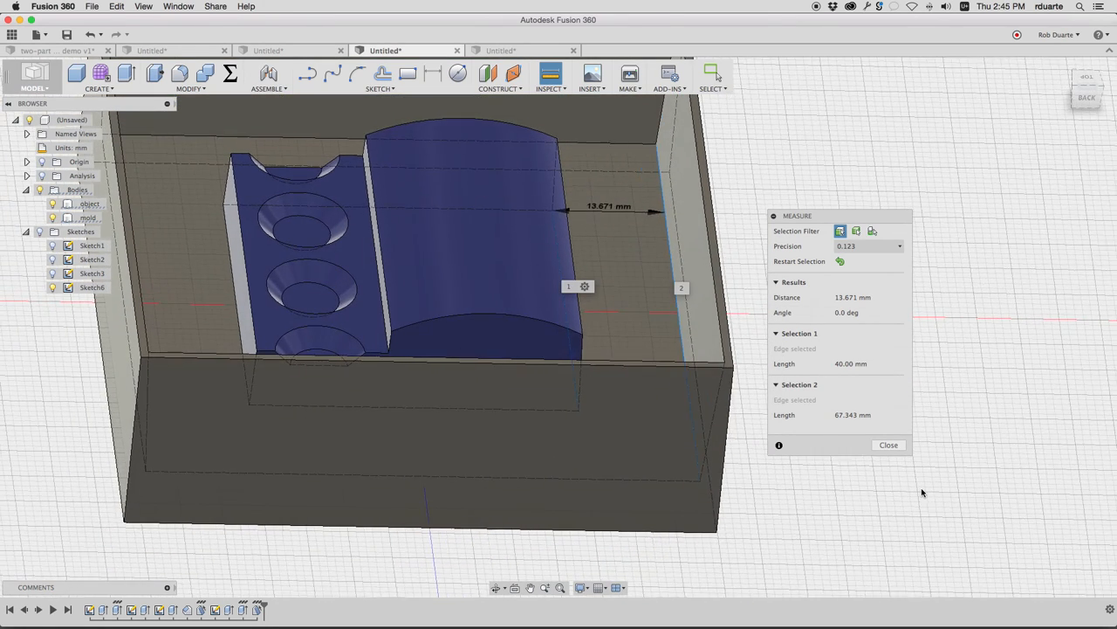
click(887, 446)
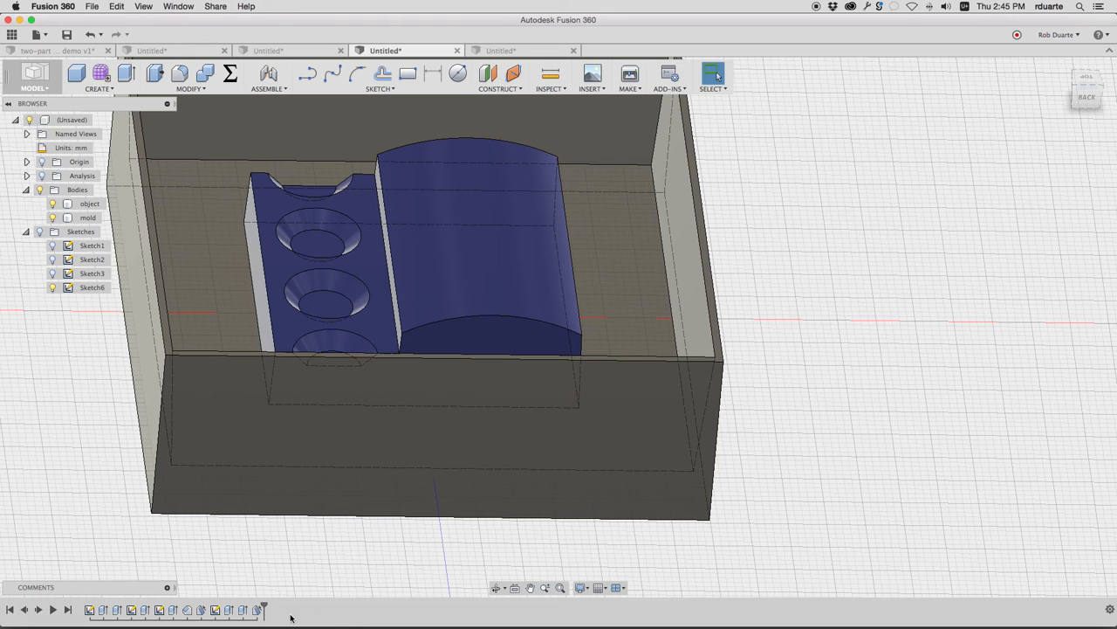
right_click(87, 216)
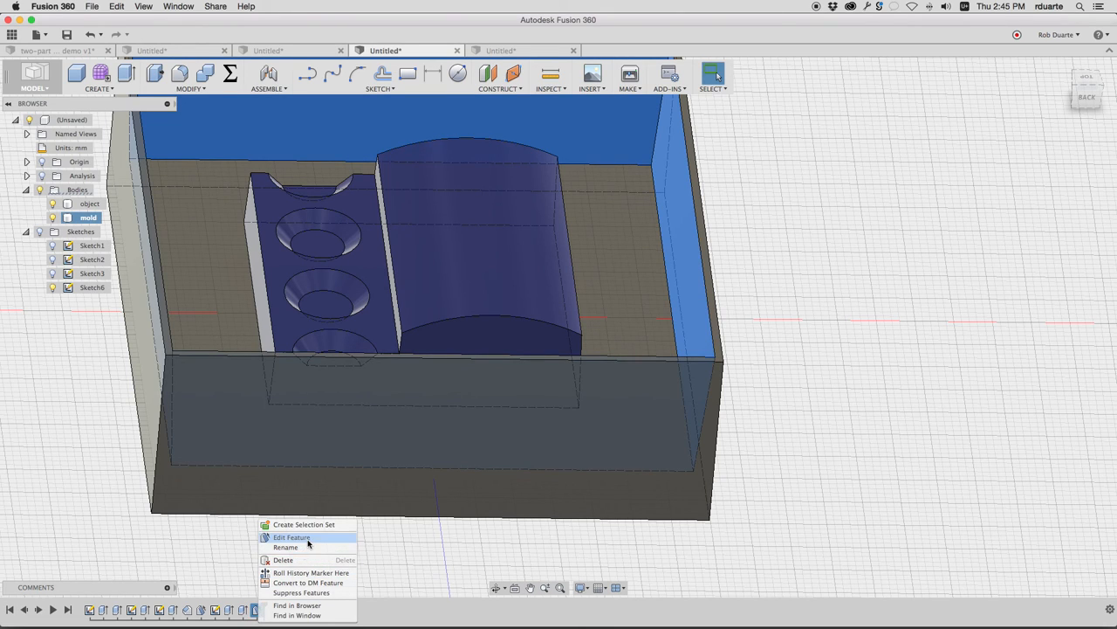
click(292, 538)
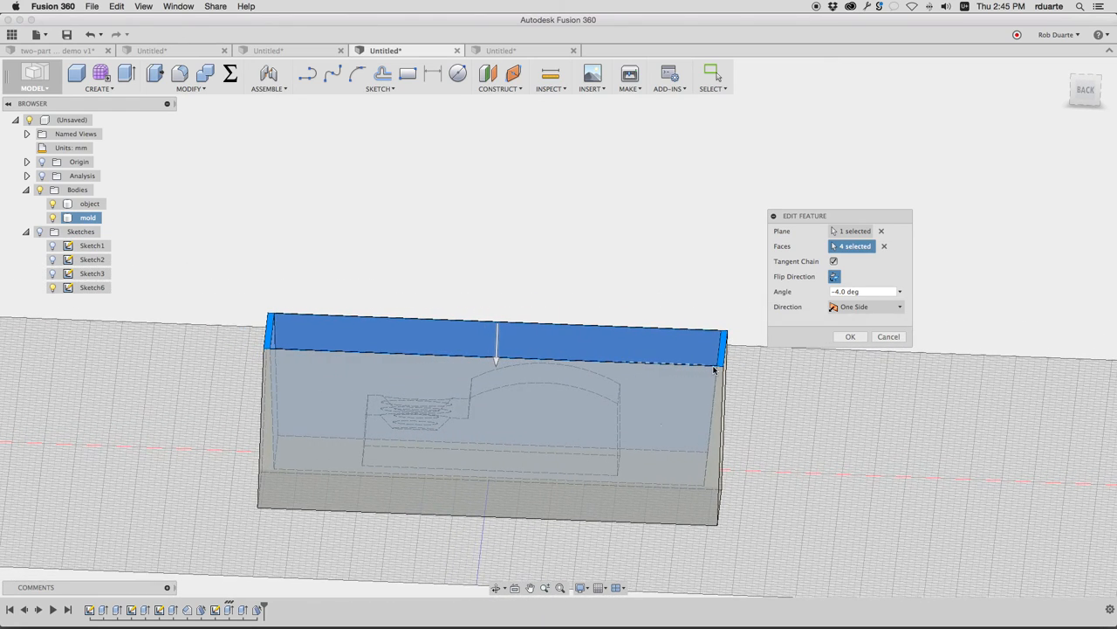
mouse_move(713, 421)
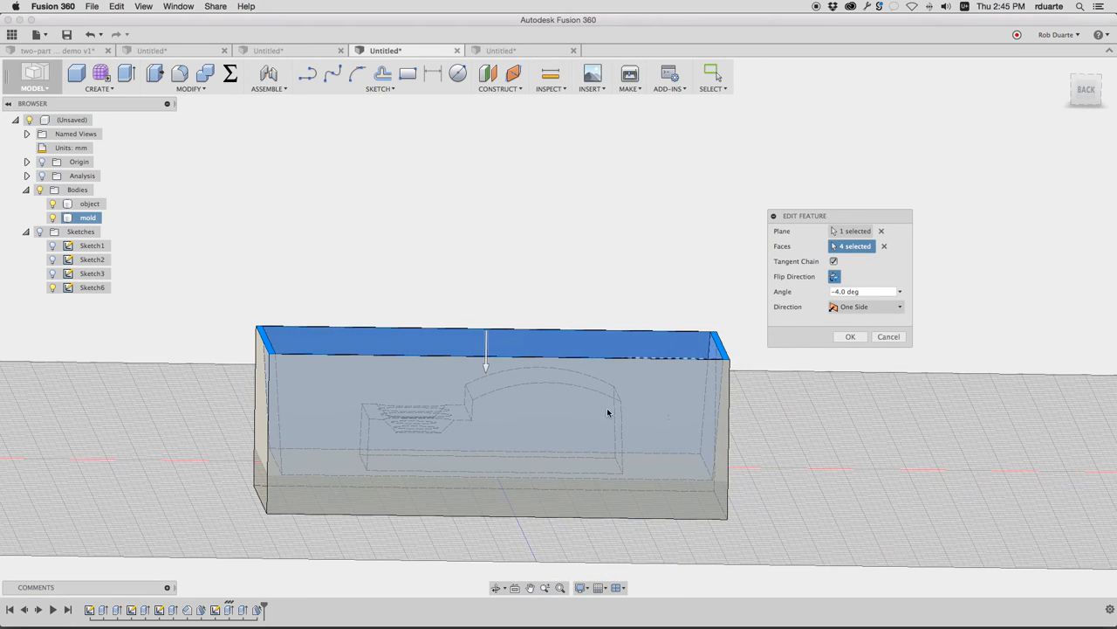
click(849, 336)
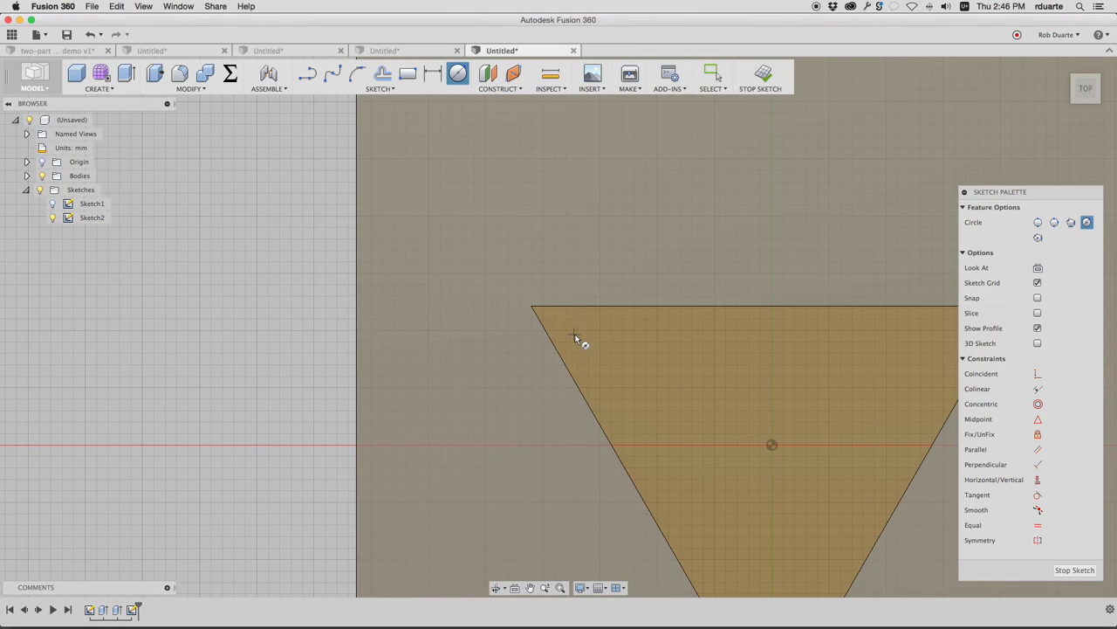
- Place a 1/16 in (1.588 mm) circle at the triangle's top corner and finish the sketch
click(574, 335)
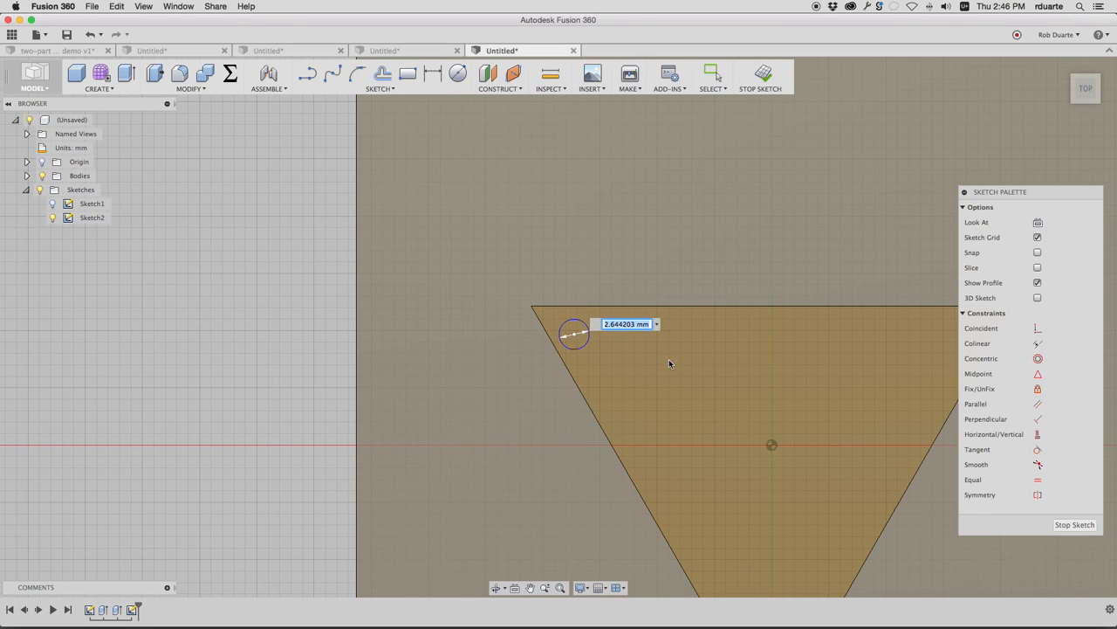
text(1/16)
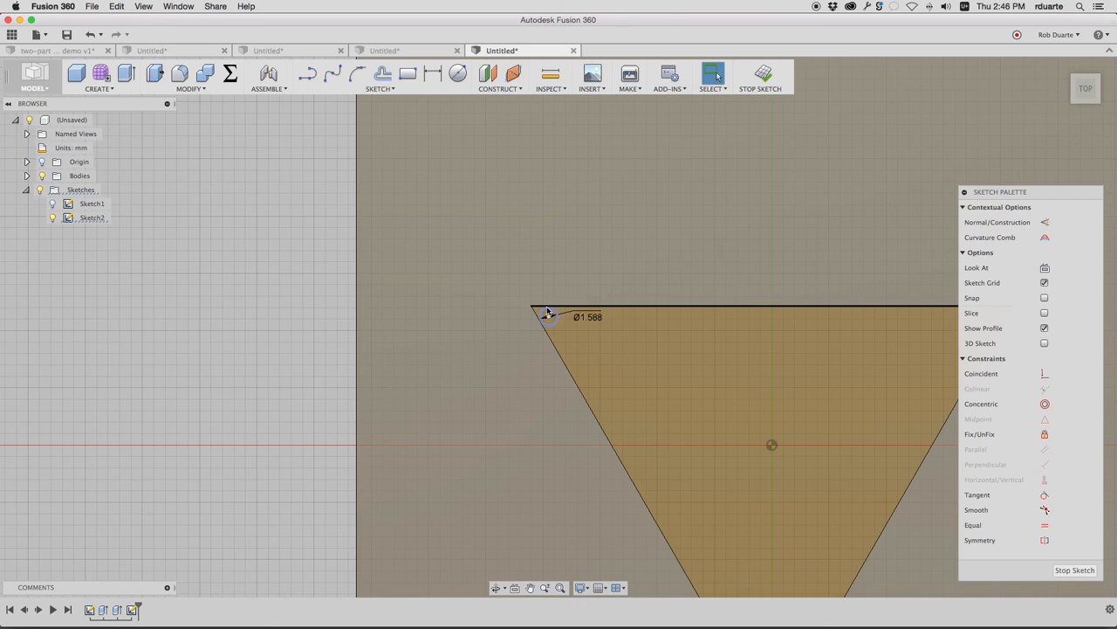
mouse_move(550, 313)
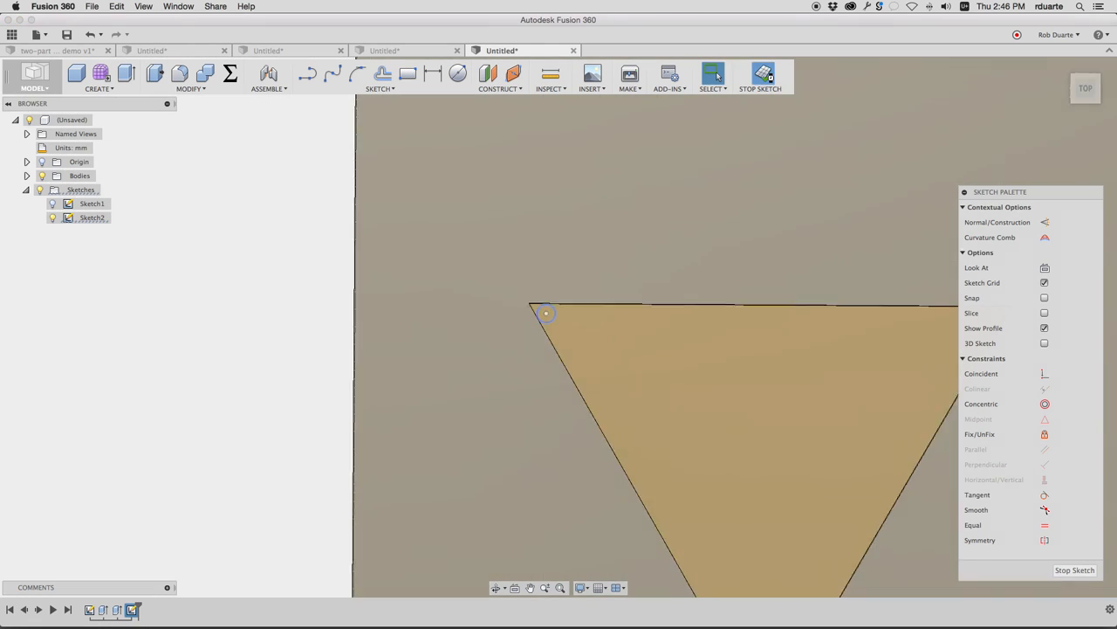
click(188, 79)
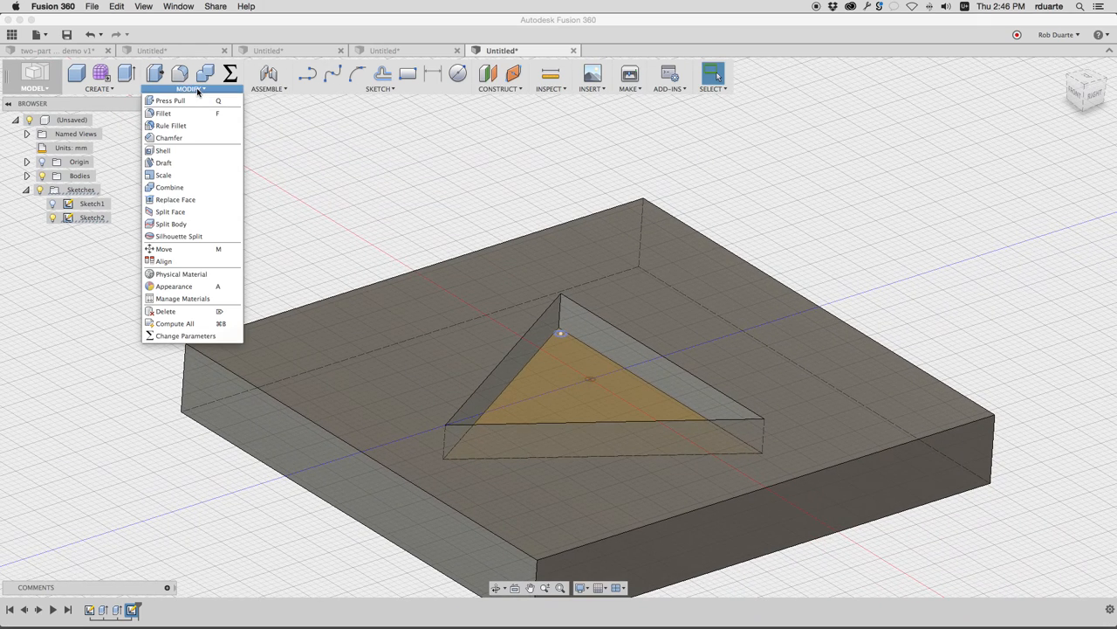
- Fillet the triangle pocket's corner edges at 1.588 mm to match the end mill
click(162, 112)
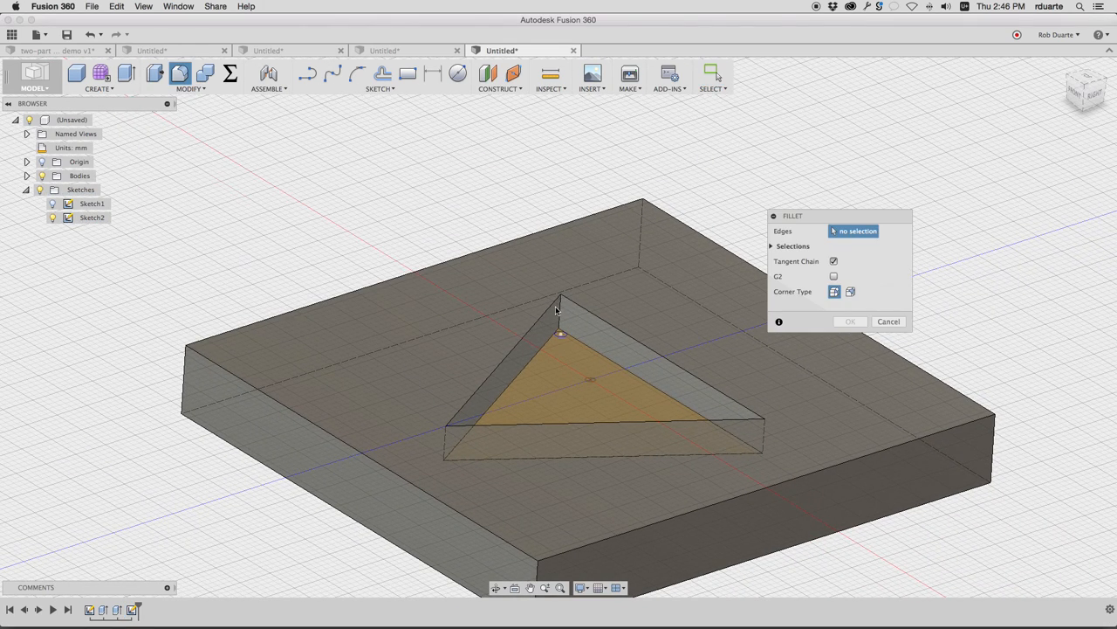
click(559, 310)
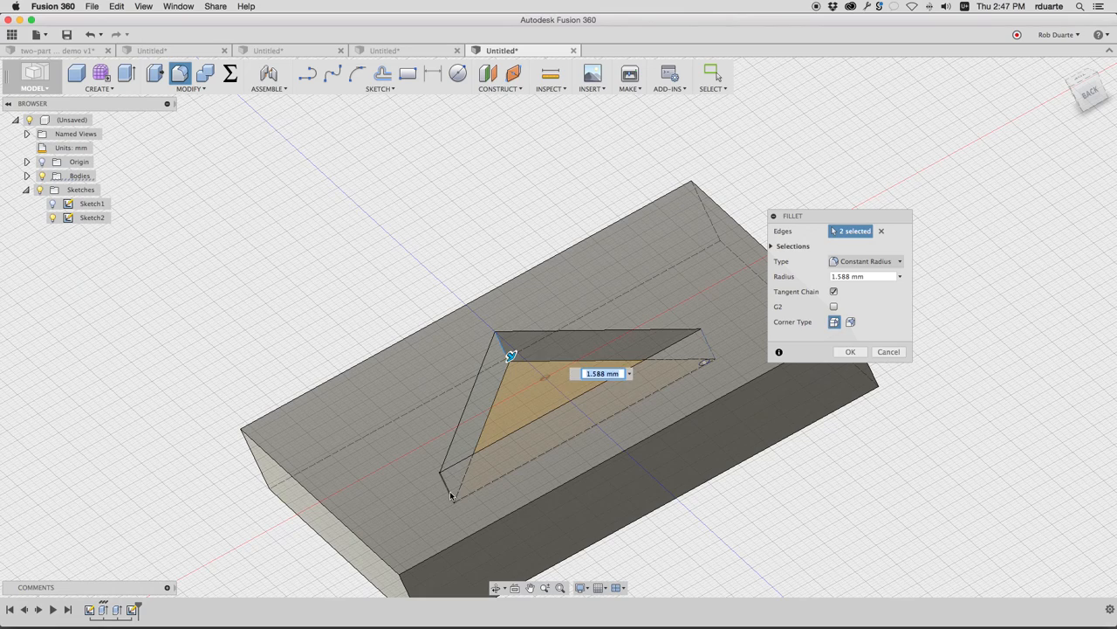
click(454, 471)
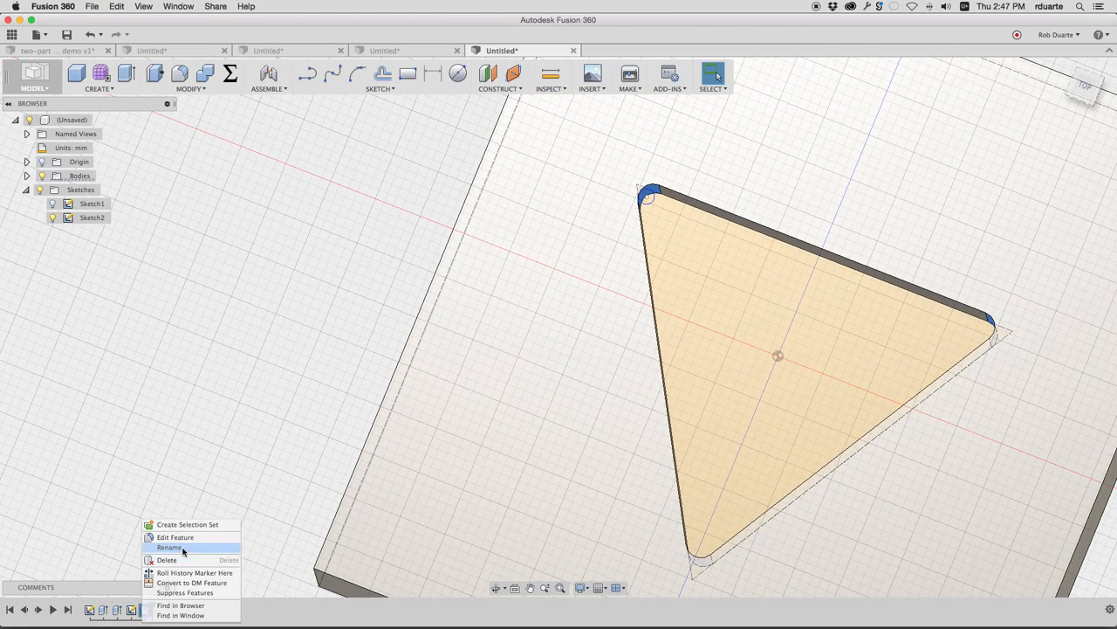
- Edit the corner fillet and halve its radius to 1.588/2 mm
click(174, 537)
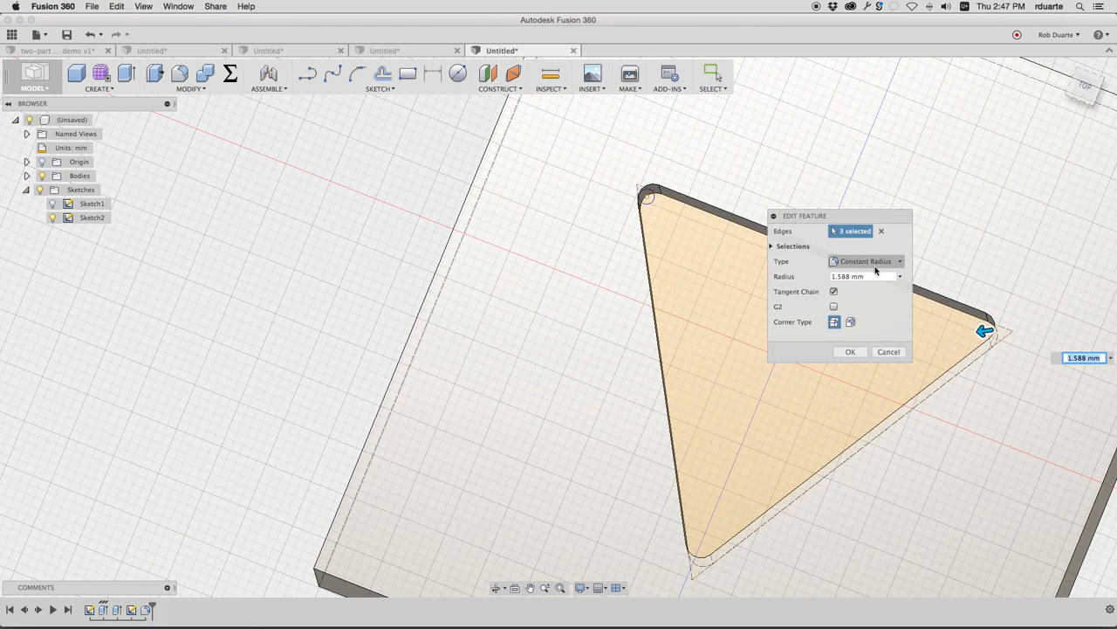
click(864, 276)
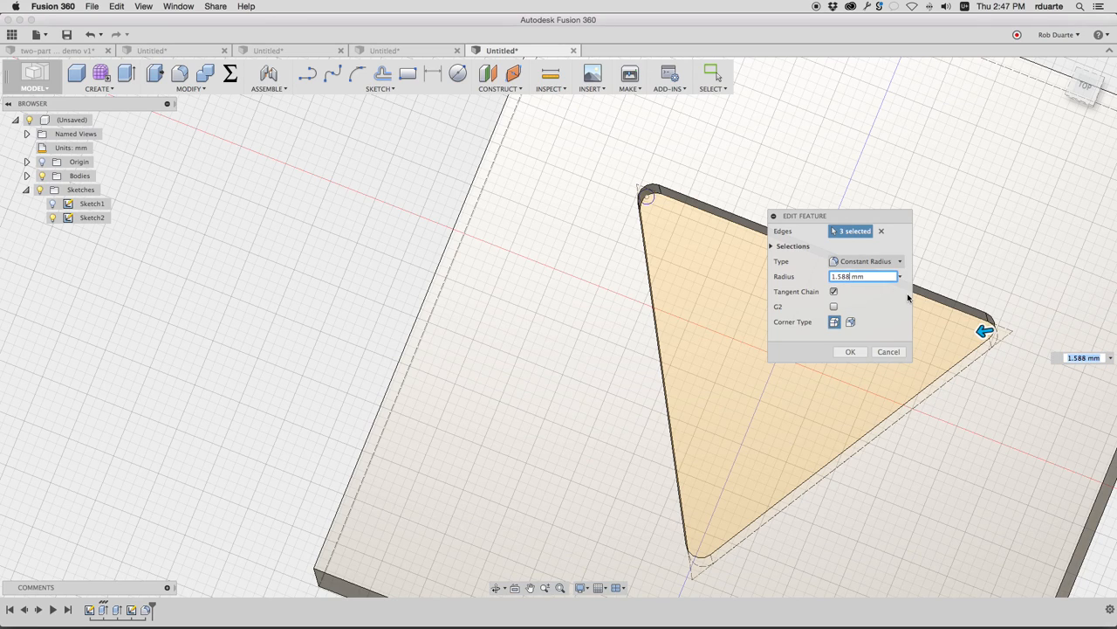
text(/2)
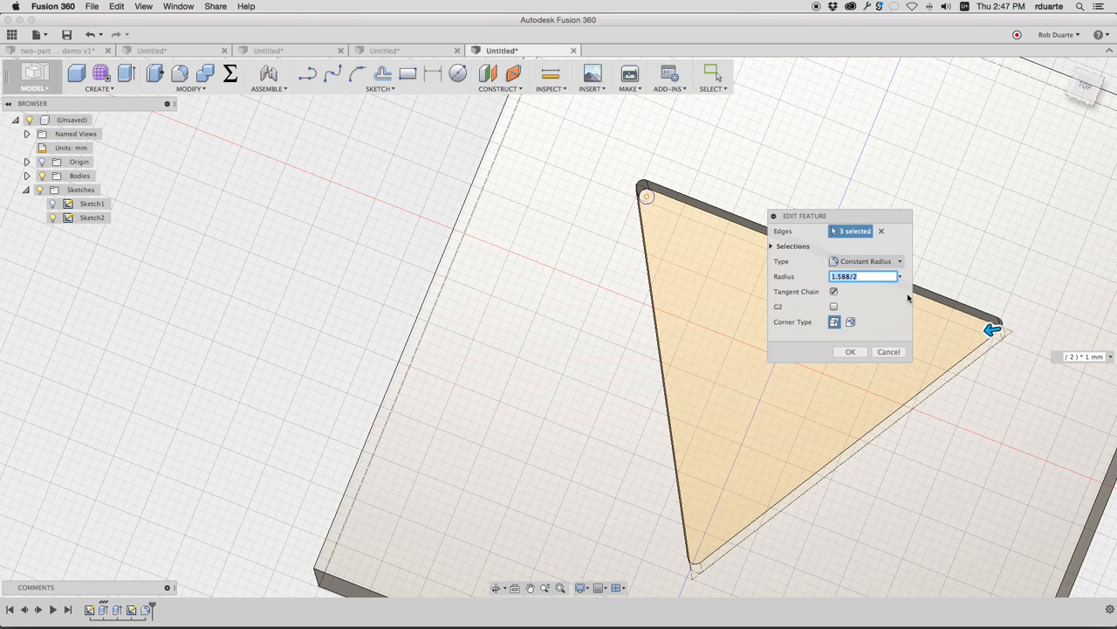
click(850, 351)
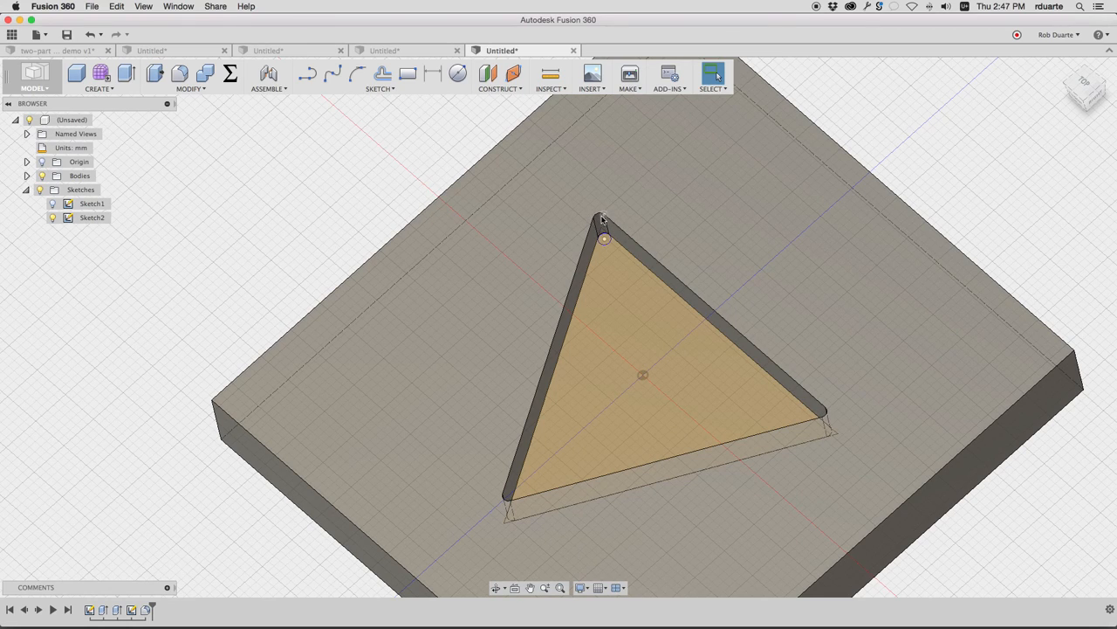
mouse_move(601, 225)
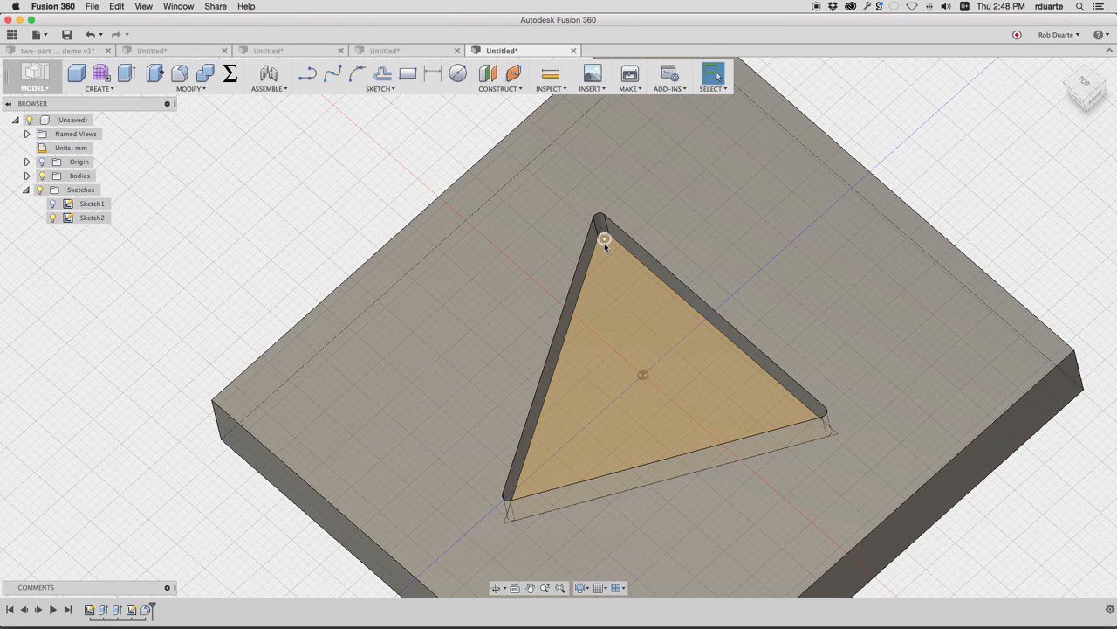
mouse_move(603, 216)
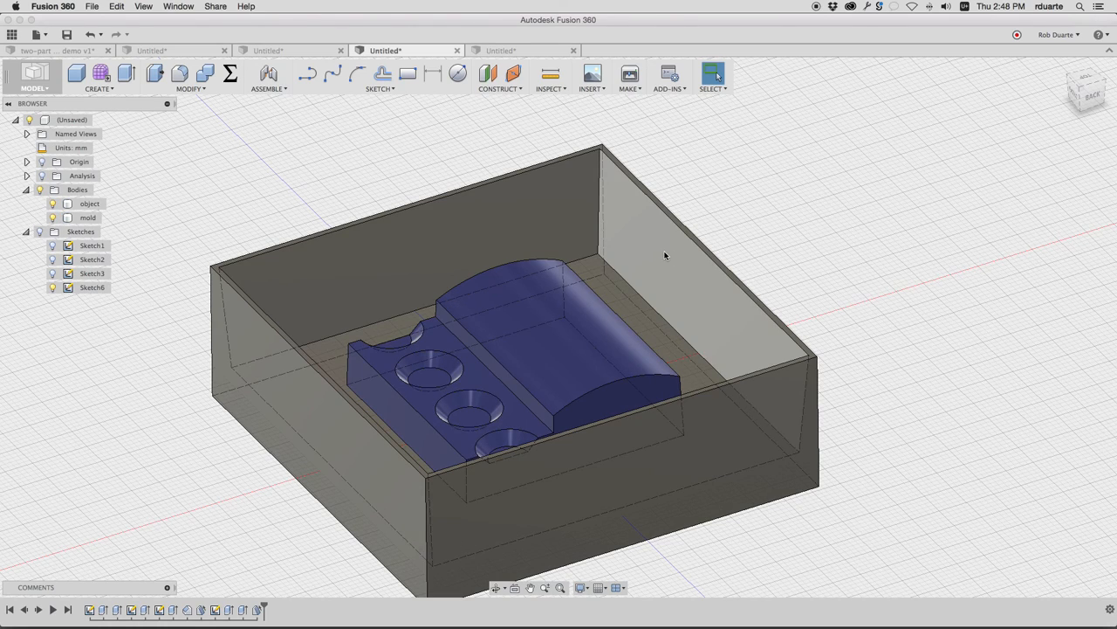
click(88, 216)
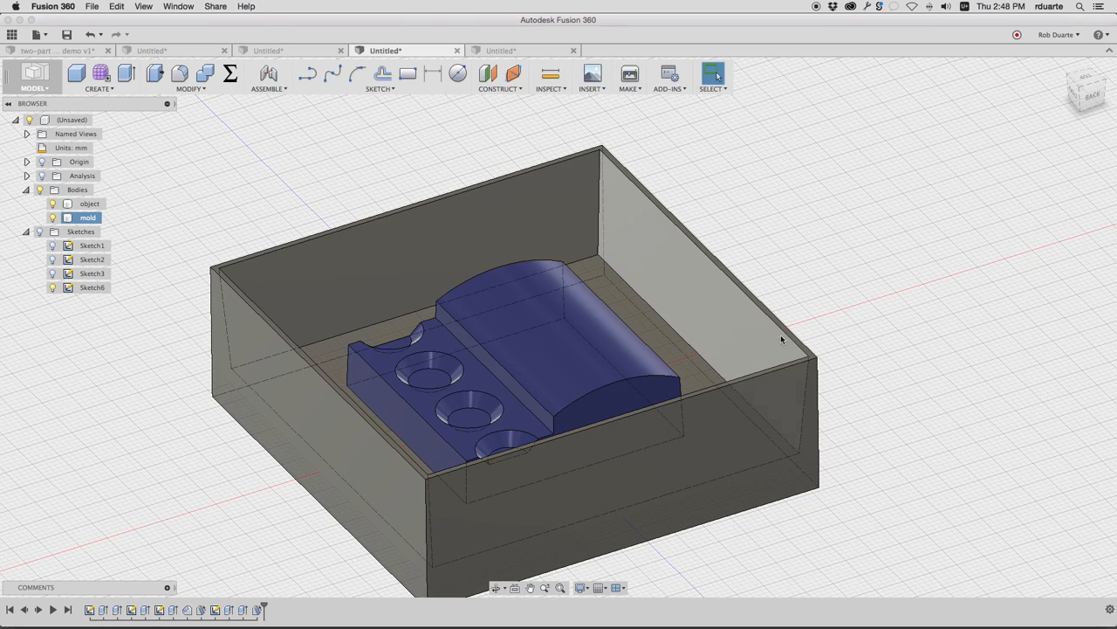
mouse_move(766, 335)
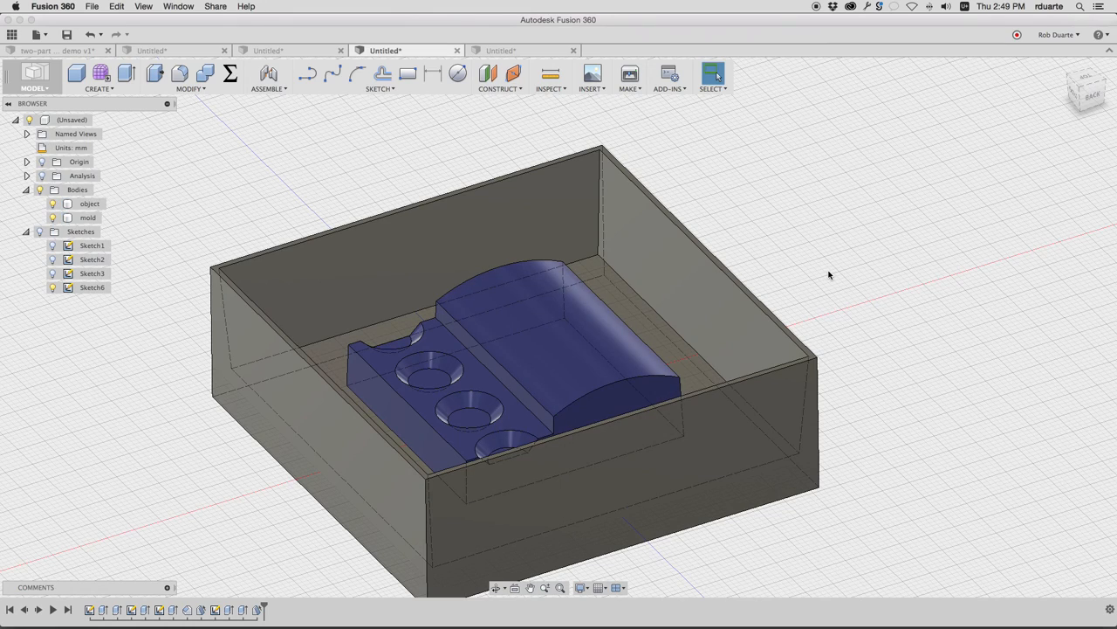
mouse_move(833, 272)
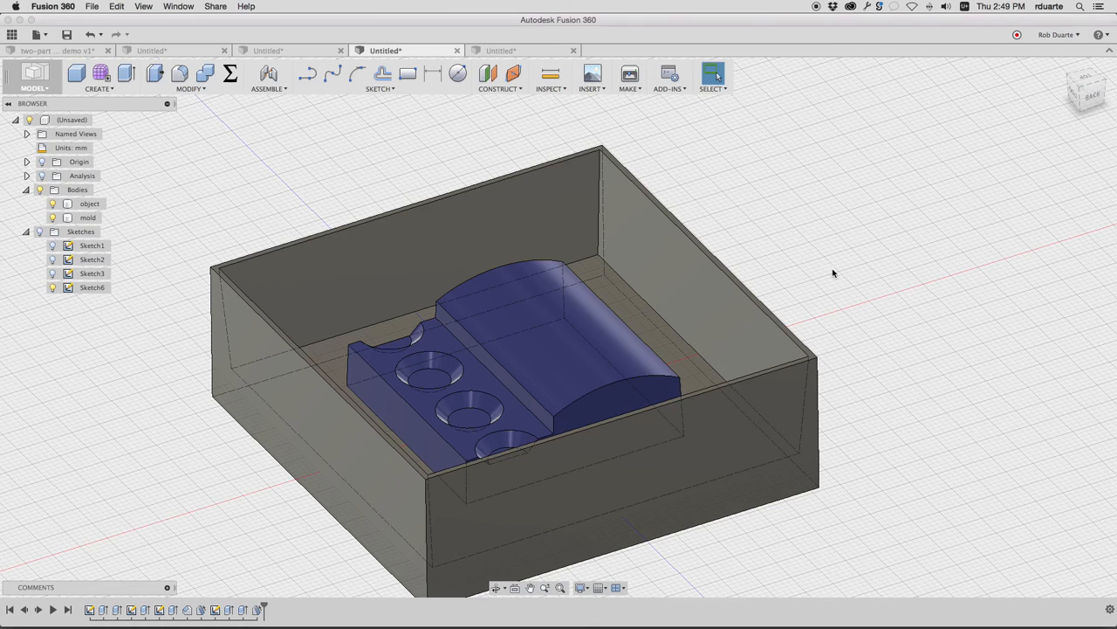